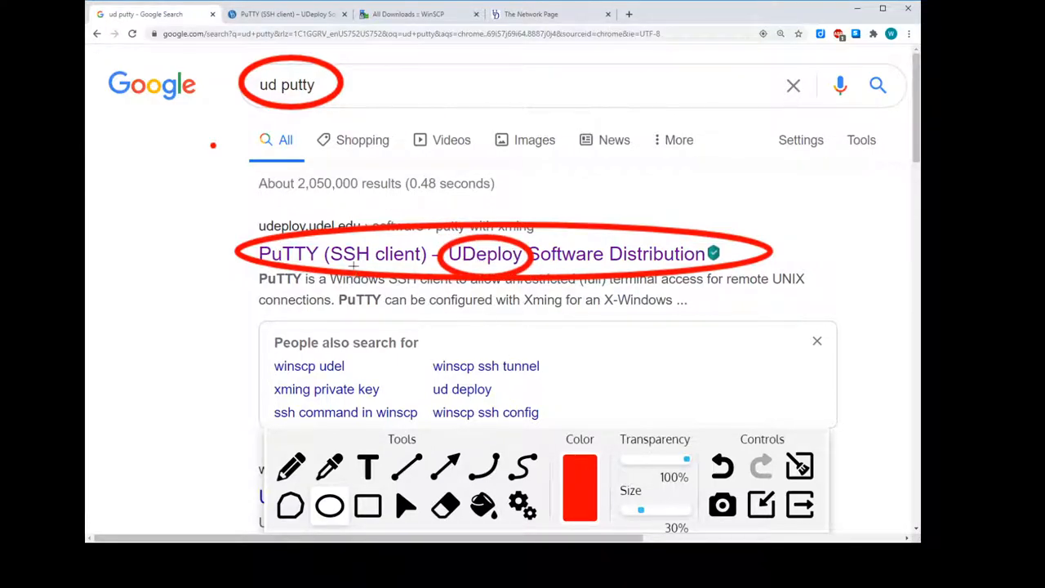
# Step: Open the 'PuTTY (SSH client) – UDeploy Software Distribution' result and look through the page
pyautogui.click(342, 253)
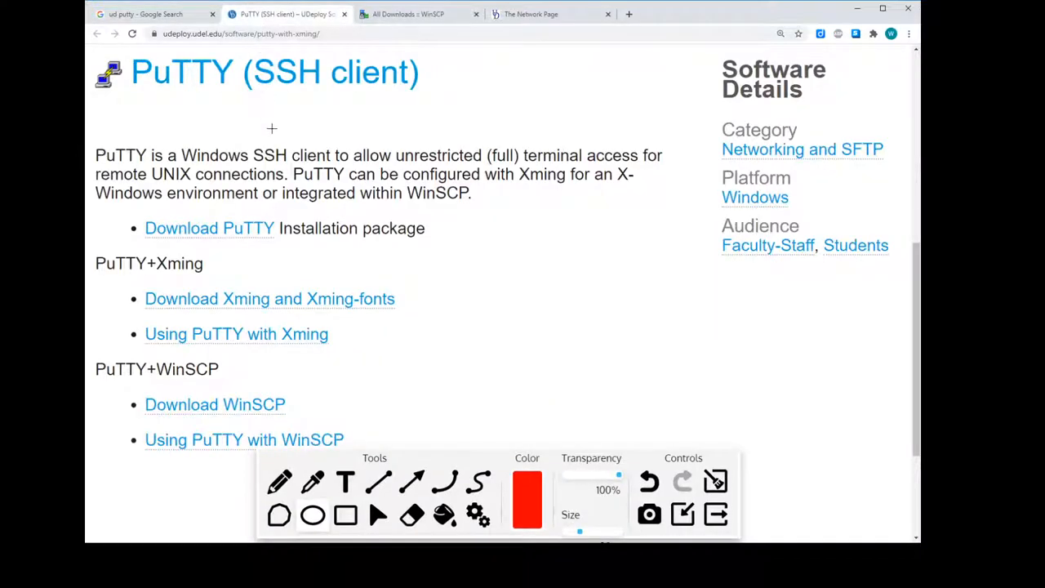
pyautogui.scroll(3)
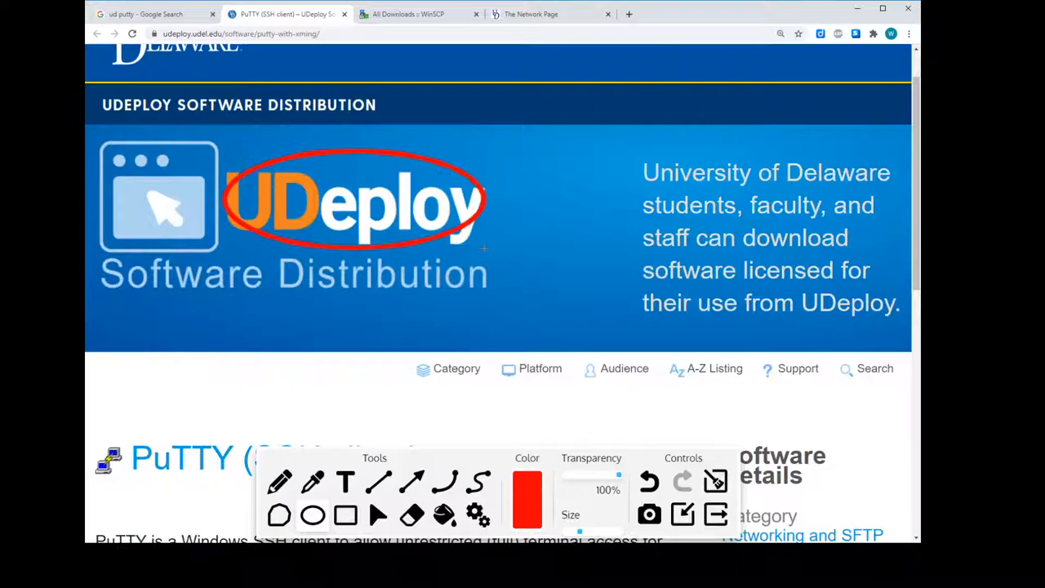
pyautogui.scroll(-3)
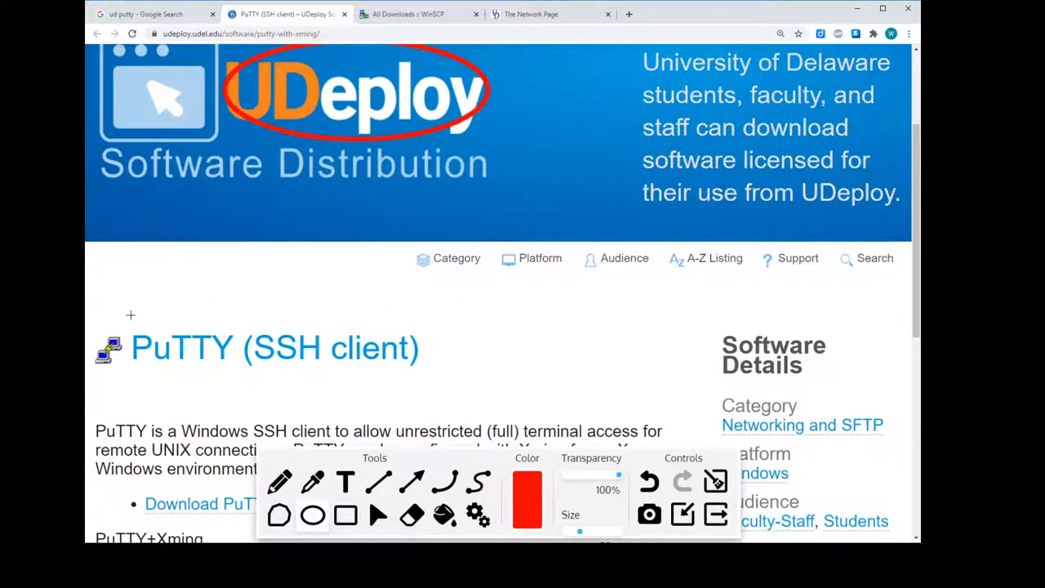
pyautogui.scroll(-3)
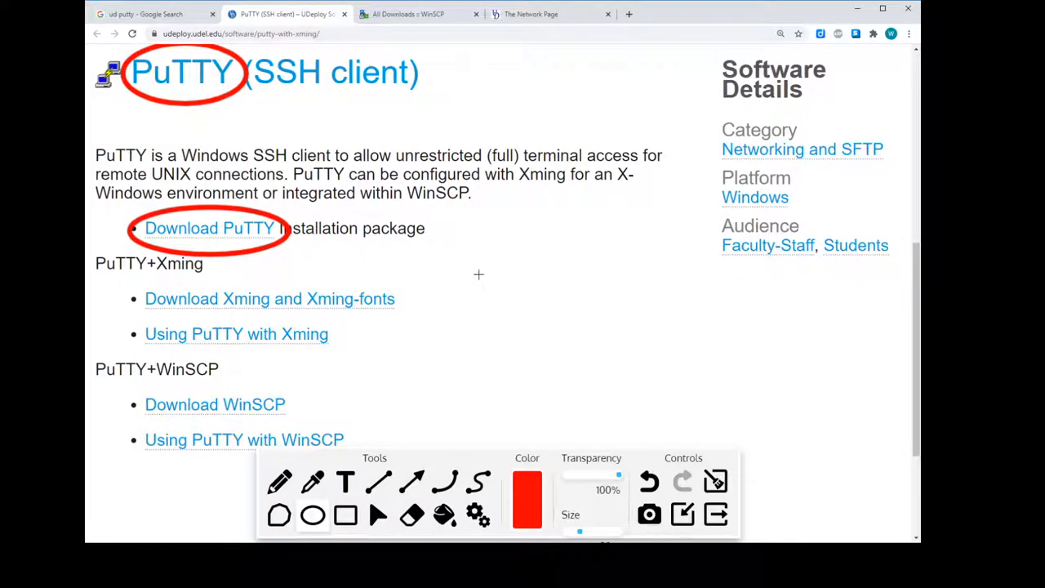
pyautogui.moveTo(237, 243)
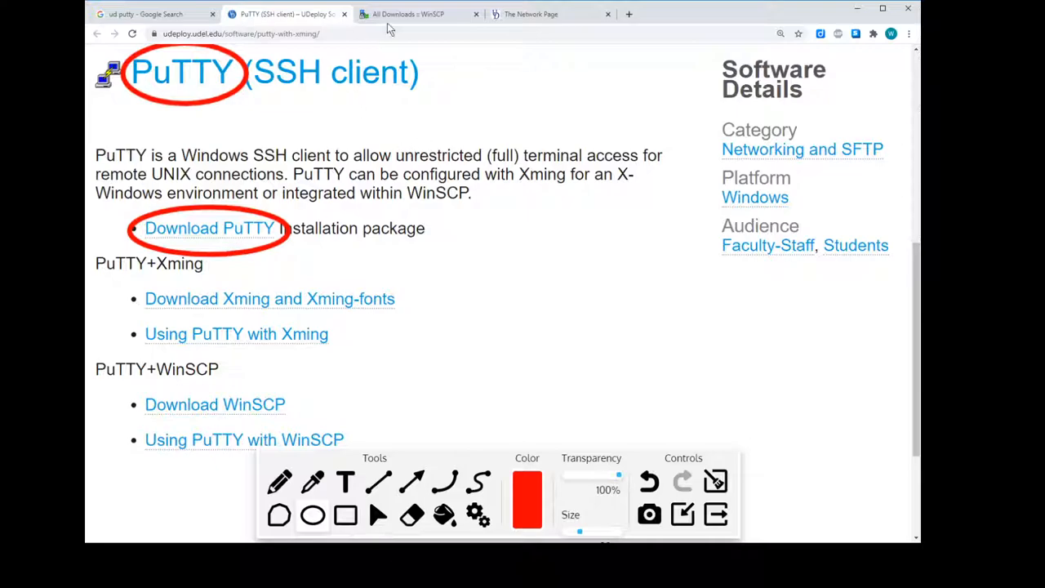
# Step: Switch to the 'All Downloads :: WinSCP' tab showing the PuTTY Installation package
pyautogui.click(419, 14)
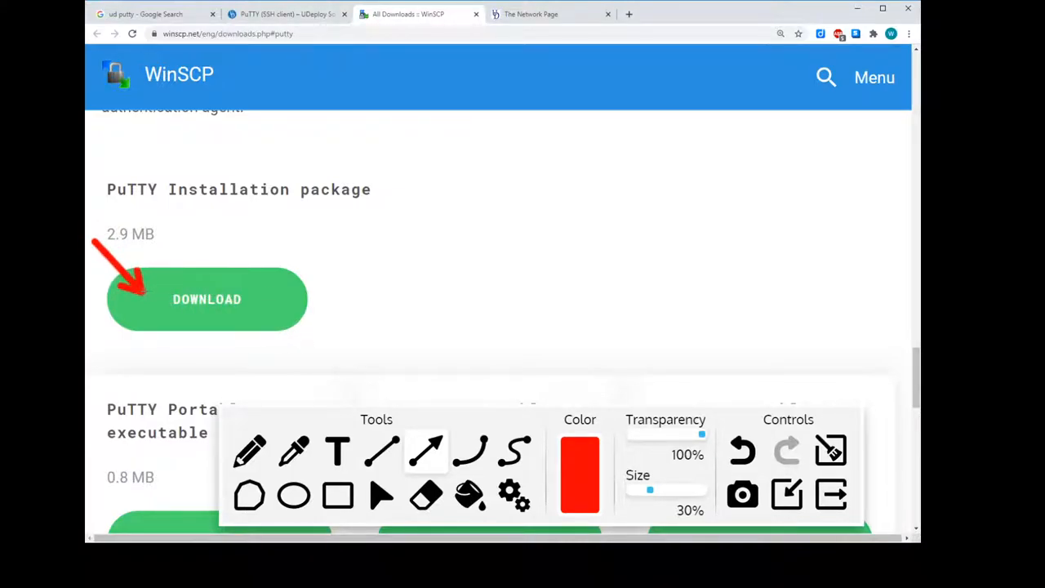
pyautogui.moveTo(431, 349)
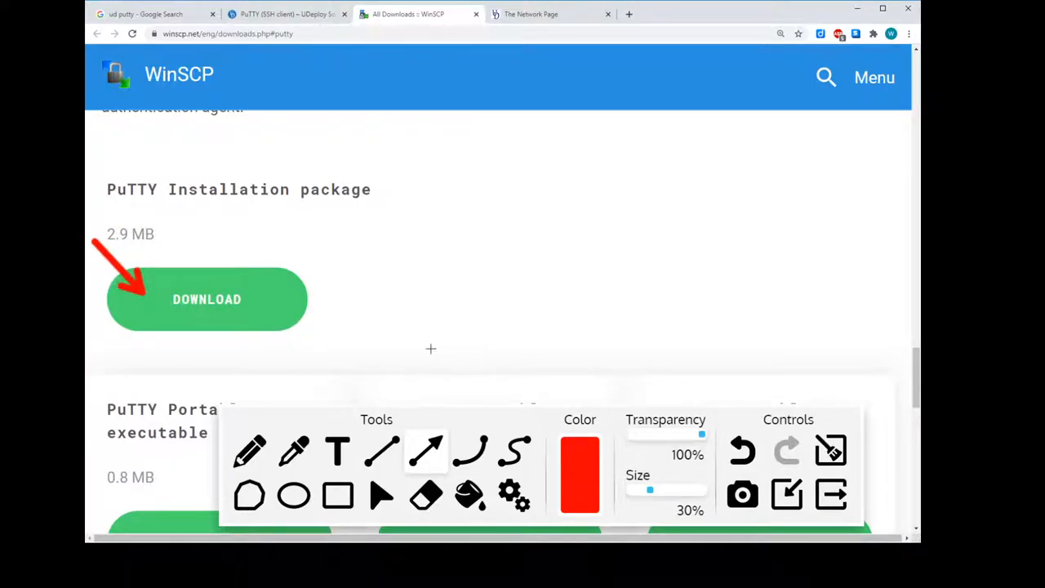
pyautogui.moveTo(447, 259)
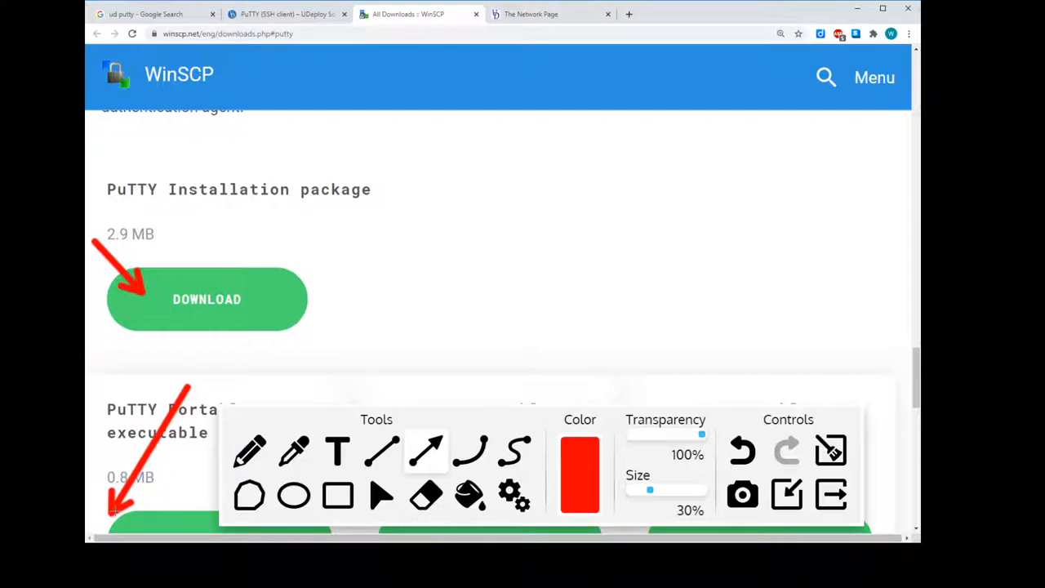
pyautogui.moveTo(299, 348)
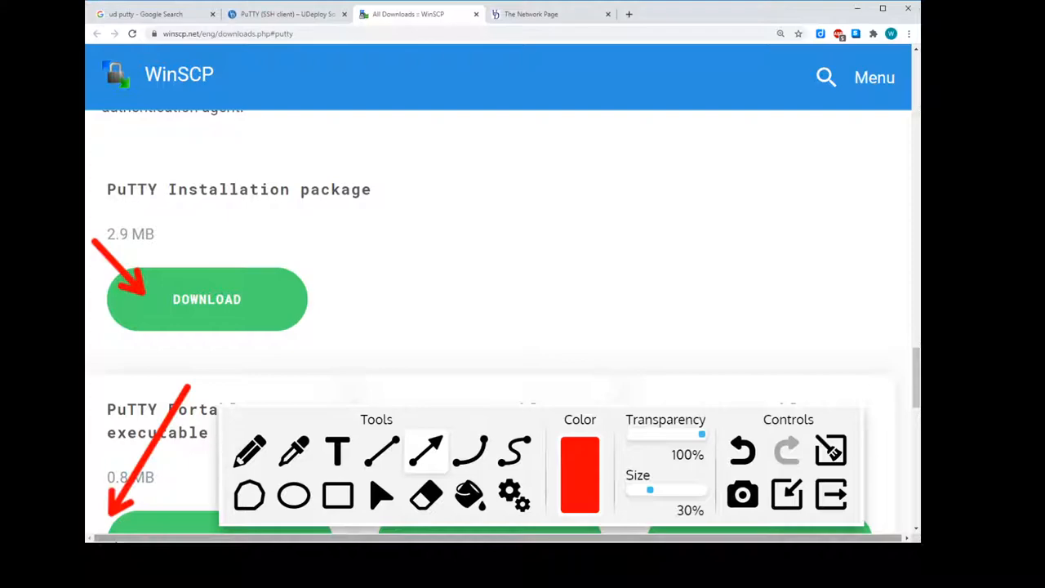
pyautogui.moveTo(247, 395)
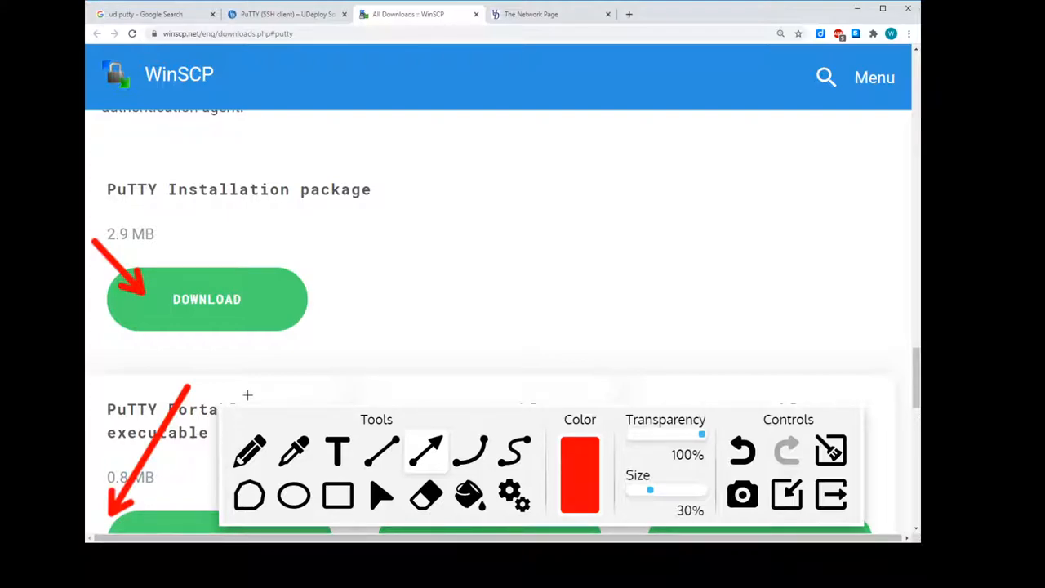
pyautogui.moveTo(455, 264)
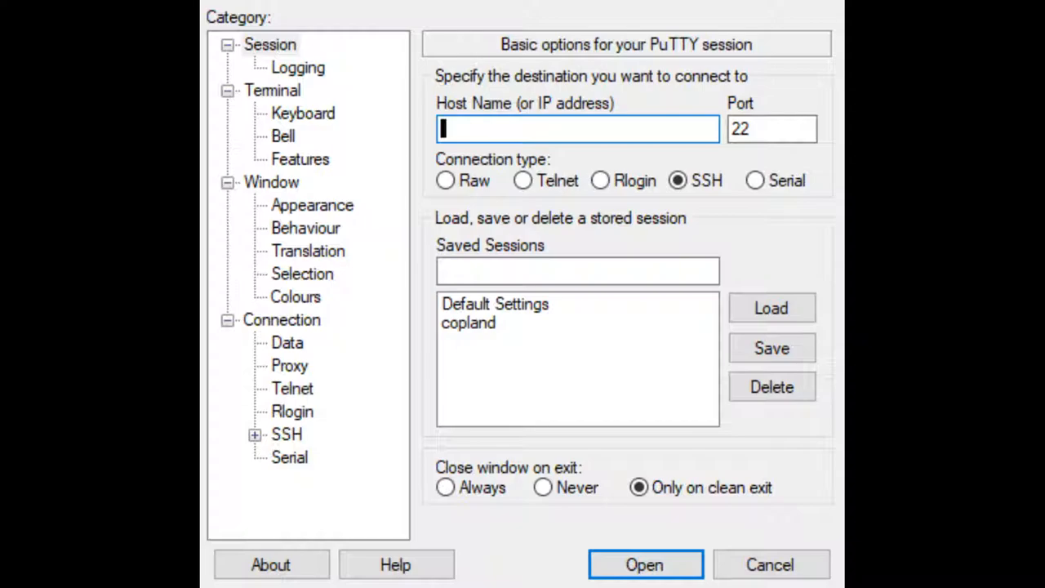
pyautogui.moveTo(291, 478)
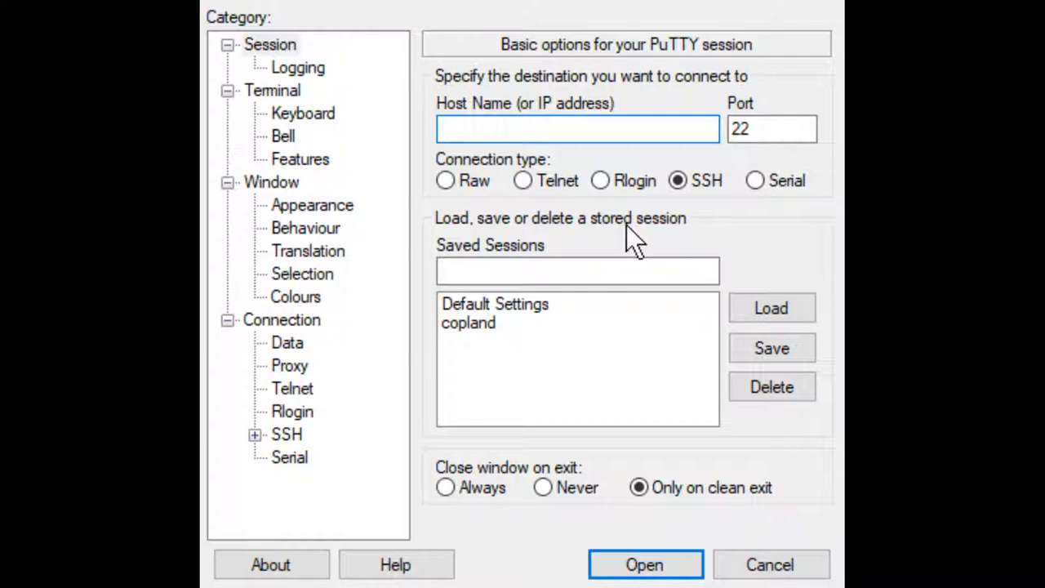
pyautogui.click(577, 128)
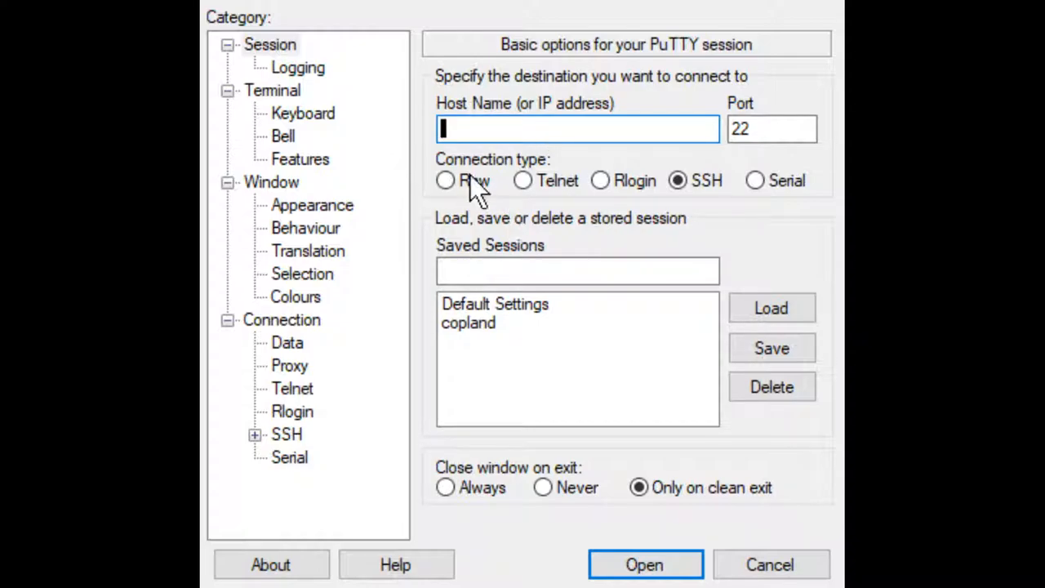
pyautogui.moveTo(547, 130)
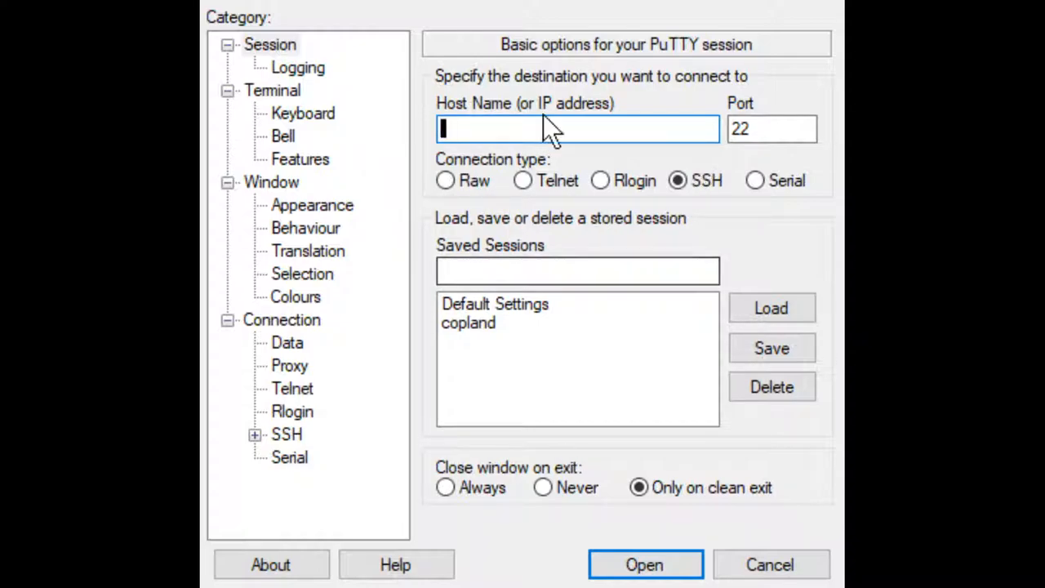
pyautogui.moveTo(249, 28)
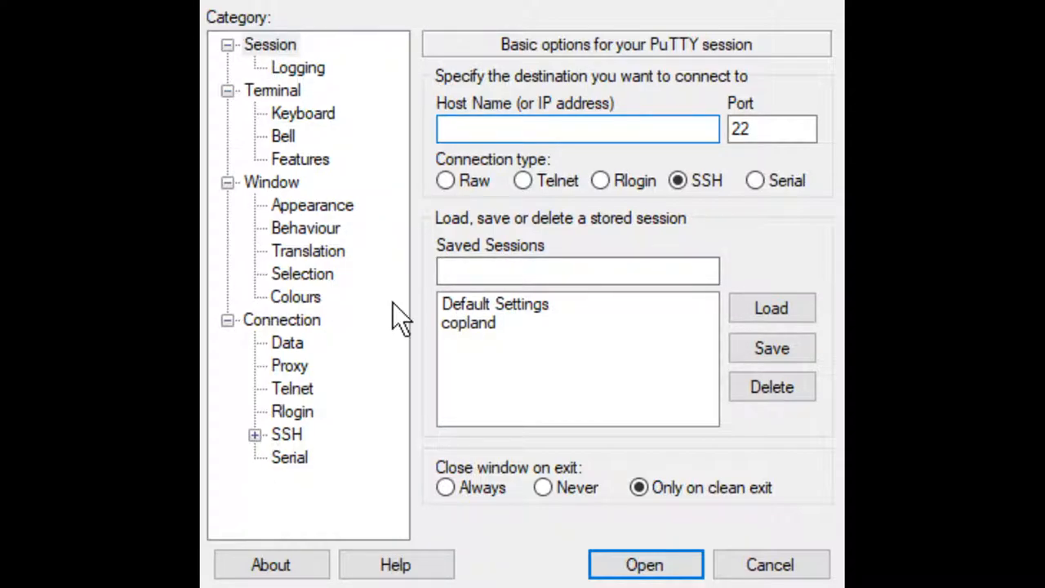
pyautogui.moveTo(253, 307)
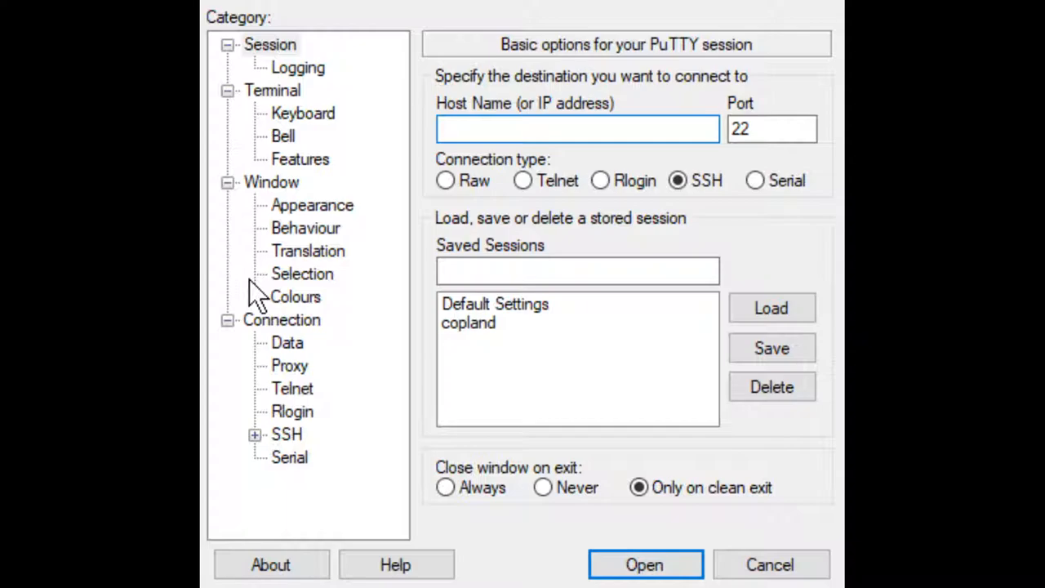
pyautogui.click(577, 129)
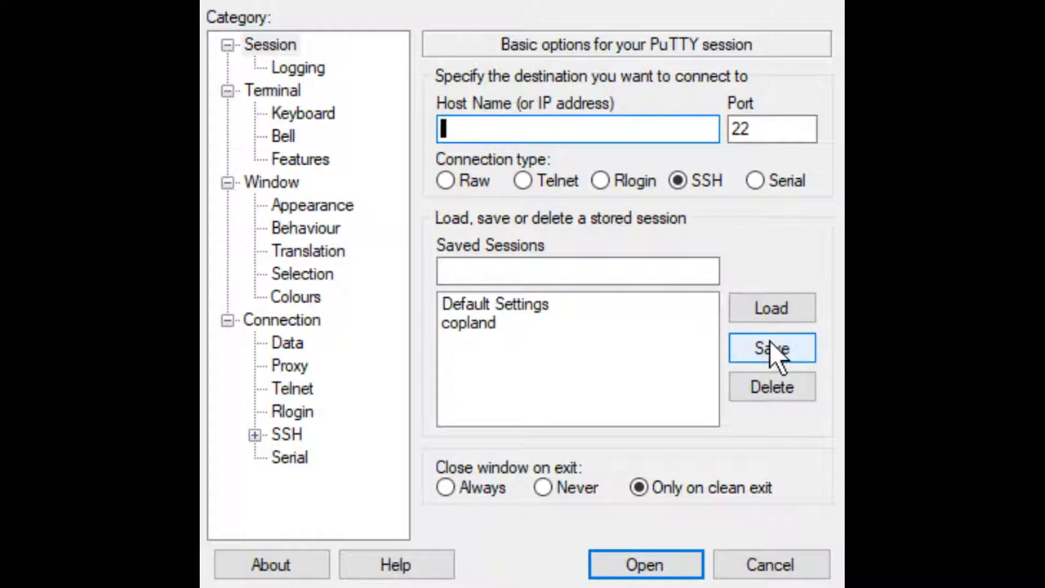
pyautogui.moveTo(567, 135)
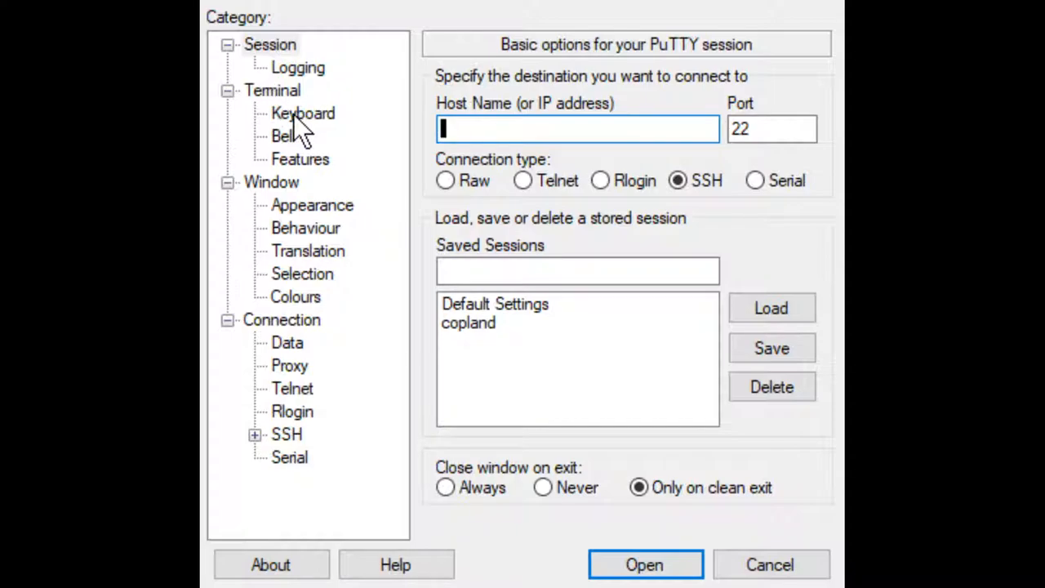
# Step: Review Terminal > Keyboard options, toggling the Backspace Control-H setting and leaving defaults
pyautogui.click(303, 113)
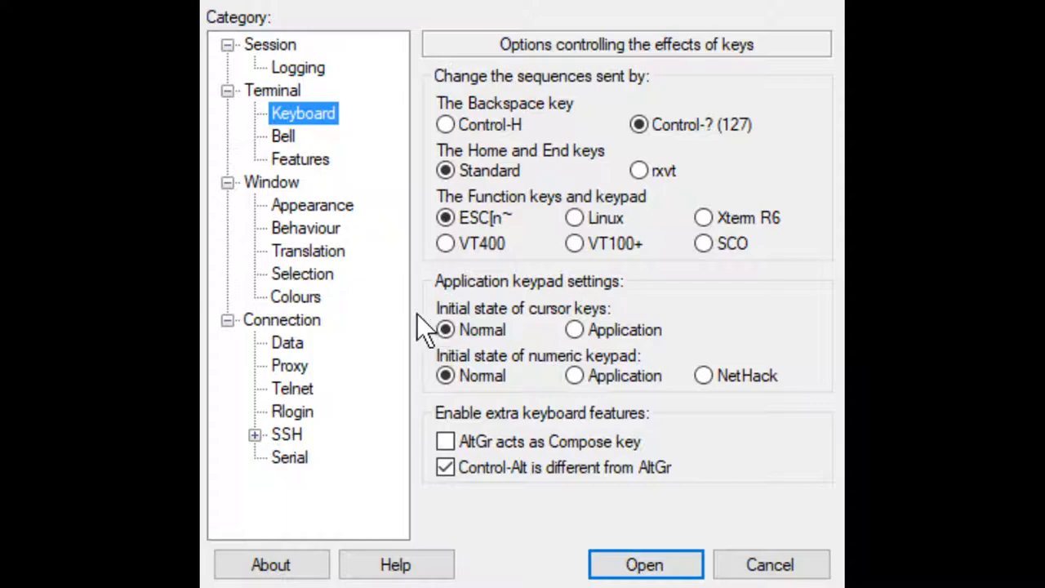
pyautogui.click(445, 124)
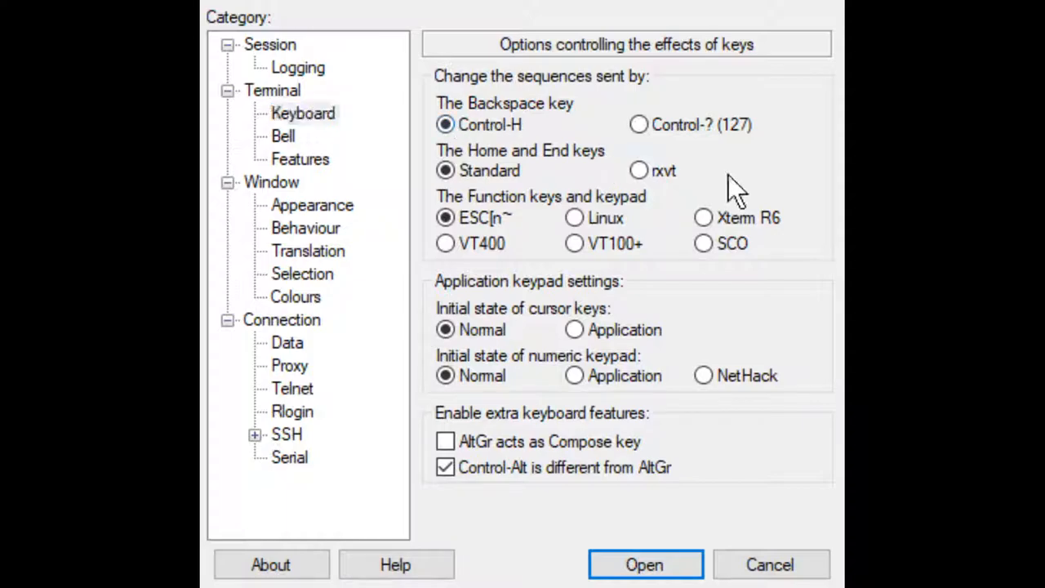
pyautogui.moveTo(657, 522)
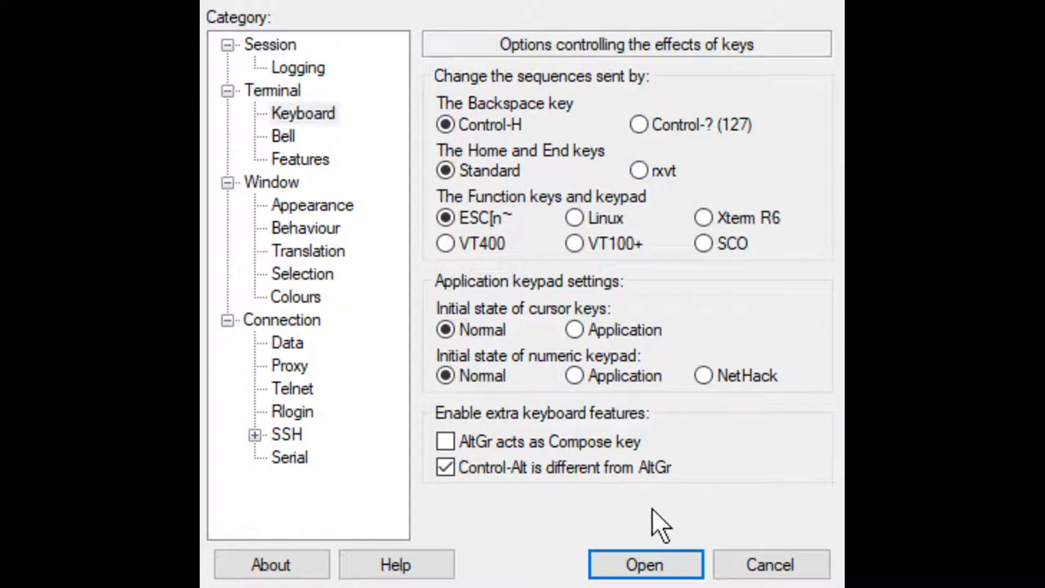
pyautogui.moveTo(445, 164)
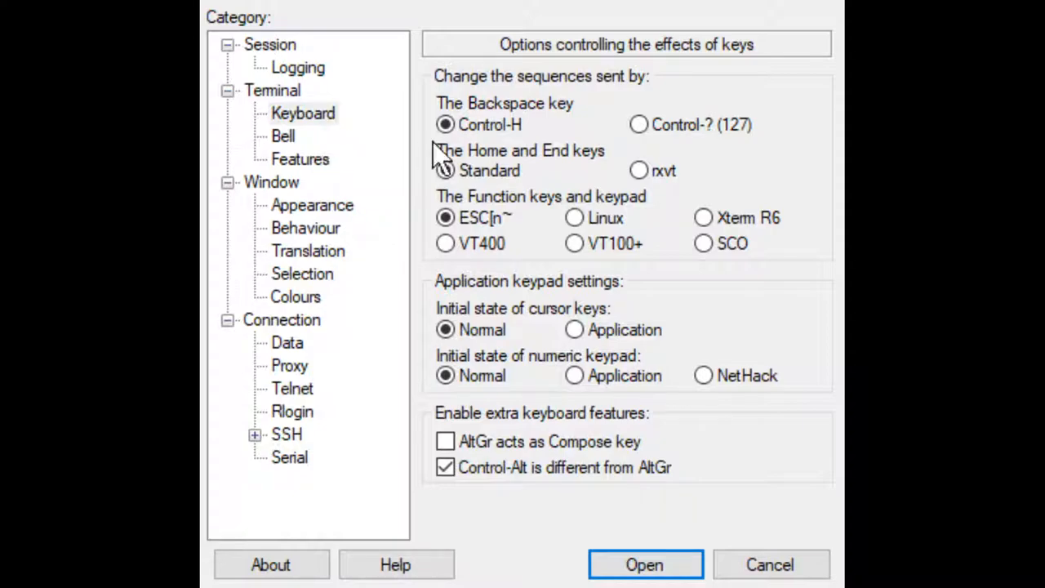
pyautogui.click(445, 124)
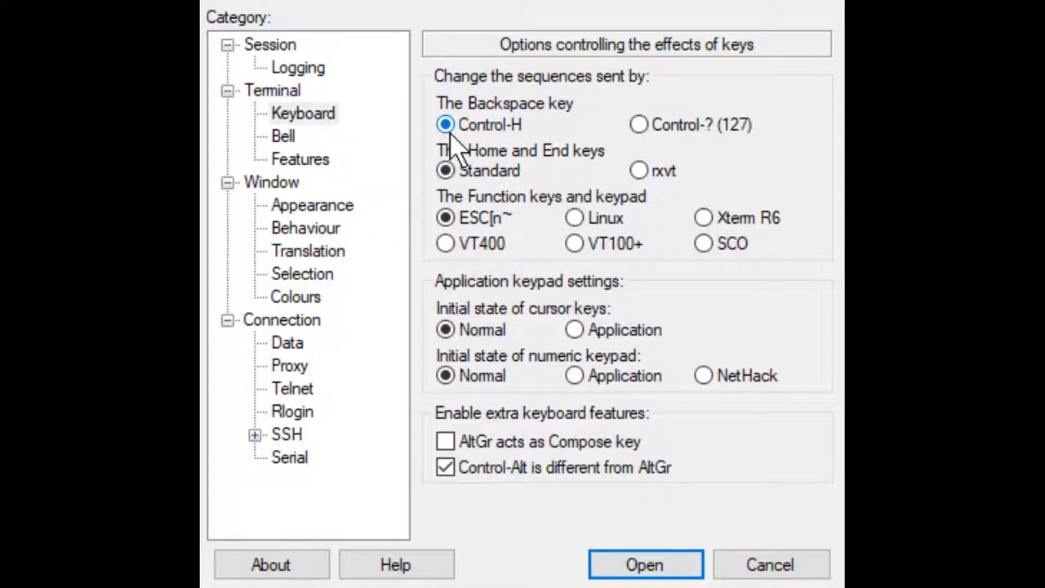
pyautogui.moveTo(474, 130)
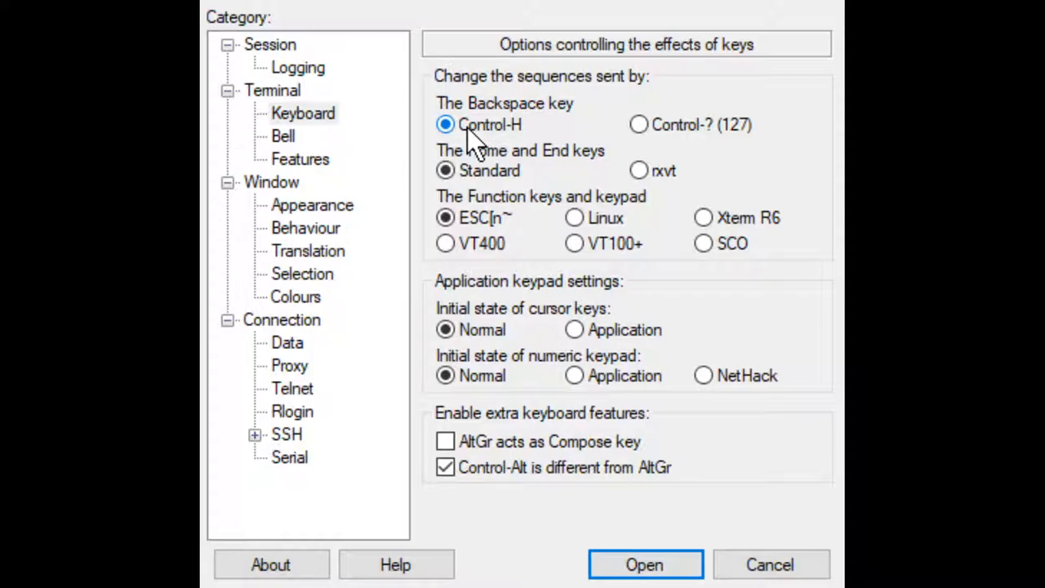
pyautogui.moveTo(510, 135)
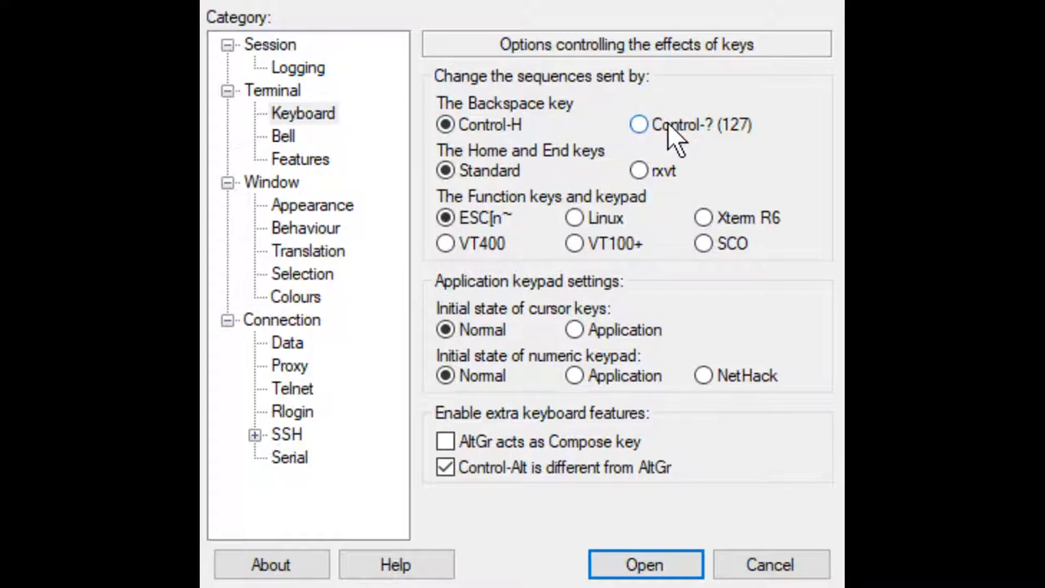
pyautogui.click(445, 124)
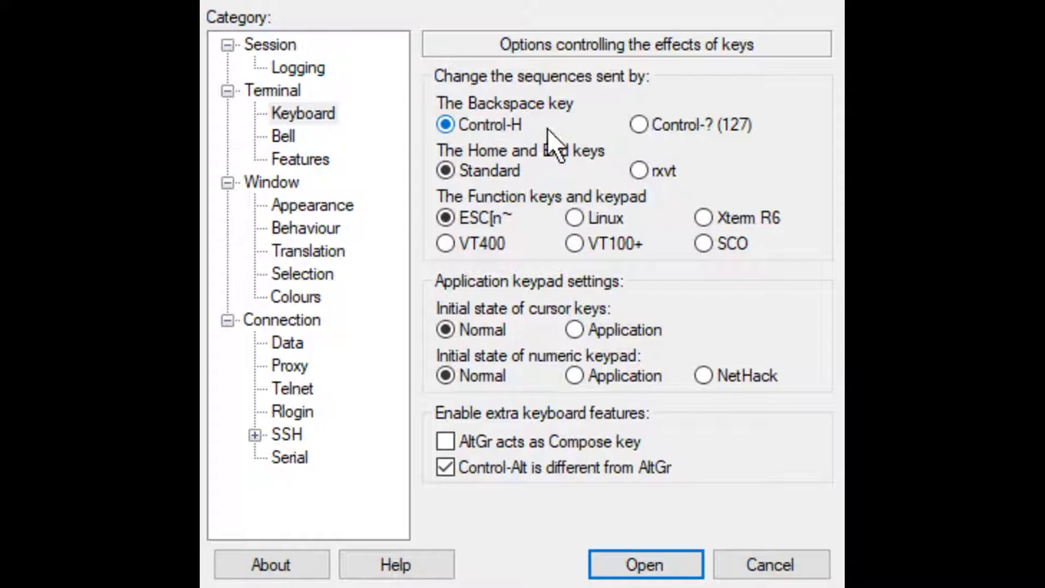
pyautogui.moveTo(644, 131)
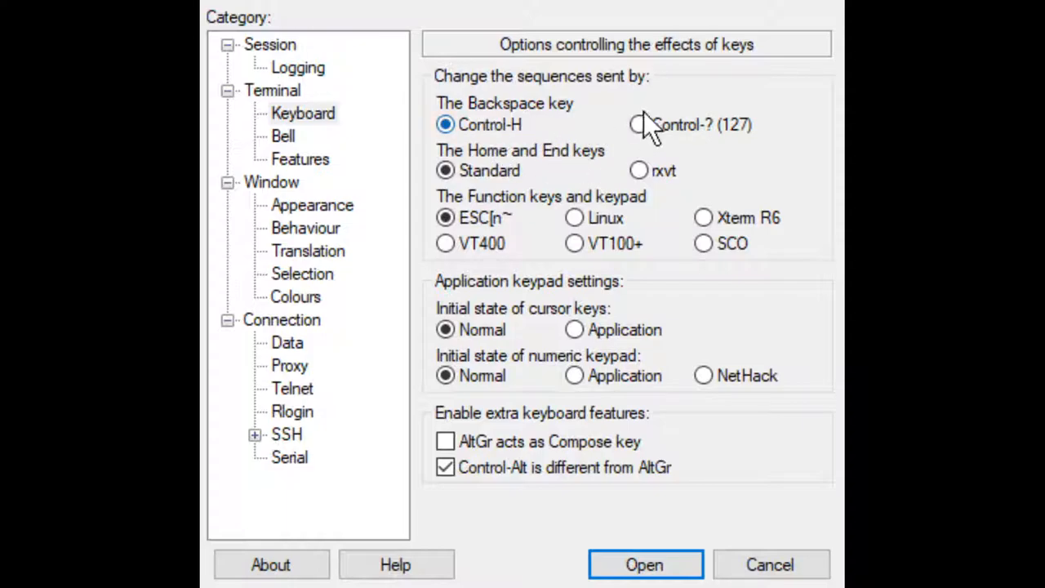
pyautogui.moveTo(670, 143)
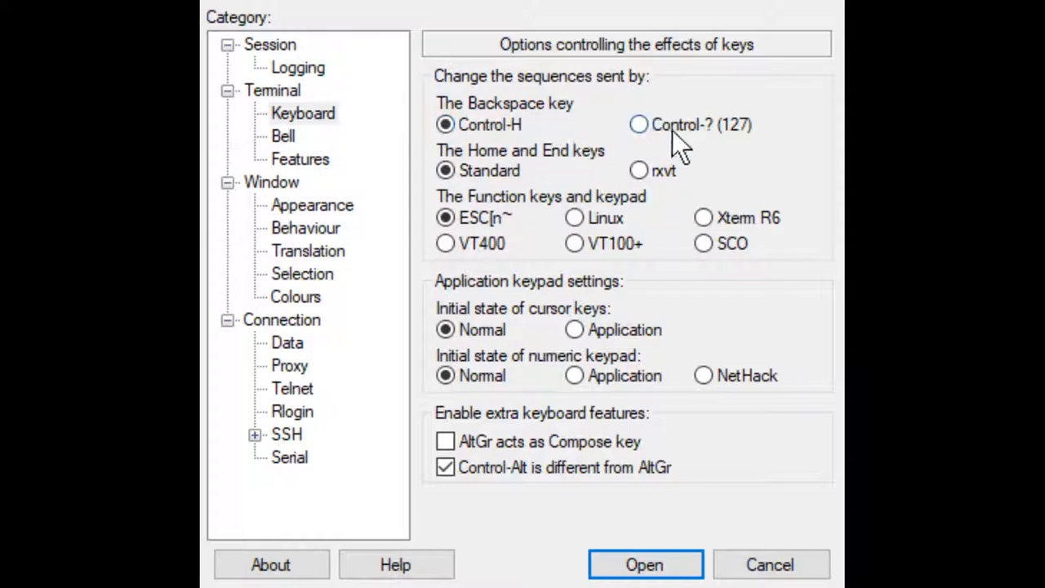
pyautogui.moveTo(723, 171)
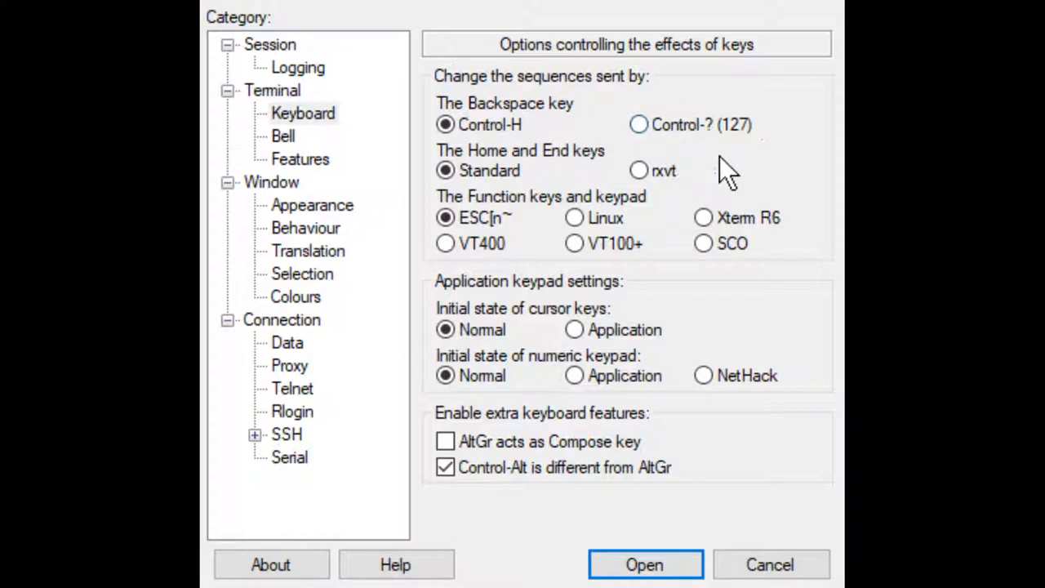
pyautogui.moveTo(653, 163)
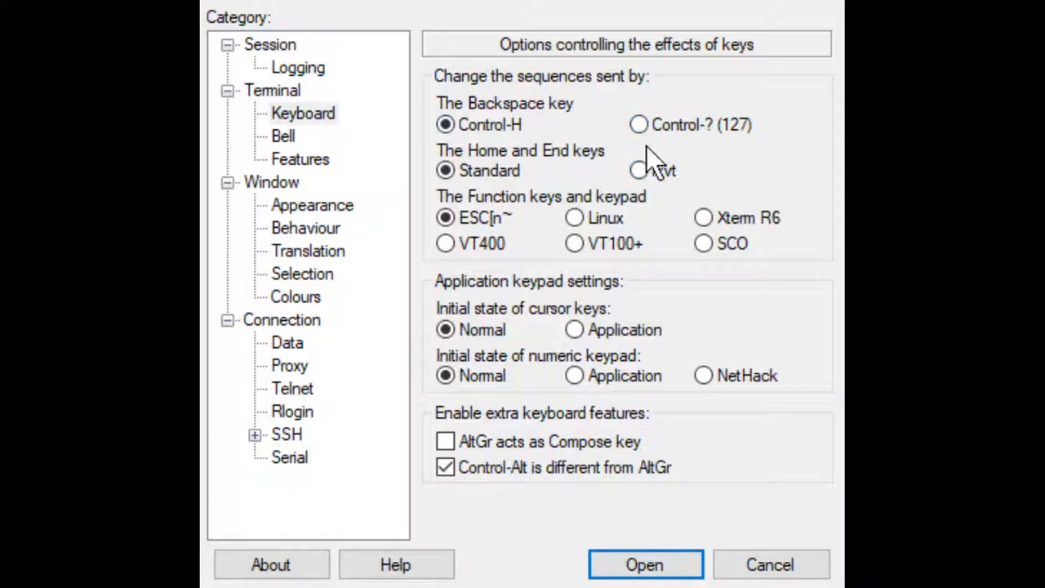
pyautogui.click(445, 124)
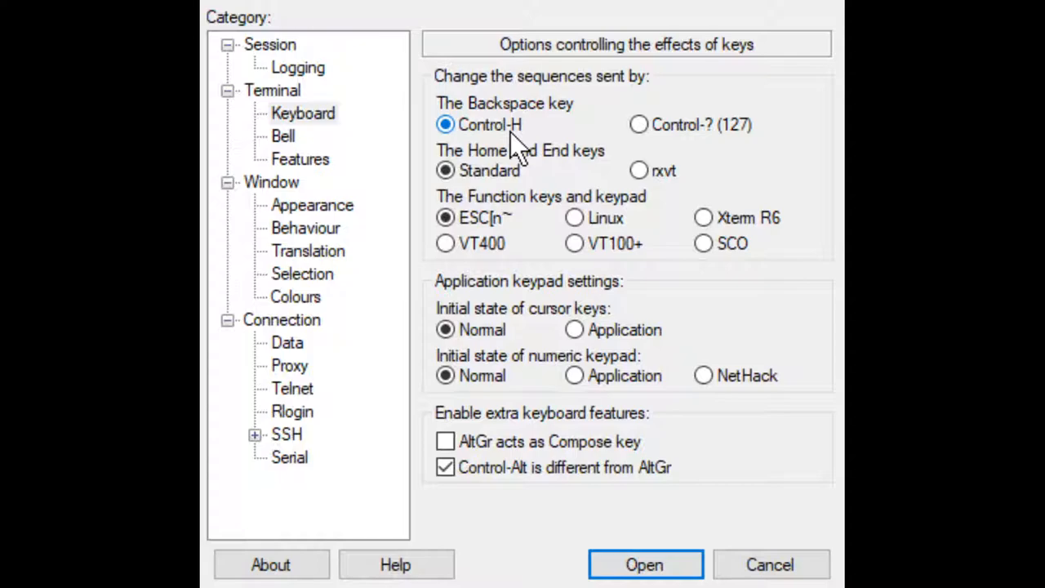
pyautogui.moveTo(339, 131)
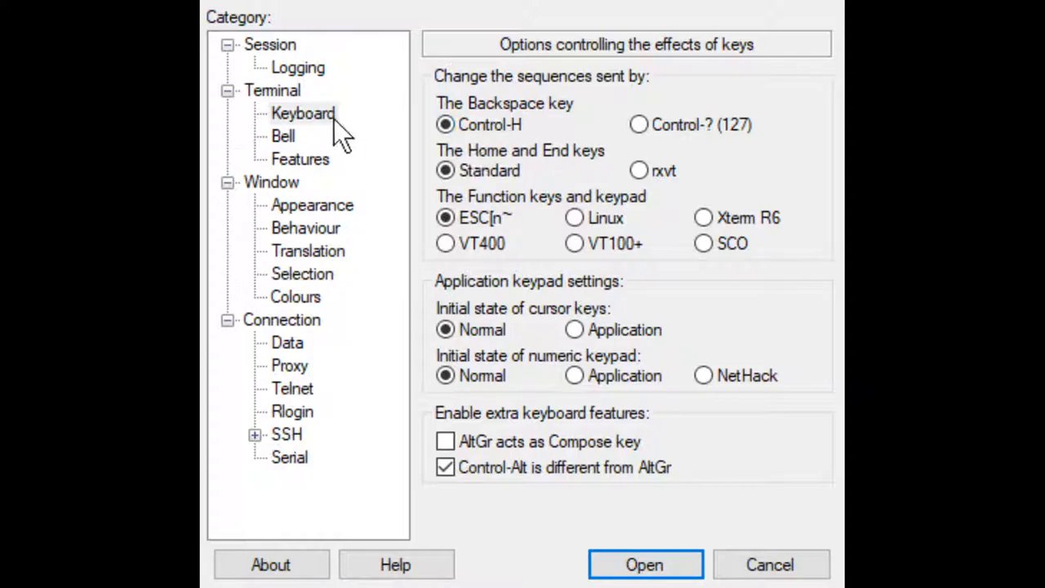
pyautogui.click(303, 113)
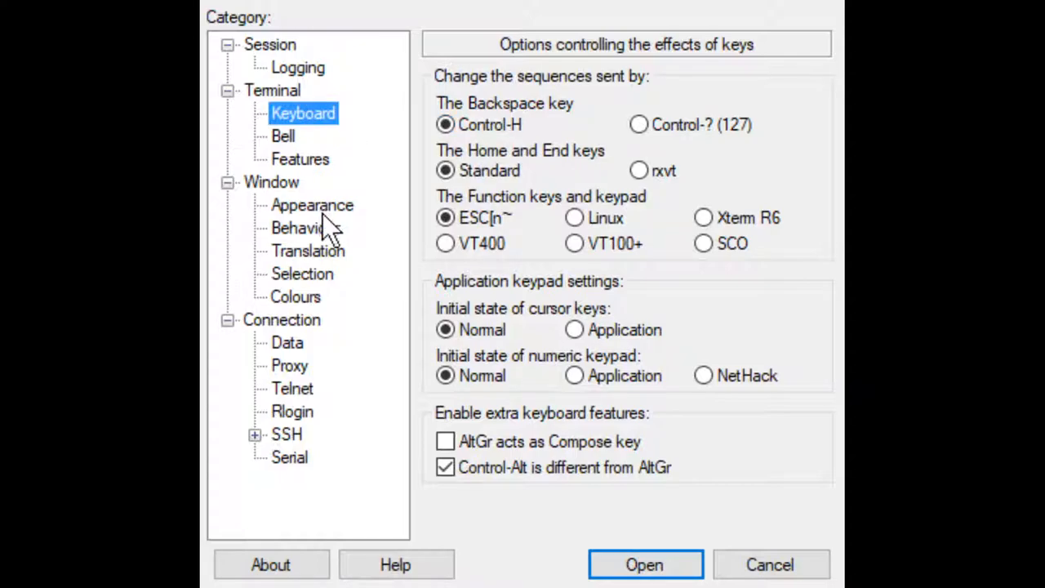
# Step: View Window > Appearance font settings, then return to the Session category
pyautogui.click(312, 205)
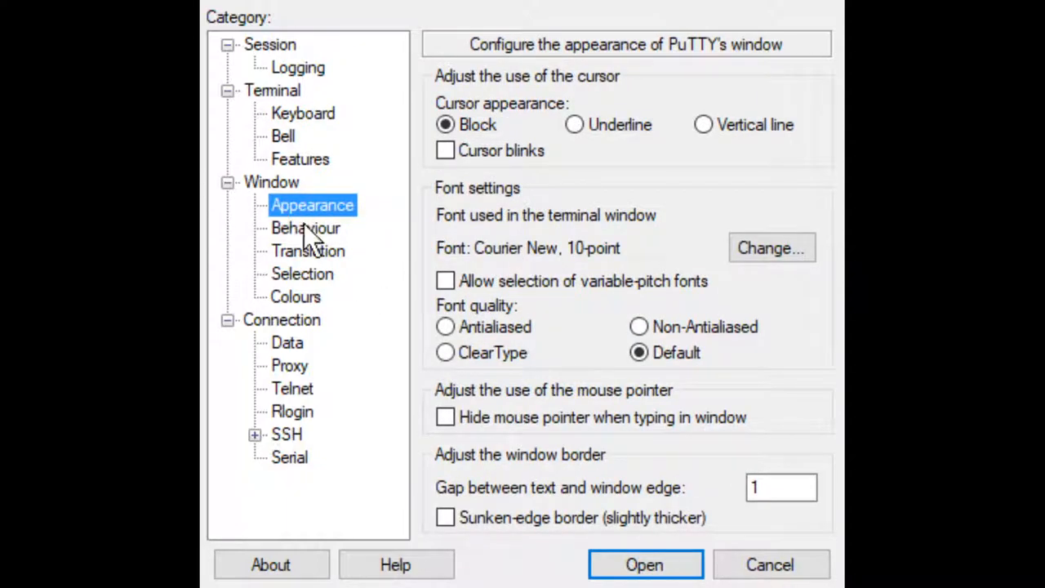
pyautogui.moveTo(632, 269)
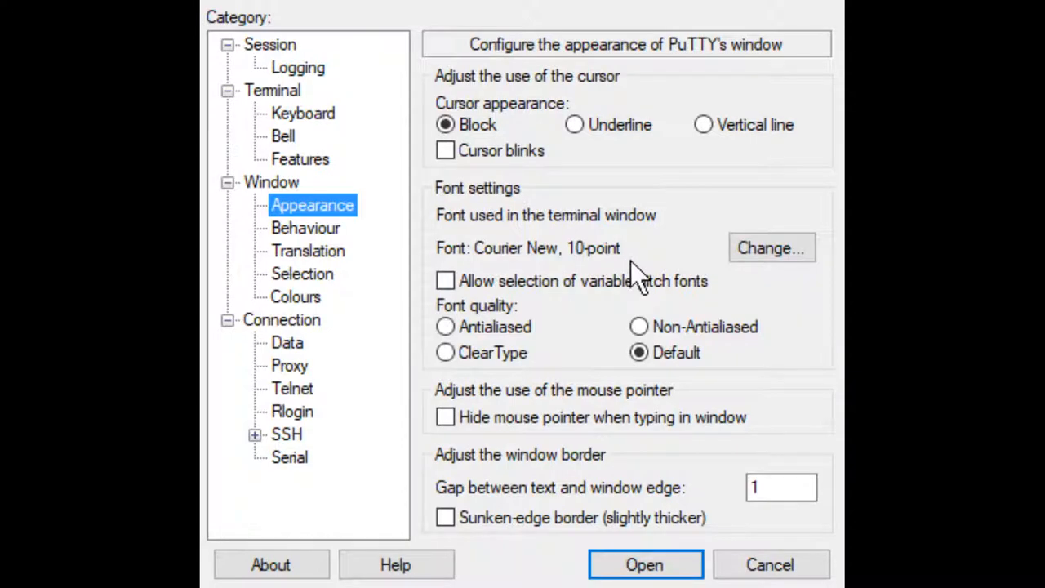
pyautogui.moveTo(588, 274)
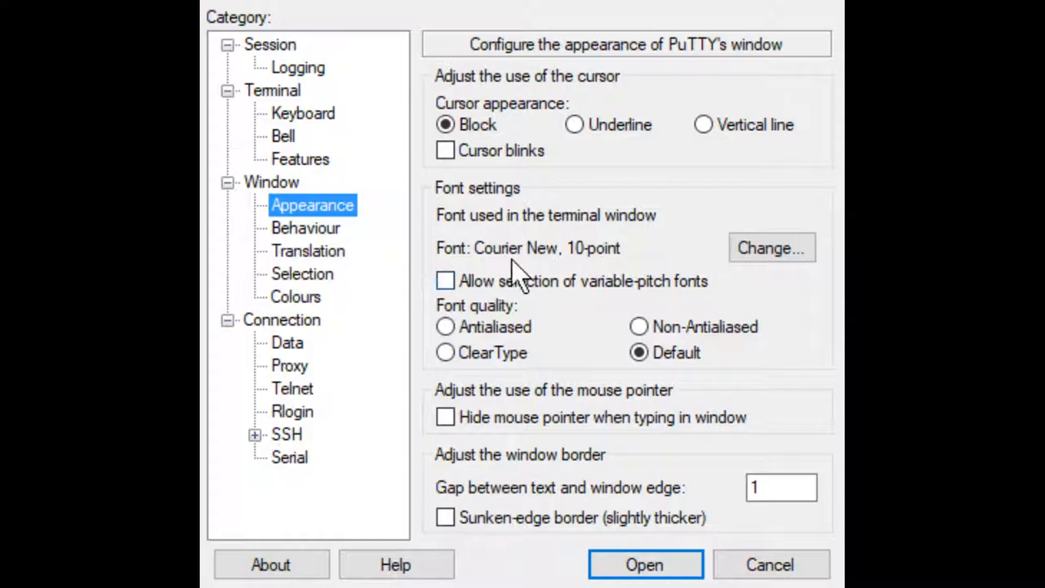
pyautogui.moveTo(547, 273)
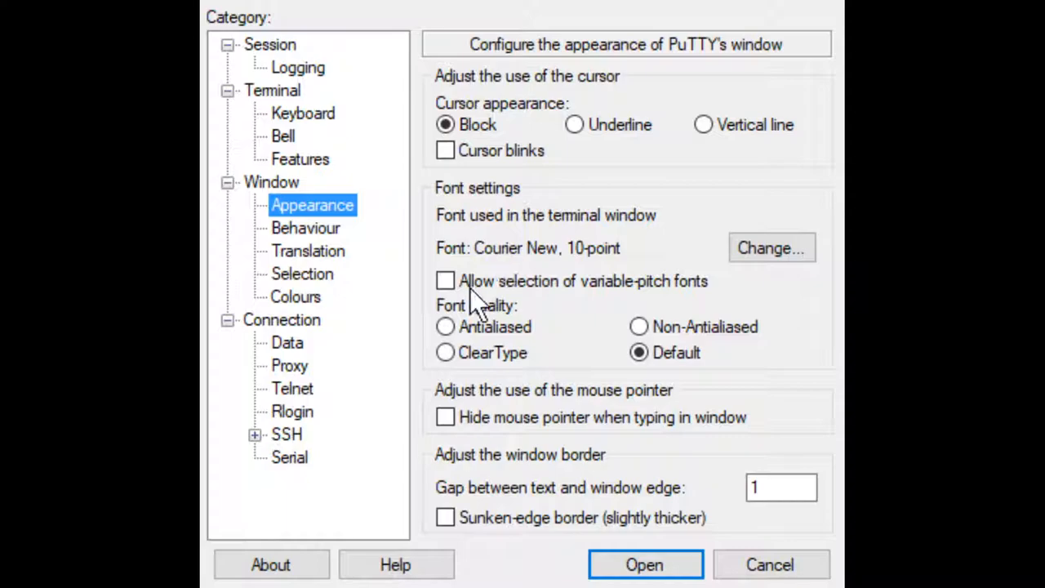
pyautogui.moveTo(317, 257)
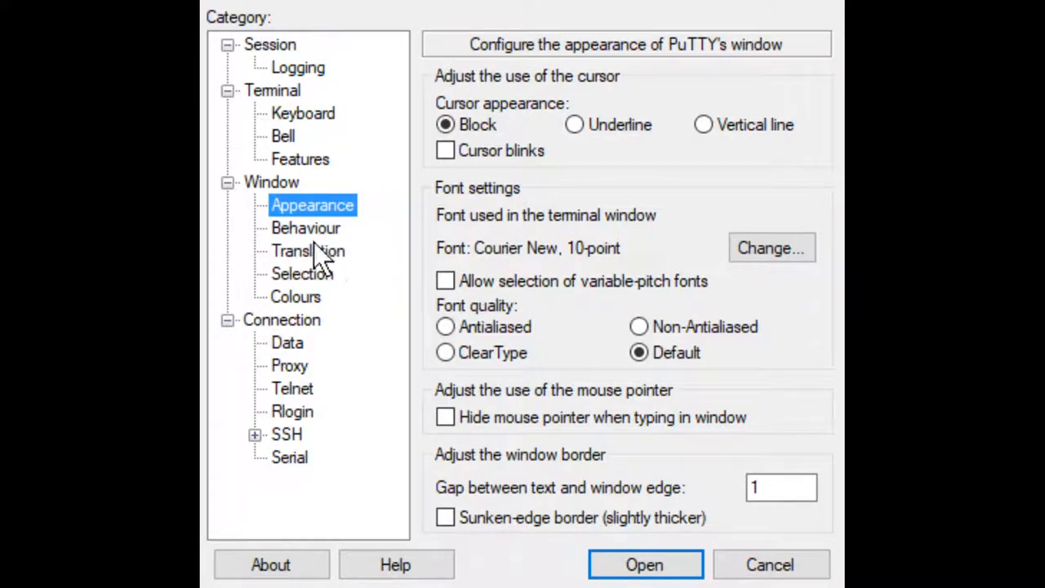
pyautogui.moveTo(294, 98)
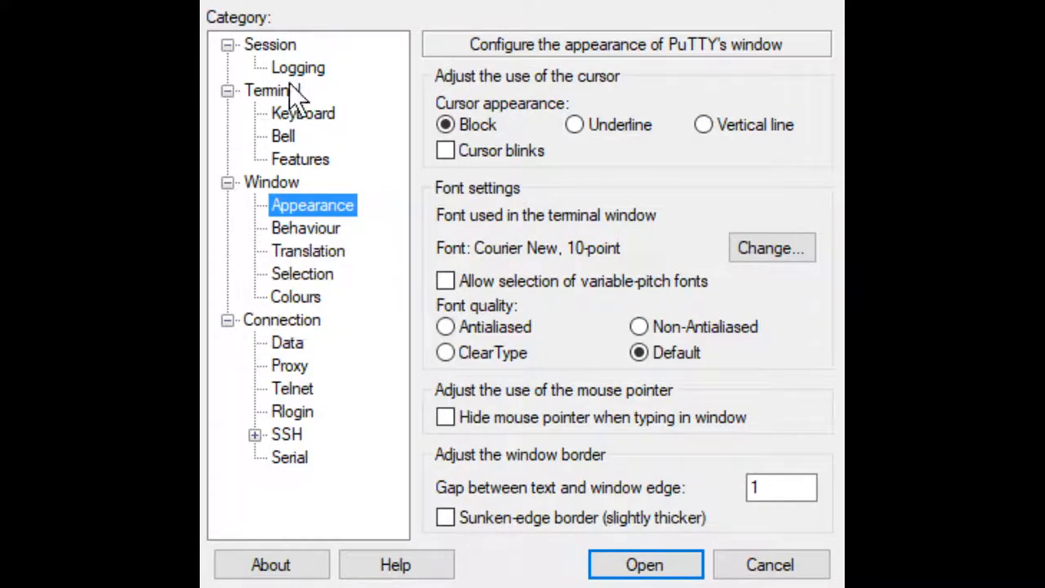
pyautogui.moveTo(290, 74)
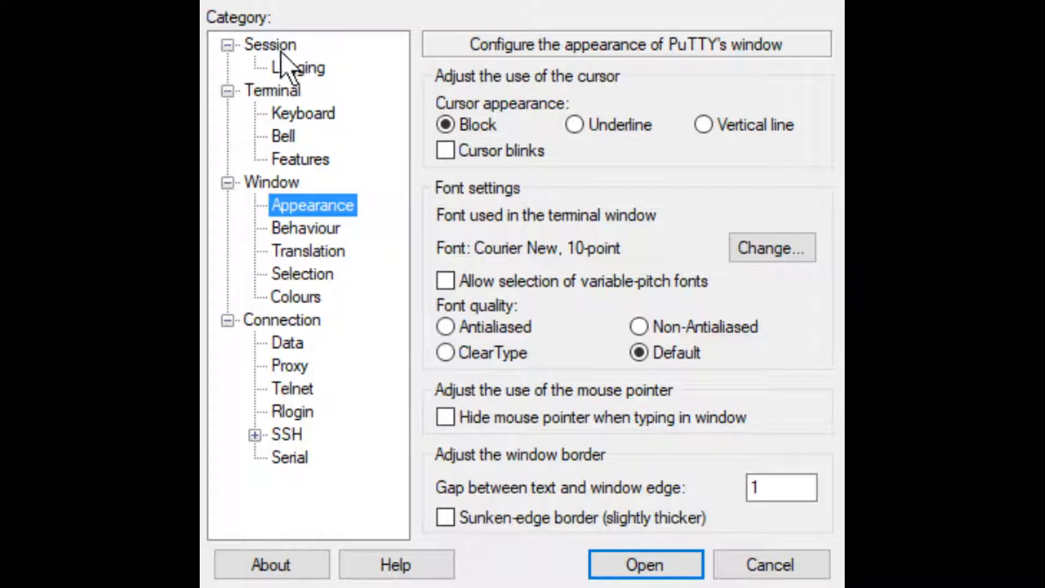
pyautogui.click(271, 45)
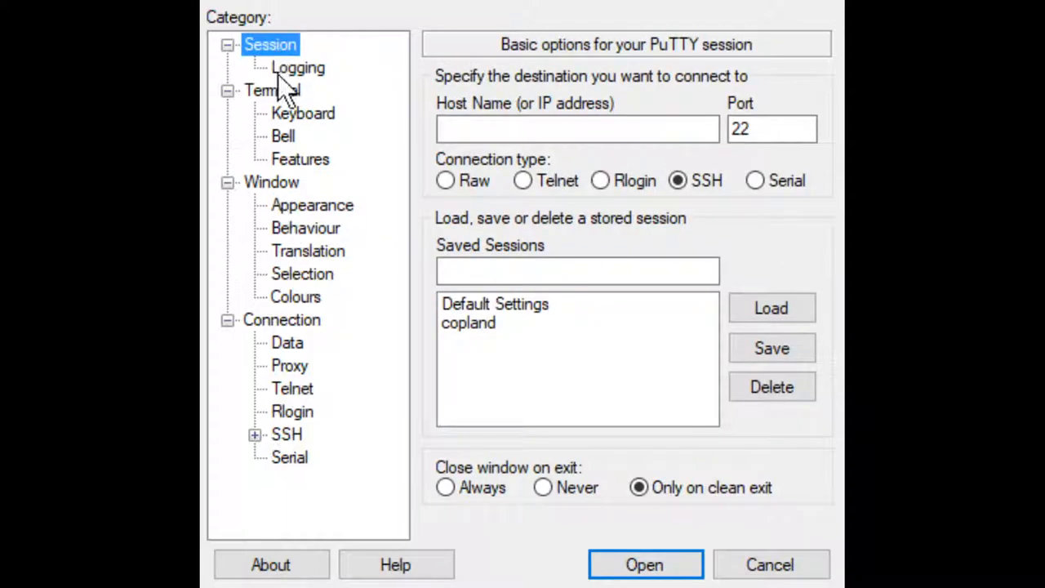
pyautogui.click(576, 129)
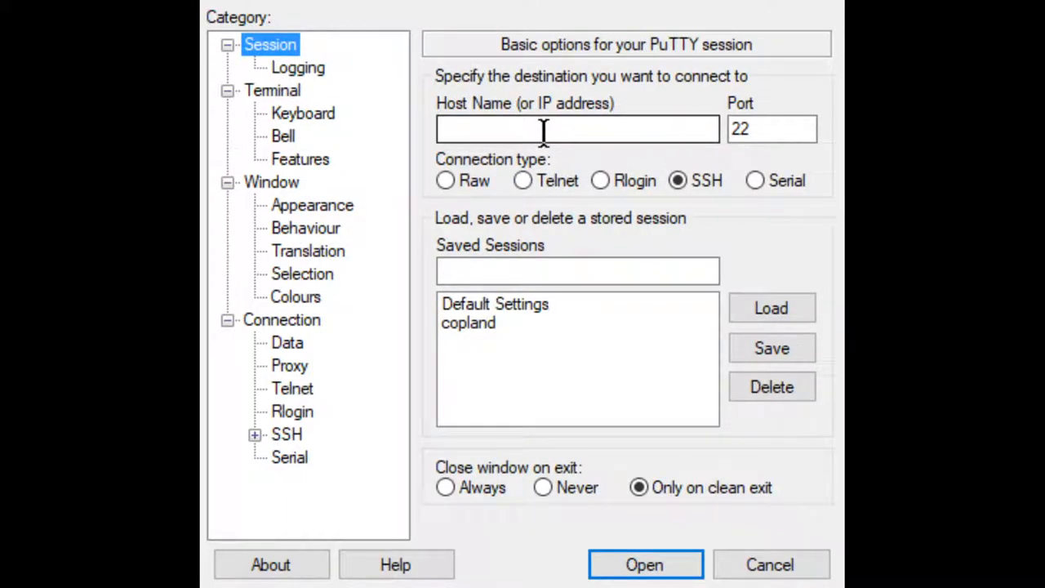
pyautogui.click(577, 129)
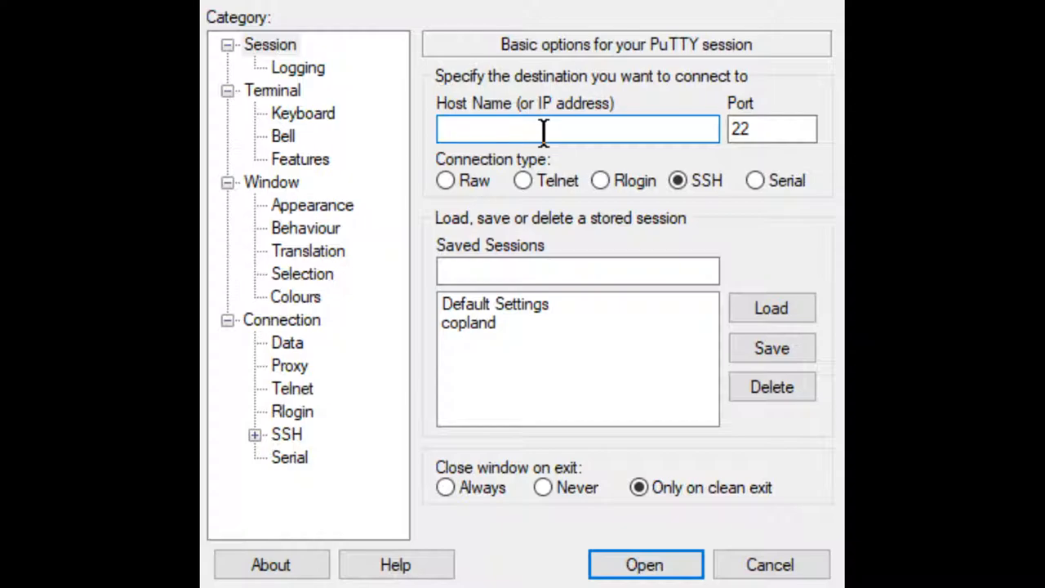
pyautogui.click(578, 129)
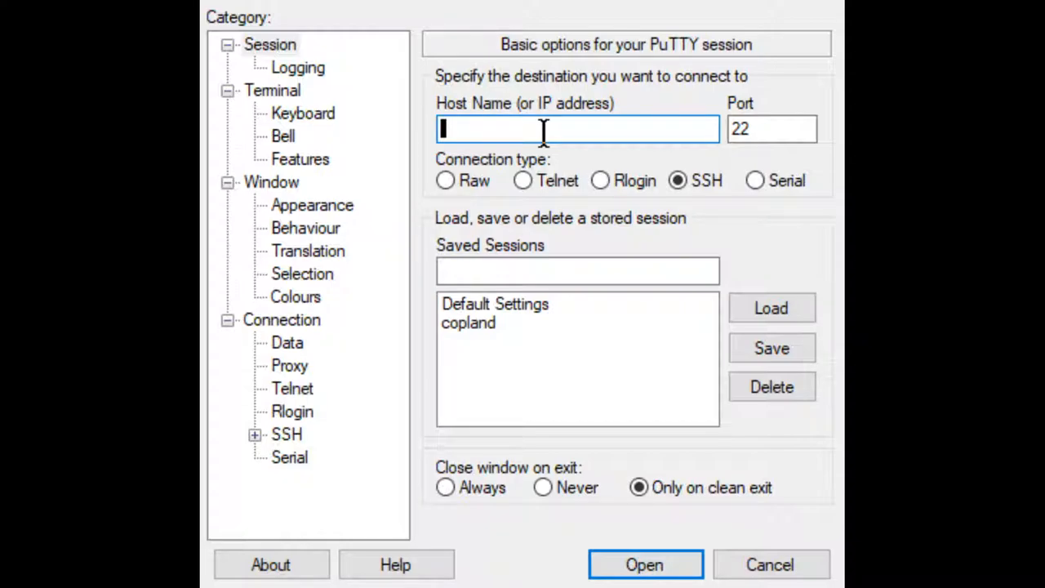
pyautogui.moveTo(542, 221)
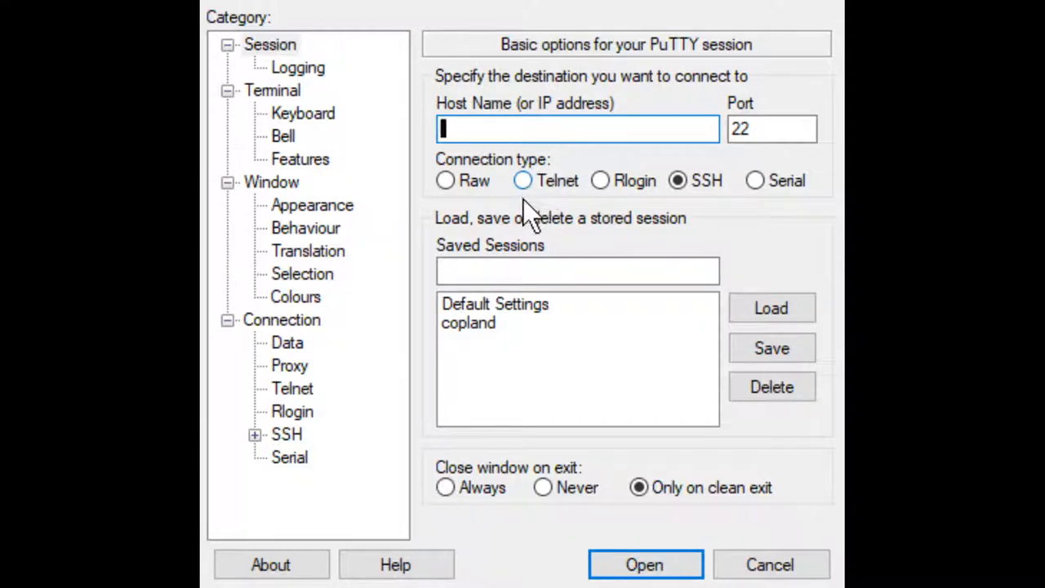
pyautogui.click(577, 271)
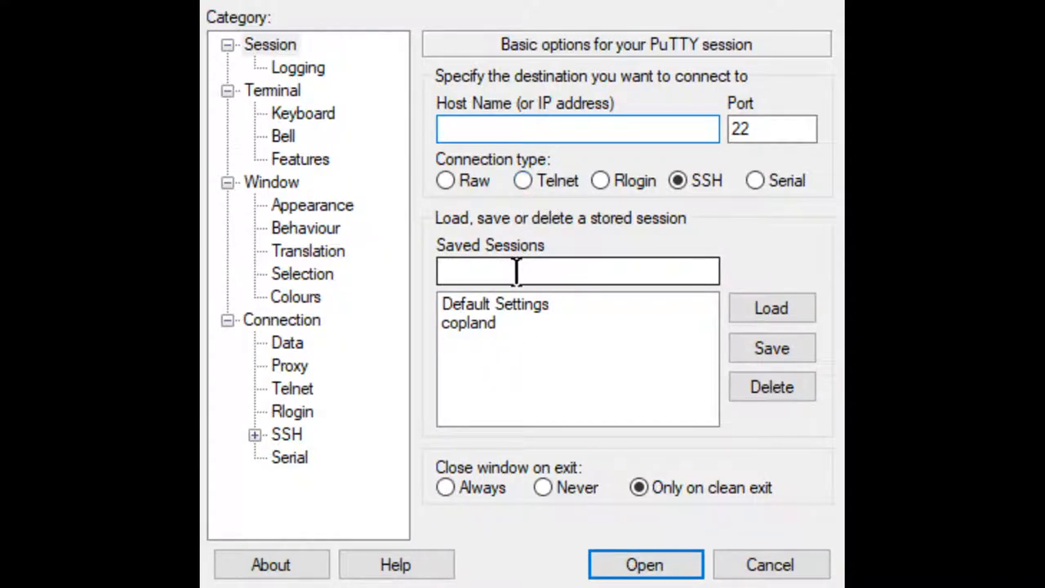
pyautogui.click(578, 271)
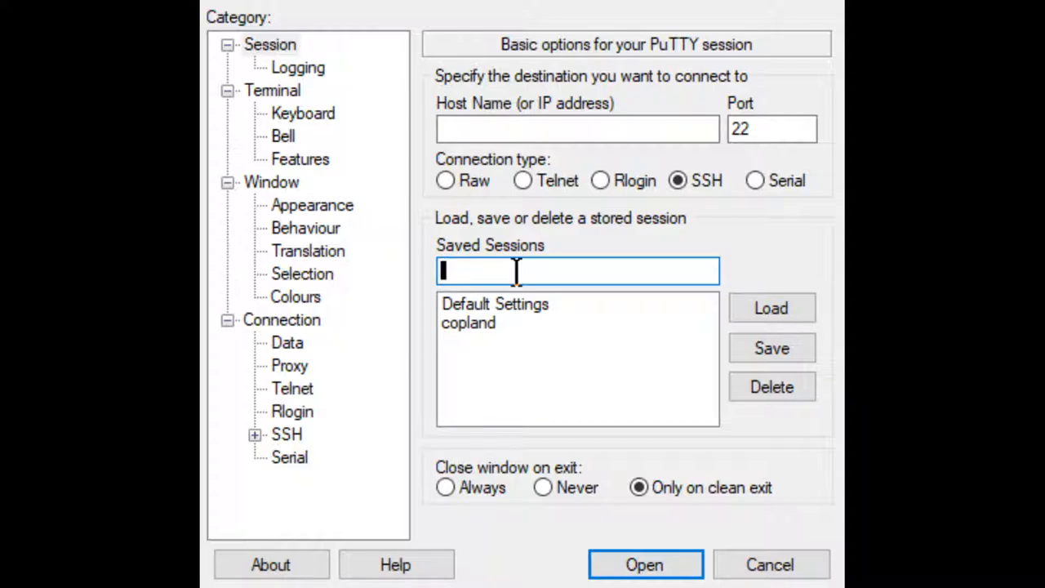
pyautogui.moveTo(327, 151)
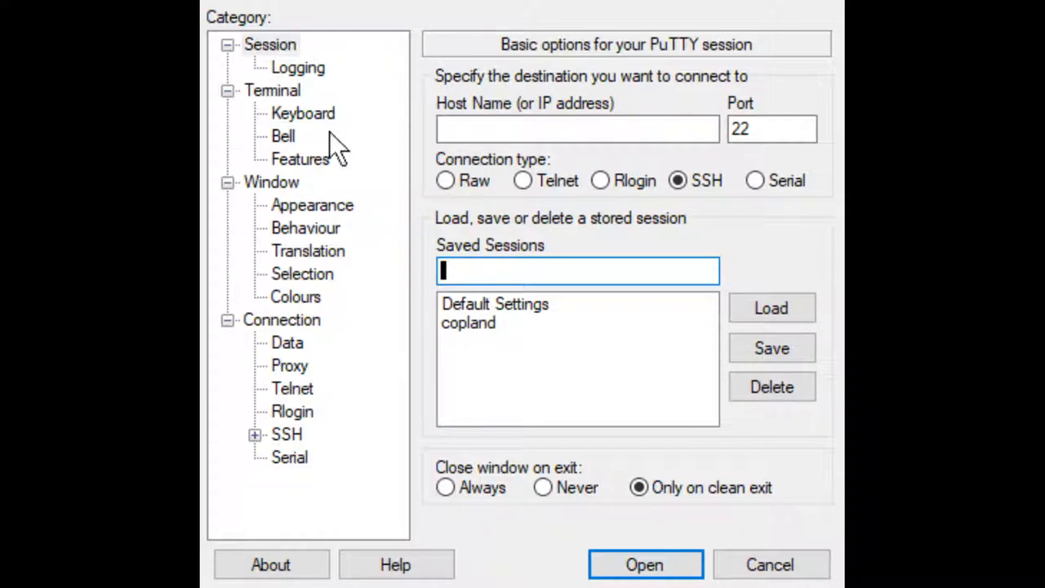
pyautogui.moveTo(482, 347)
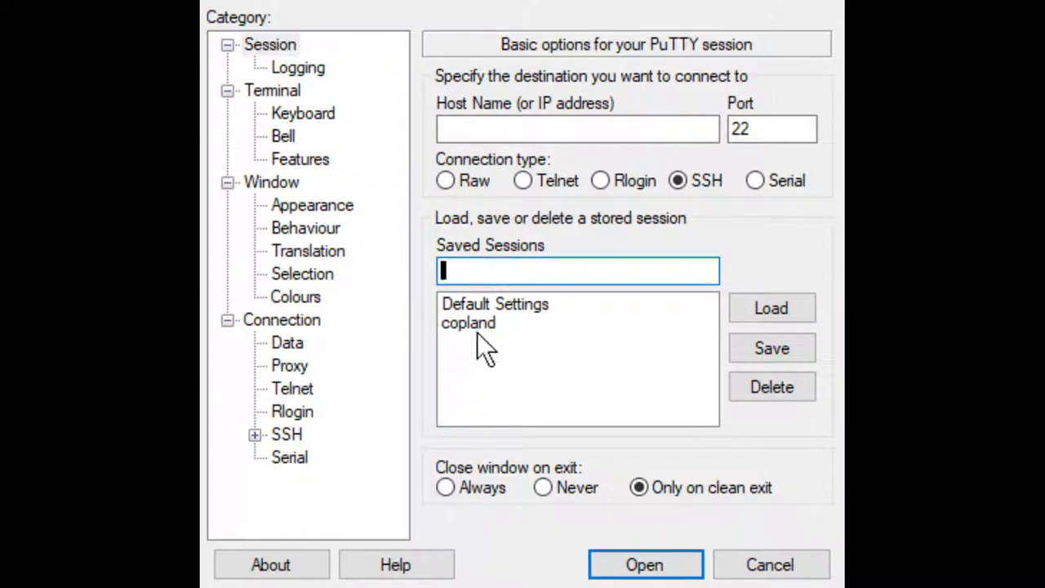
pyautogui.moveTo(510, 359)
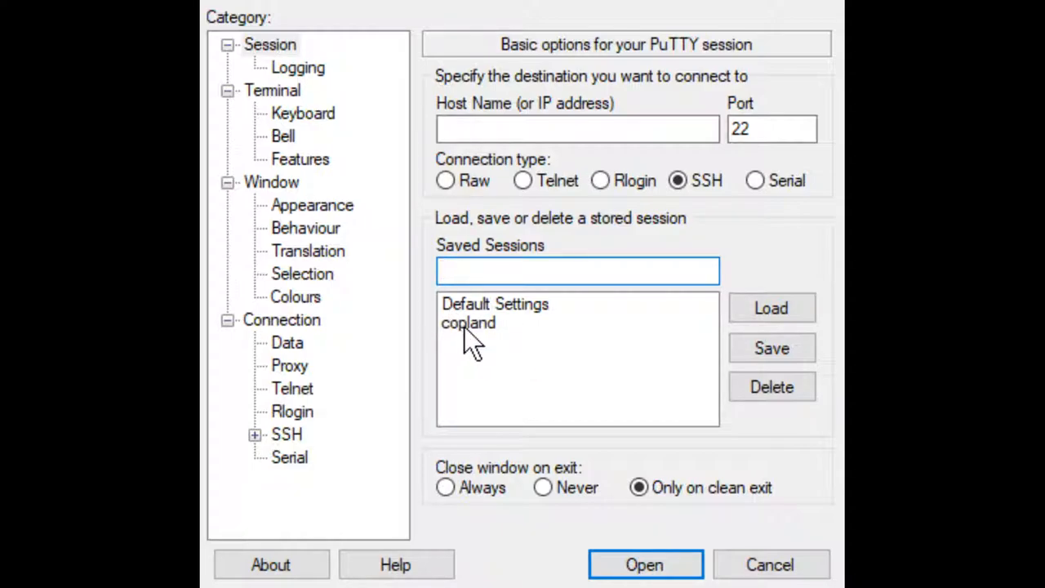
pyautogui.click(577, 271)
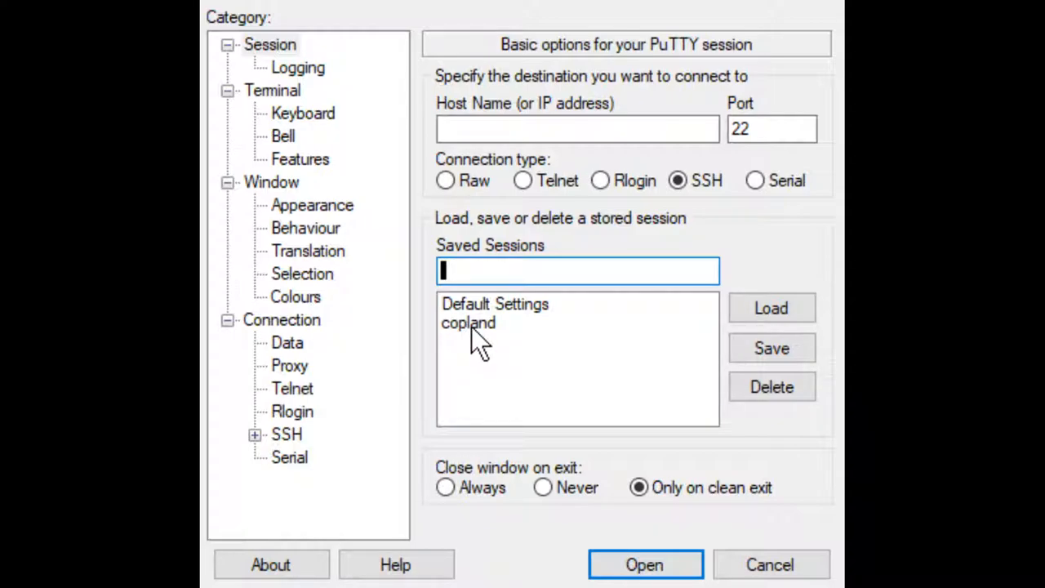
# Step: Load the saved 'copland' session, filling in host copland.udel.edu on SSH port 22
pyautogui.click(468, 322)
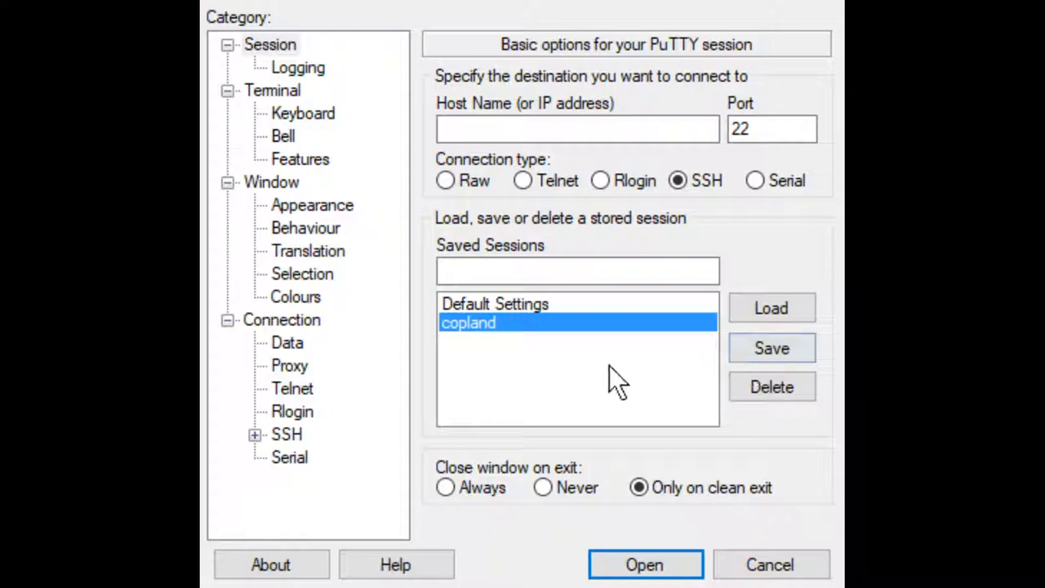
pyautogui.click(577, 129)
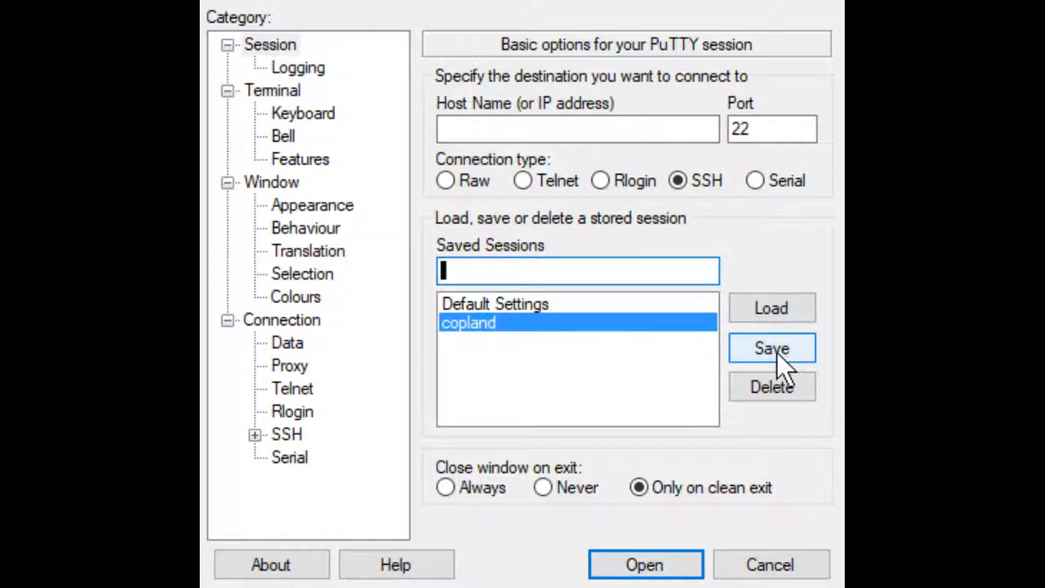
pyautogui.moveTo(489, 449)
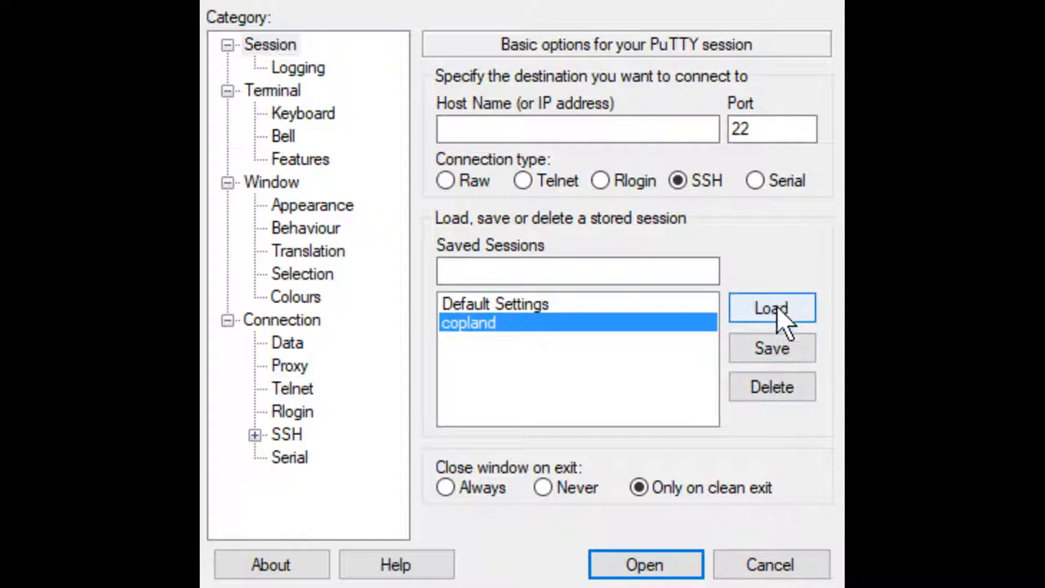
pyautogui.click(770, 307)
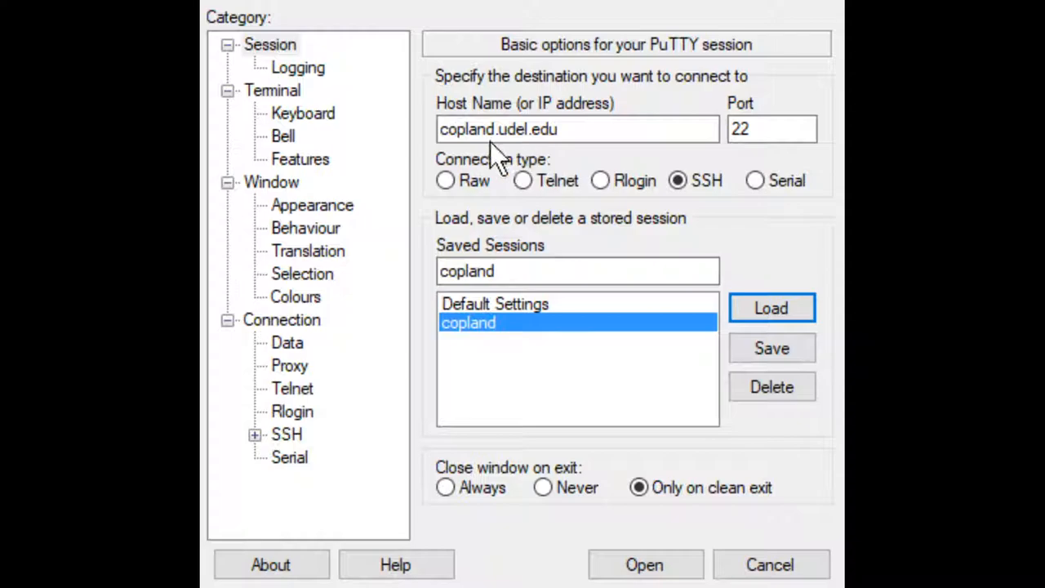
pyautogui.moveTo(584, 155)
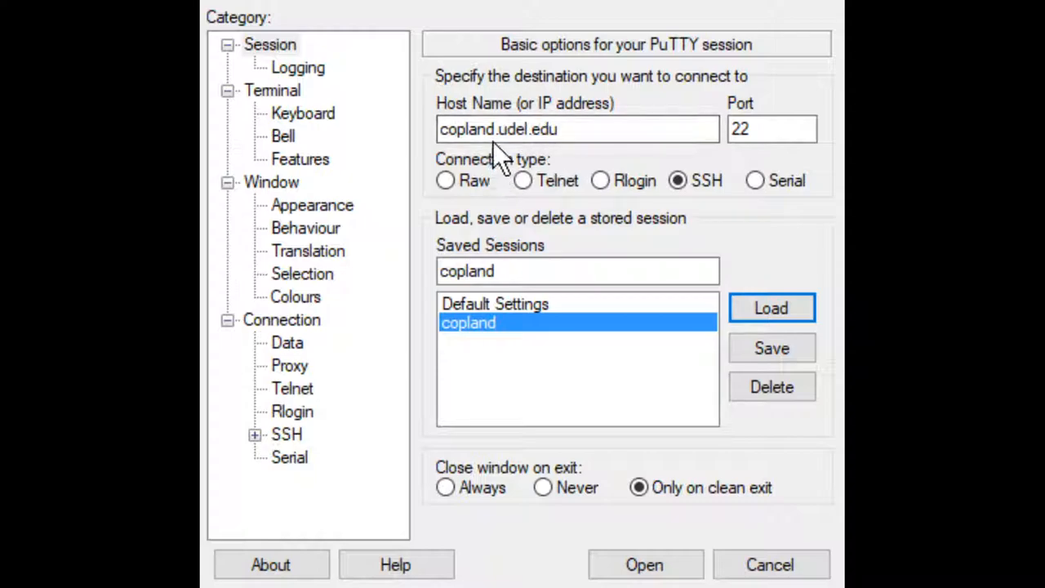
pyautogui.click(490, 129)
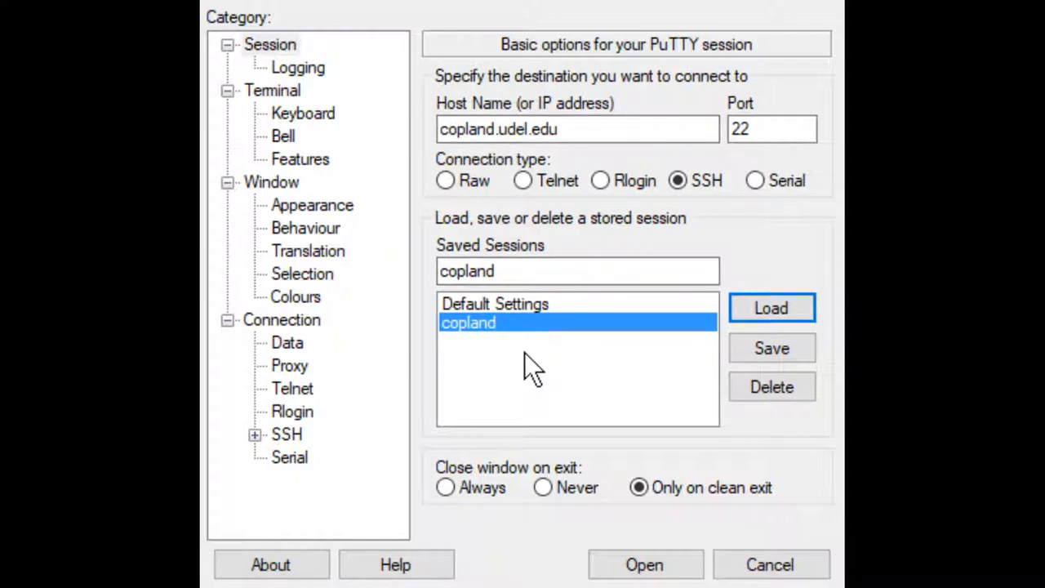
pyautogui.moveTo(290, 127)
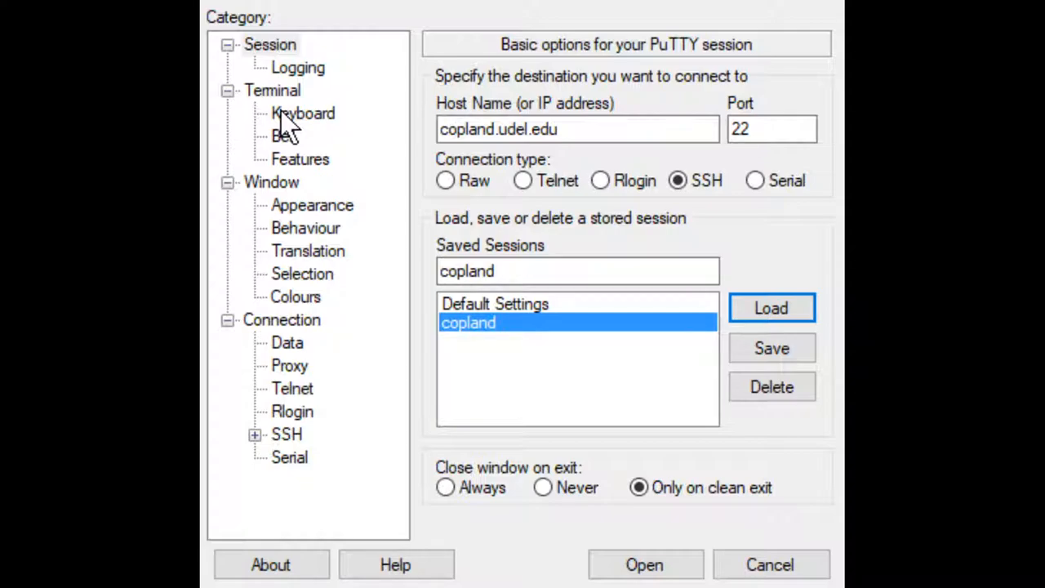
# Step: Check the loaded session's Keyboard and Appearance (Lucida Sans Typewriter) settings, ending on Keyboard
pyautogui.click(303, 114)
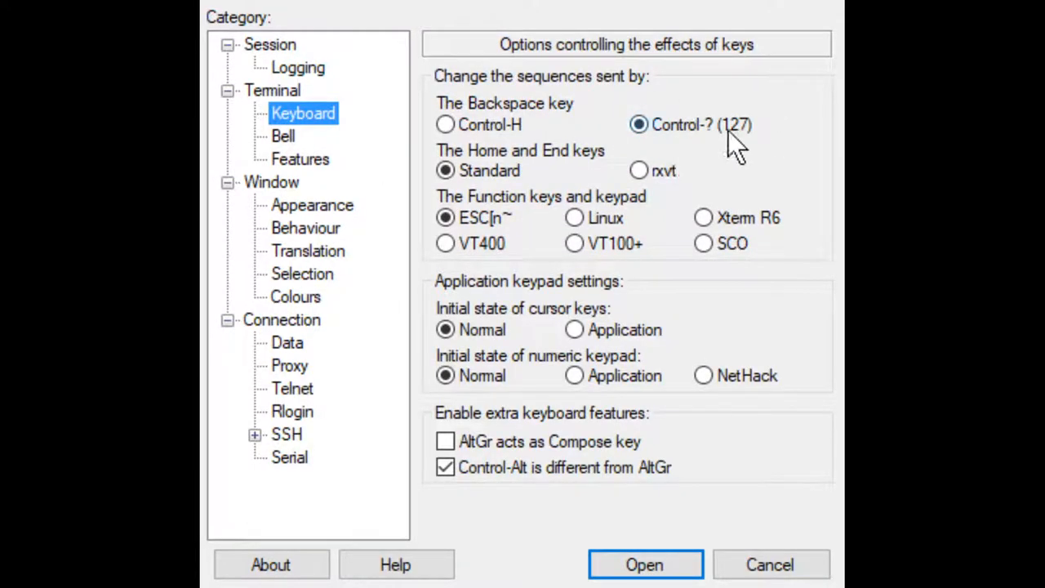
pyautogui.moveTo(326, 237)
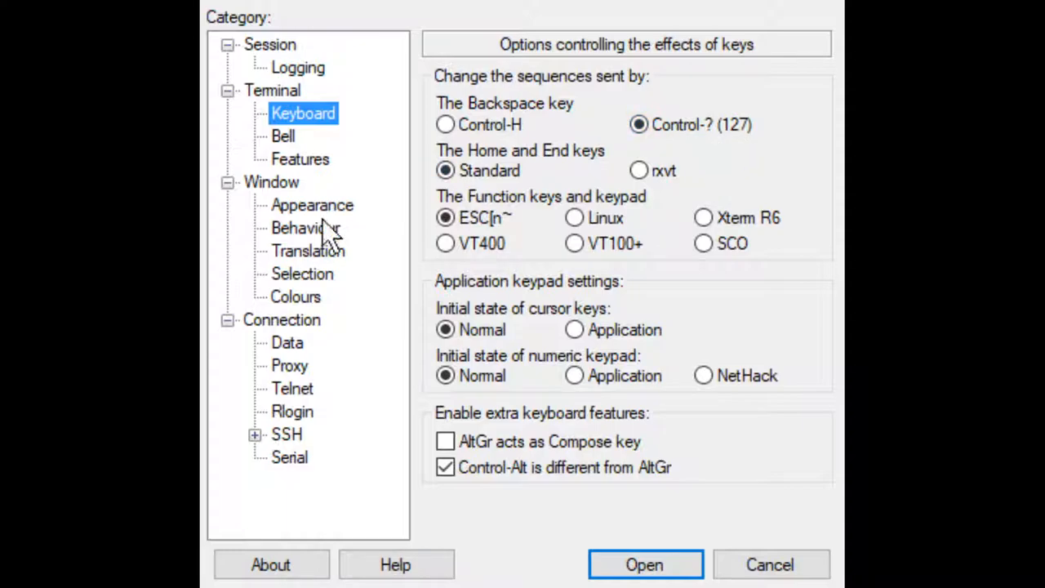
pyautogui.click(312, 205)
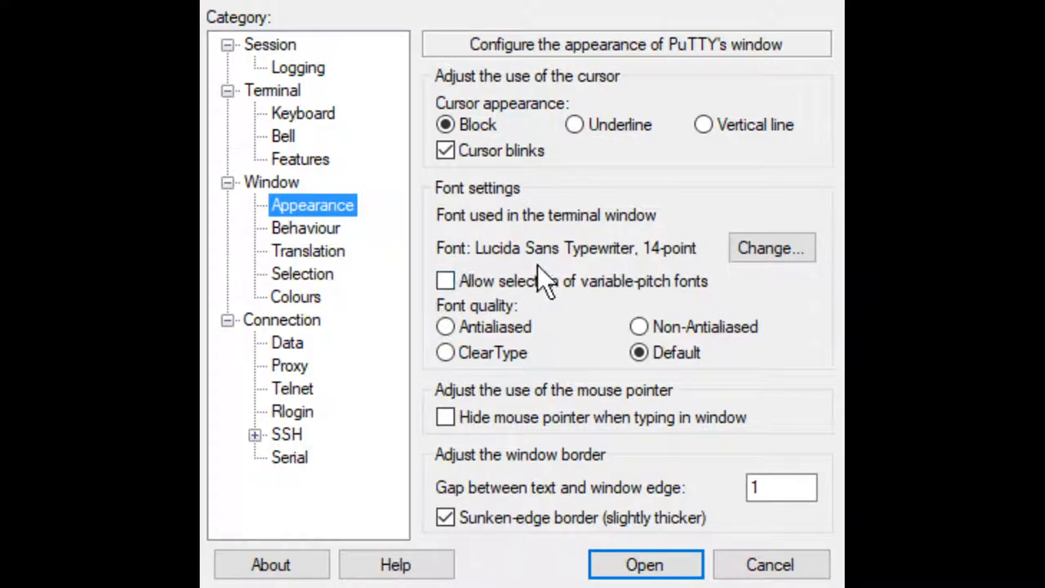
pyautogui.moveTo(575, 314)
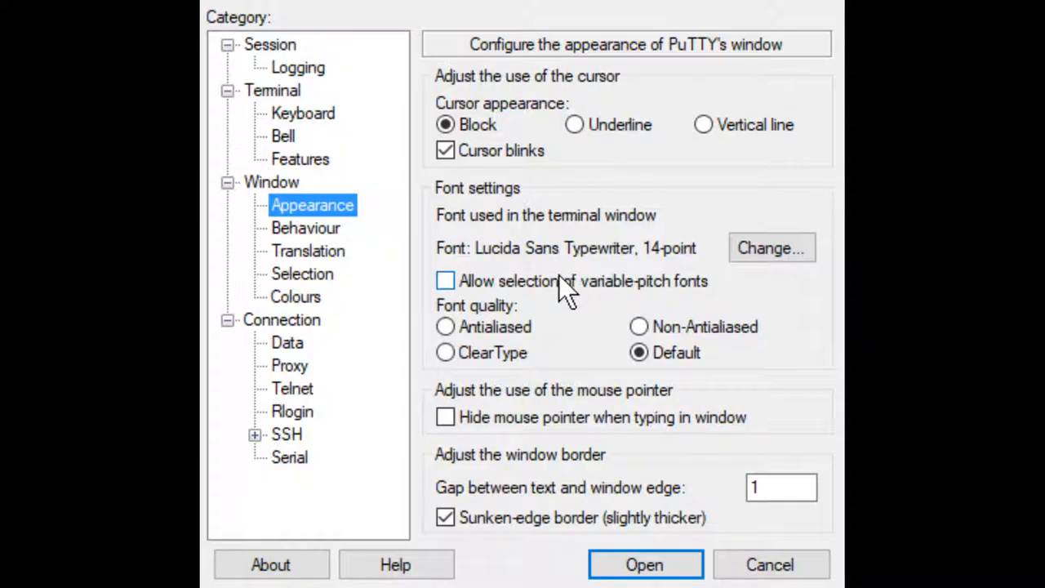
pyautogui.moveTo(306, 82)
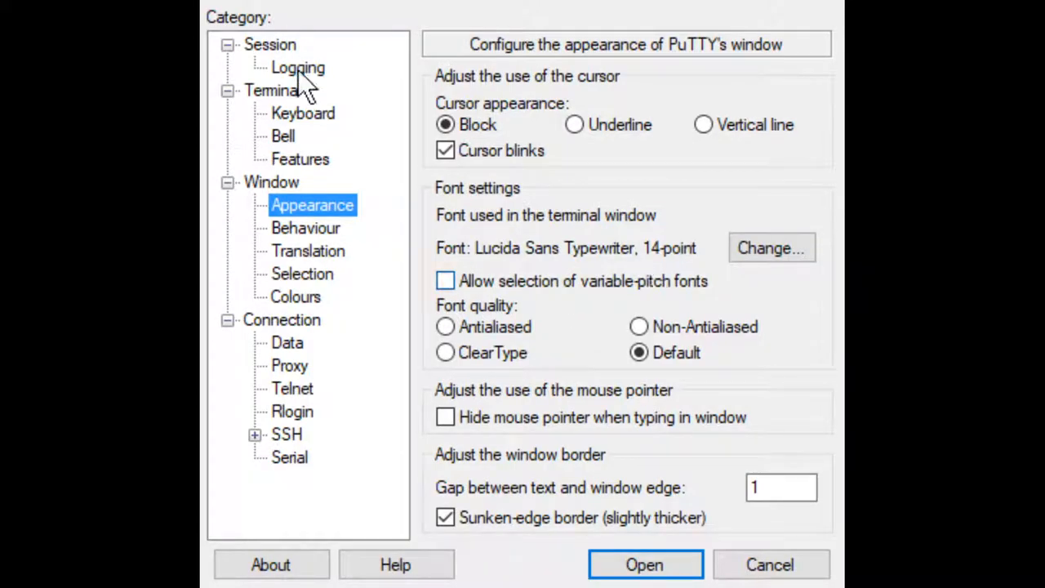
pyautogui.click(303, 113)
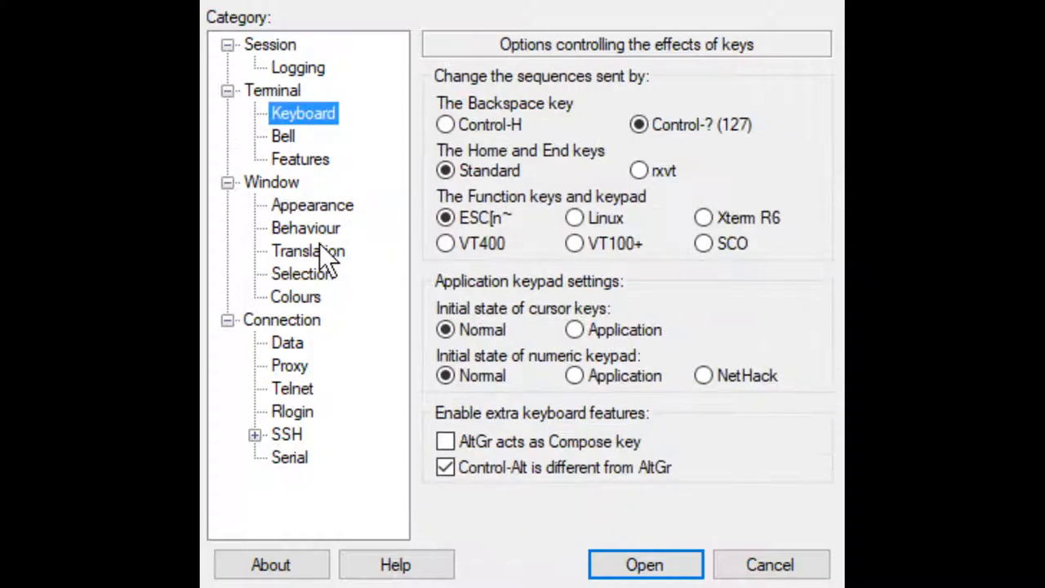
pyautogui.moveTo(502, 155)
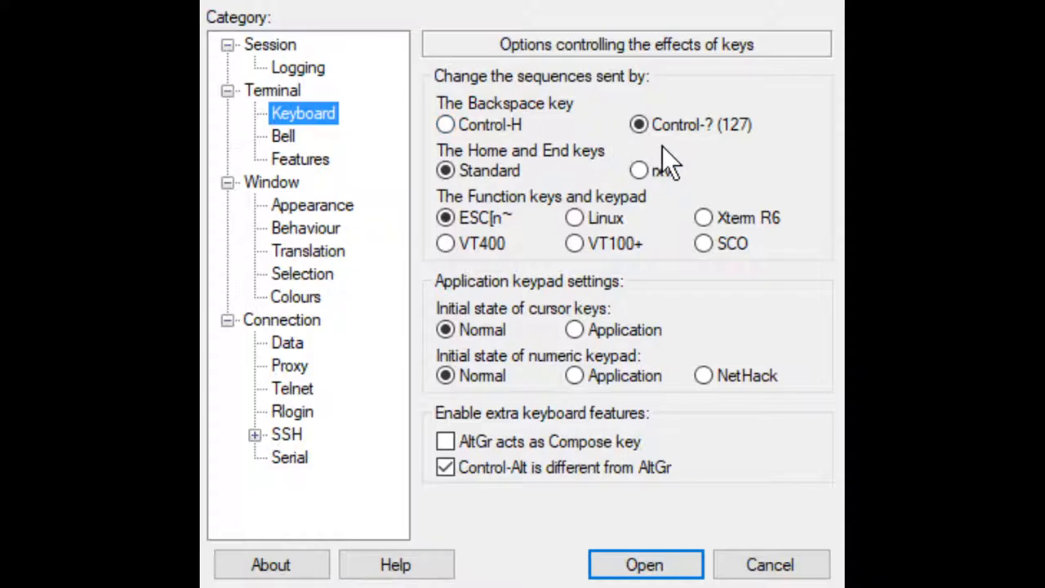
pyautogui.moveTo(657, 163)
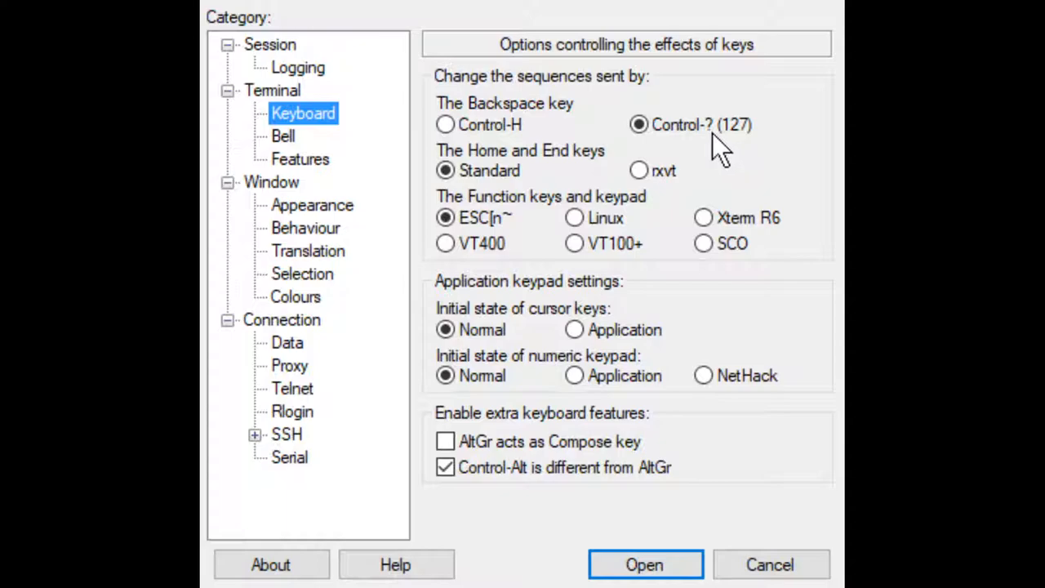
pyautogui.moveTo(641, 176)
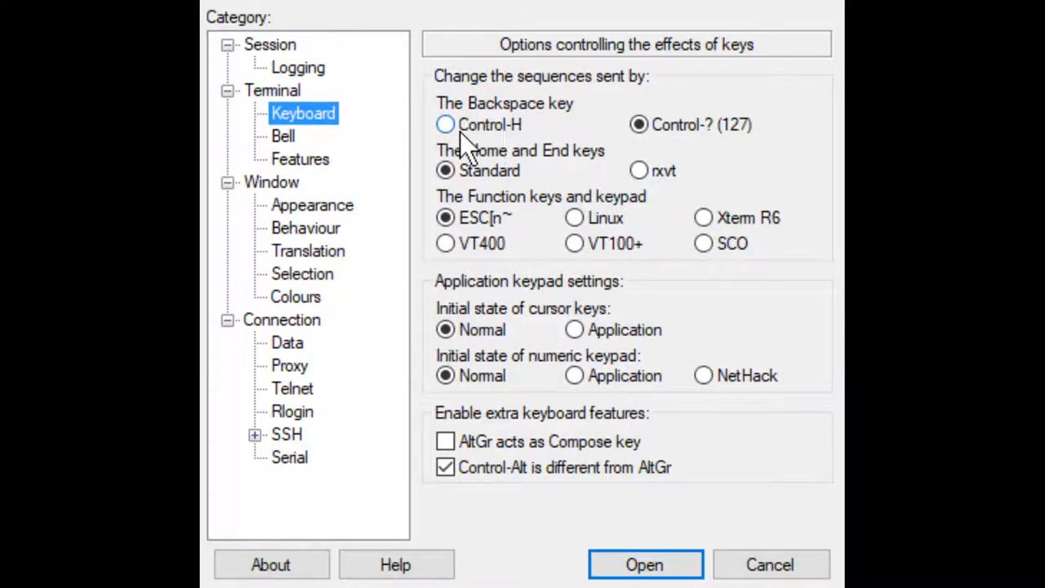
# Step: Return to Session, select 'copland' and open the connection to its login prompt
pyautogui.click(269, 44)
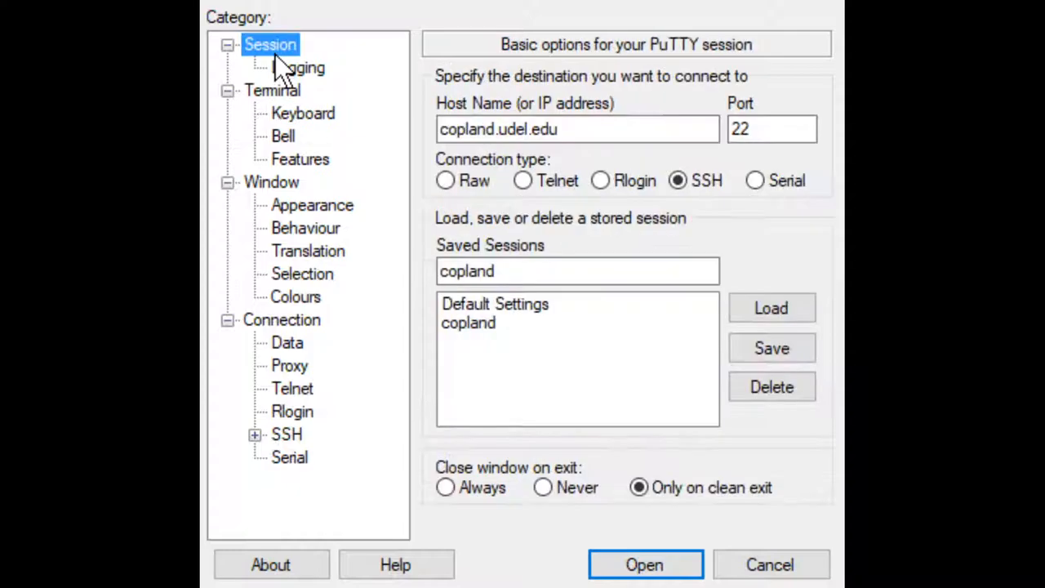
pyautogui.moveTo(770, 386)
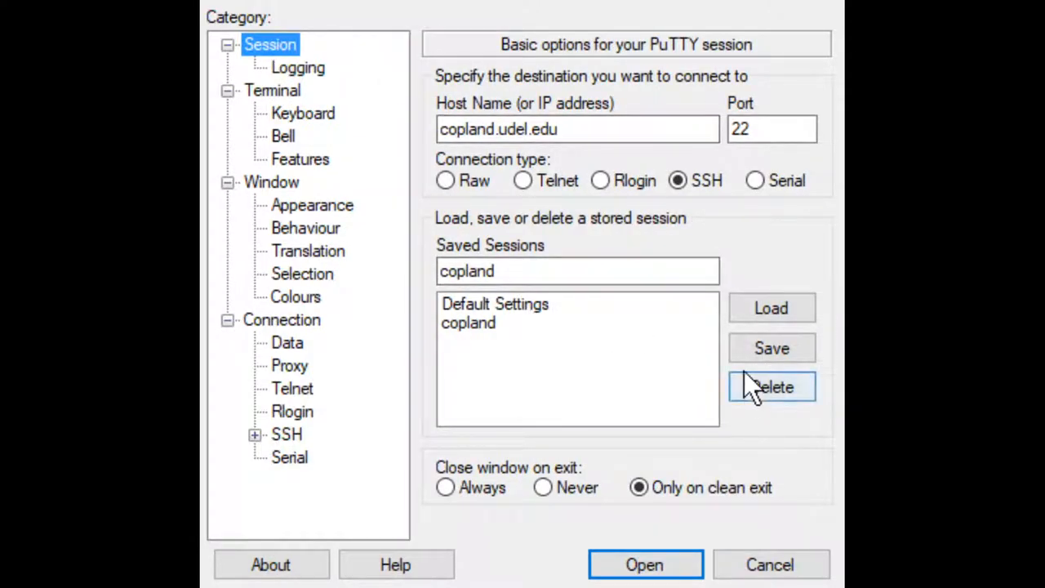
pyautogui.moveTo(510, 343)
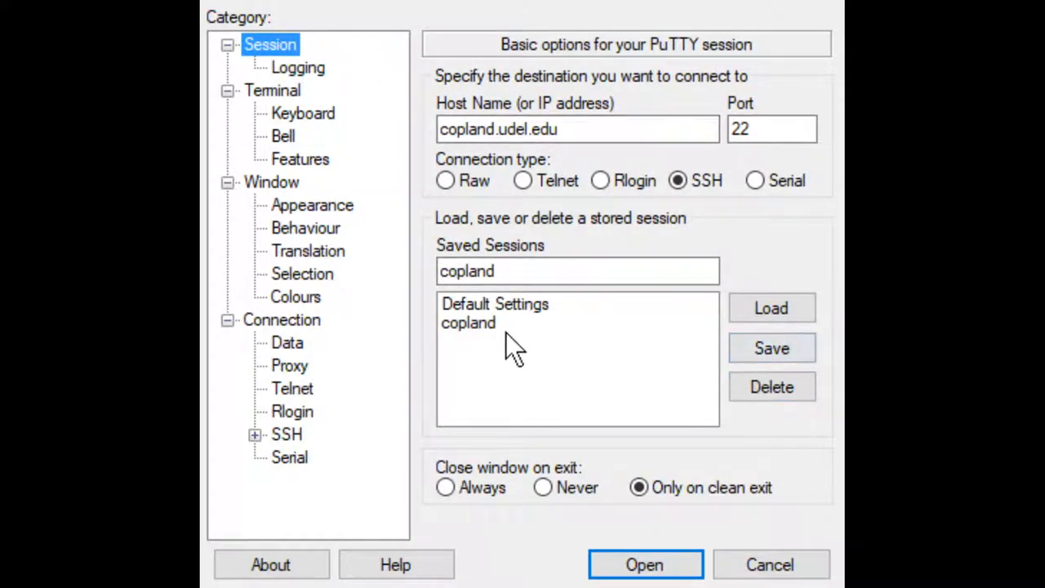
pyautogui.click(468, 323)
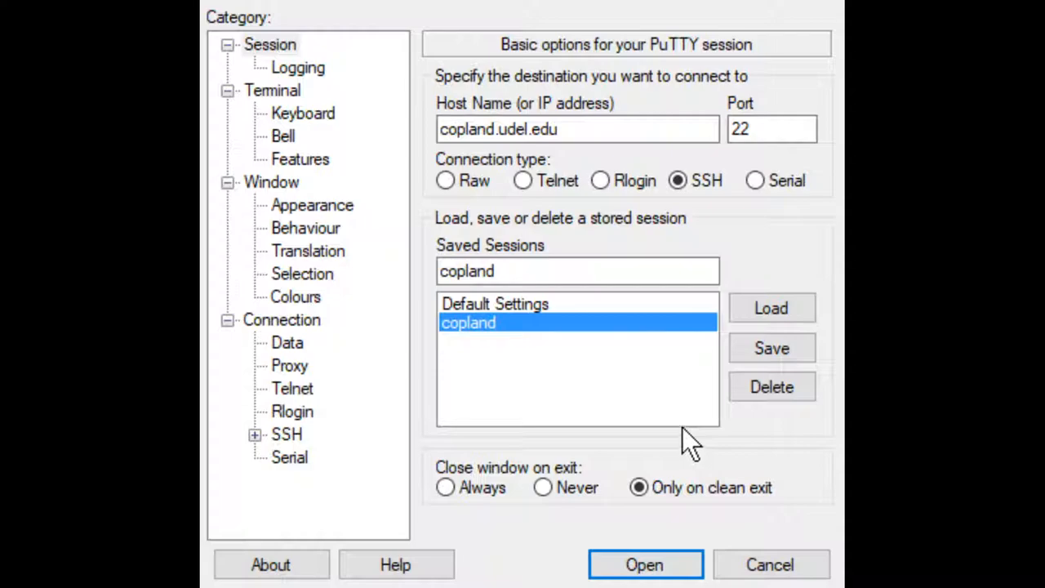
pyautogui.moveTo(596, 69)
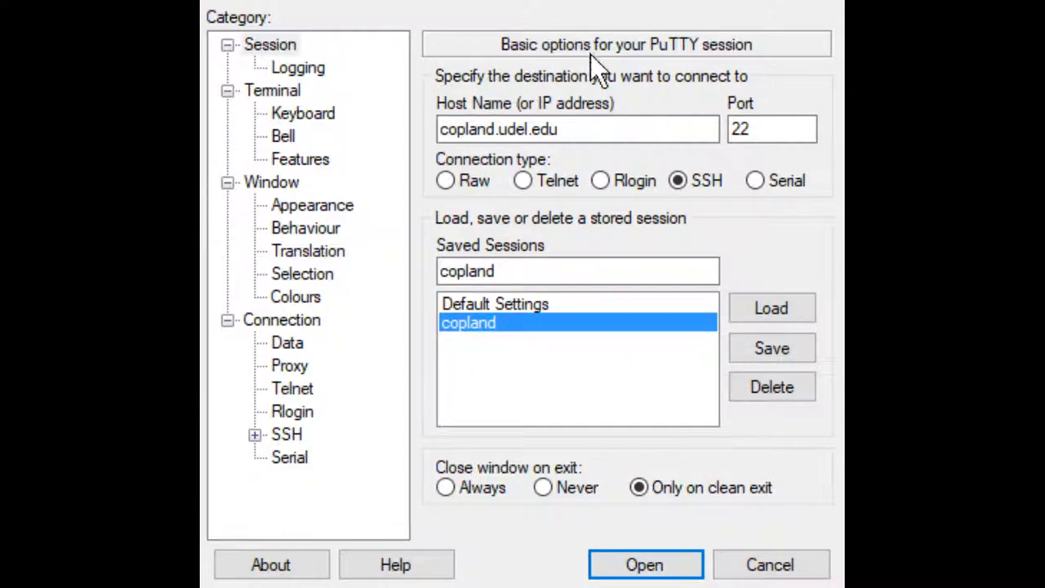
pyautogui.moveTo(461, 359)
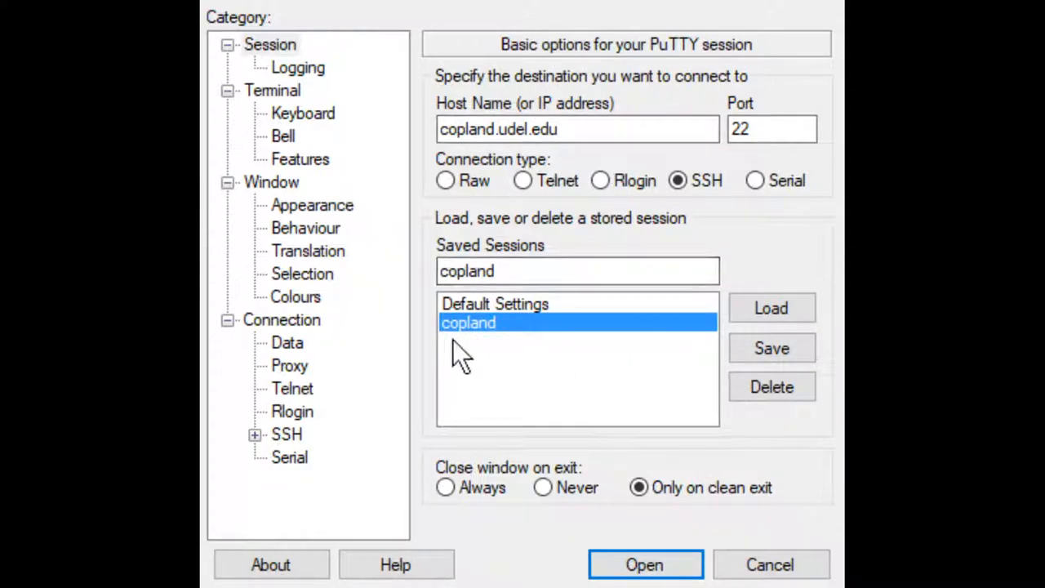
pyautogui.click(644, 564)
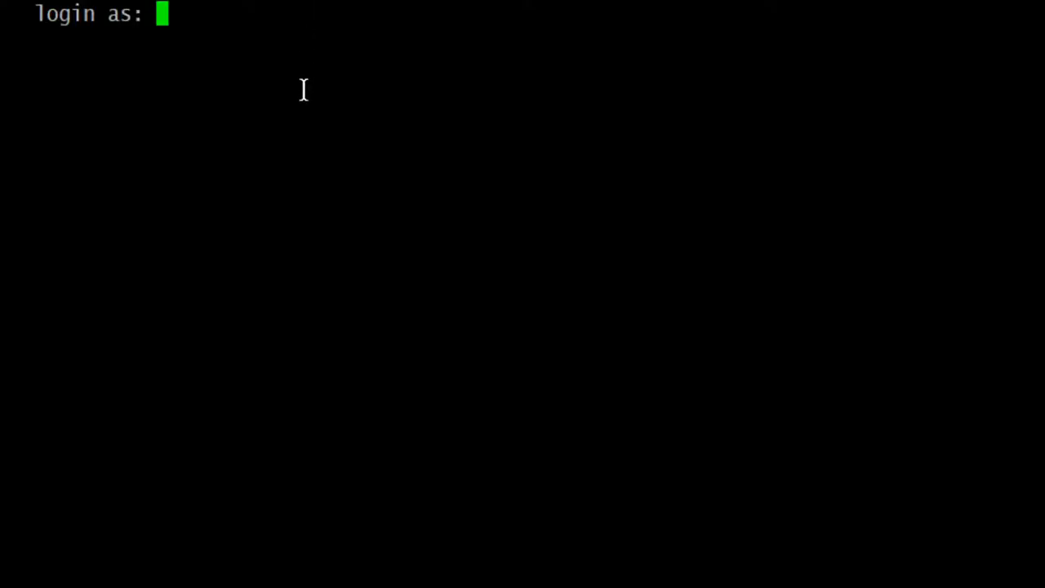
pyautogui.moveTo(171, 73)
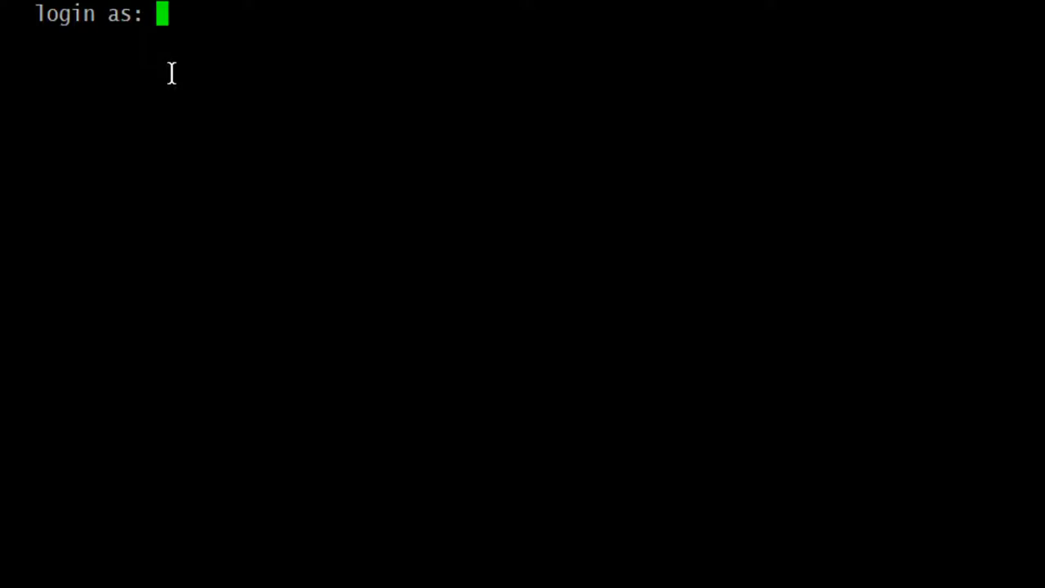
pyautogui.moveTo(384, 355)
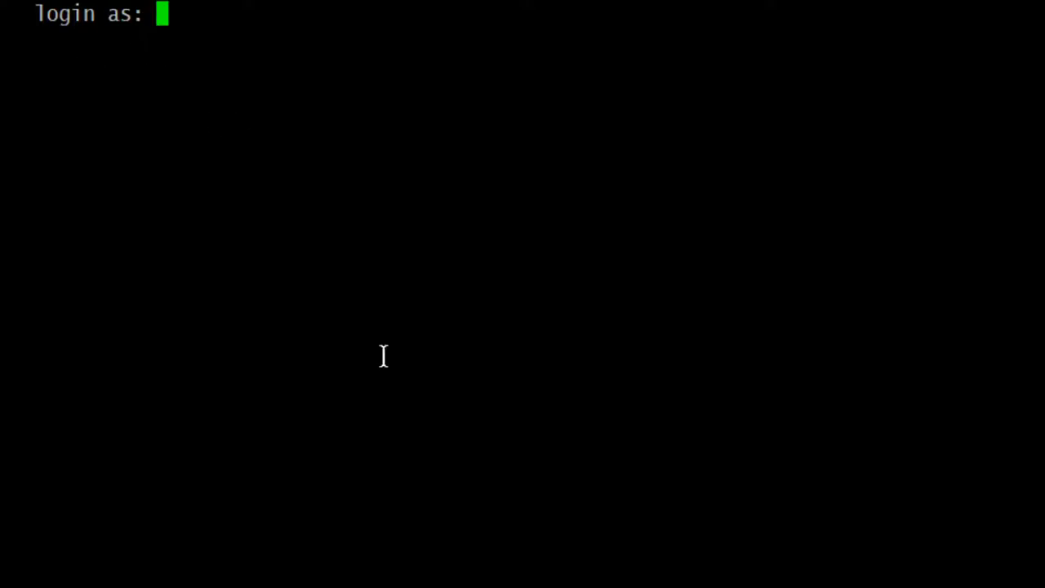
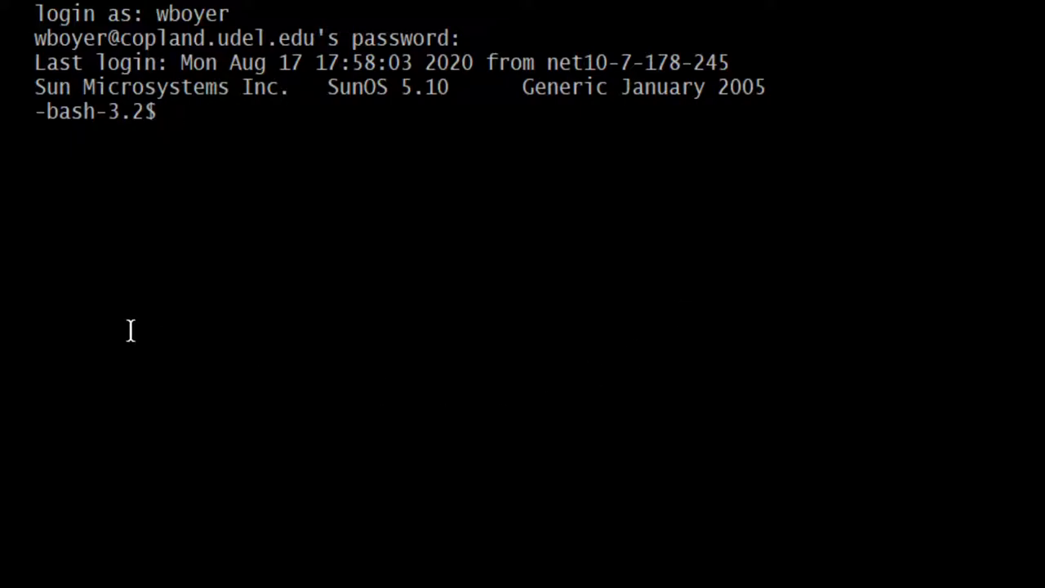
pyautogui.moveTo(498, 48)
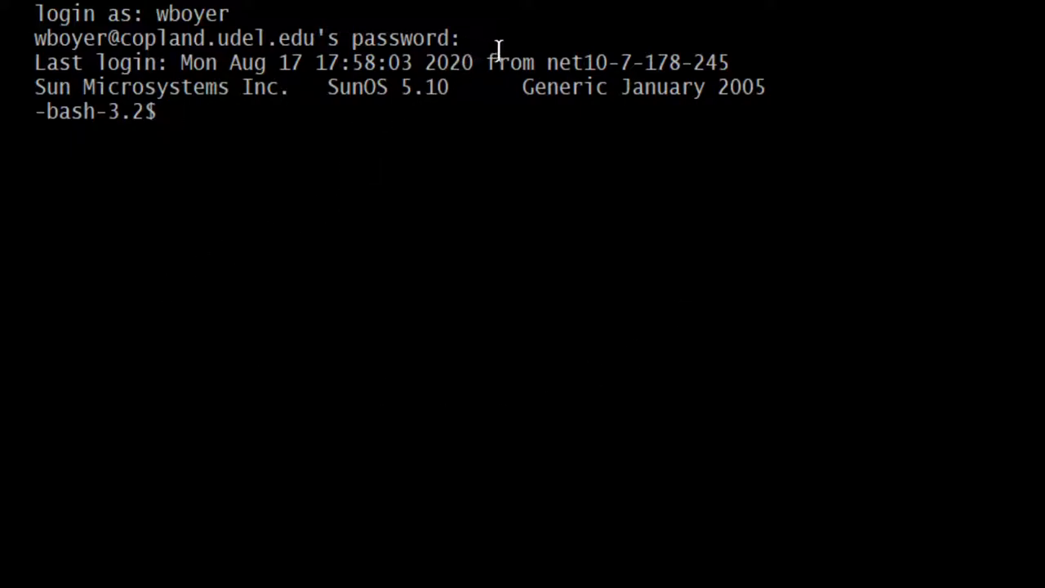
pyautogui.moveTo(543, 73)
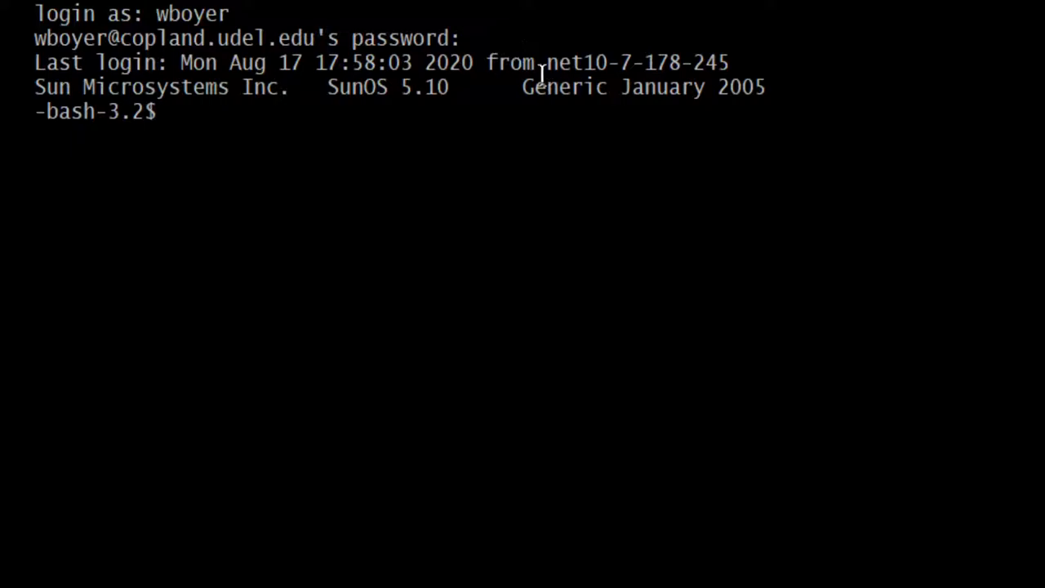
pyautogui.moveTo(551, 49)
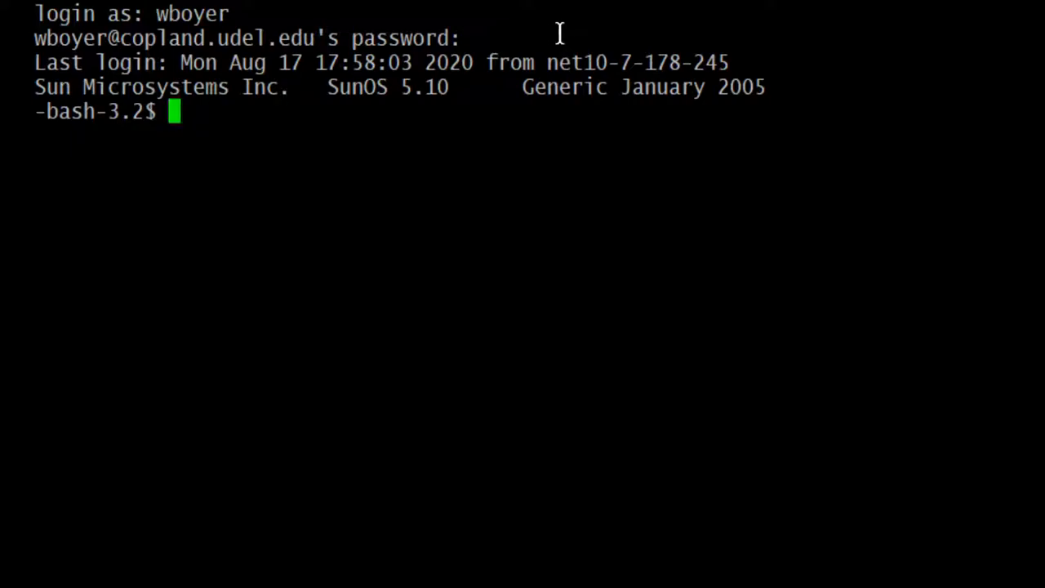
pyautogui.moveTo(518, 126)
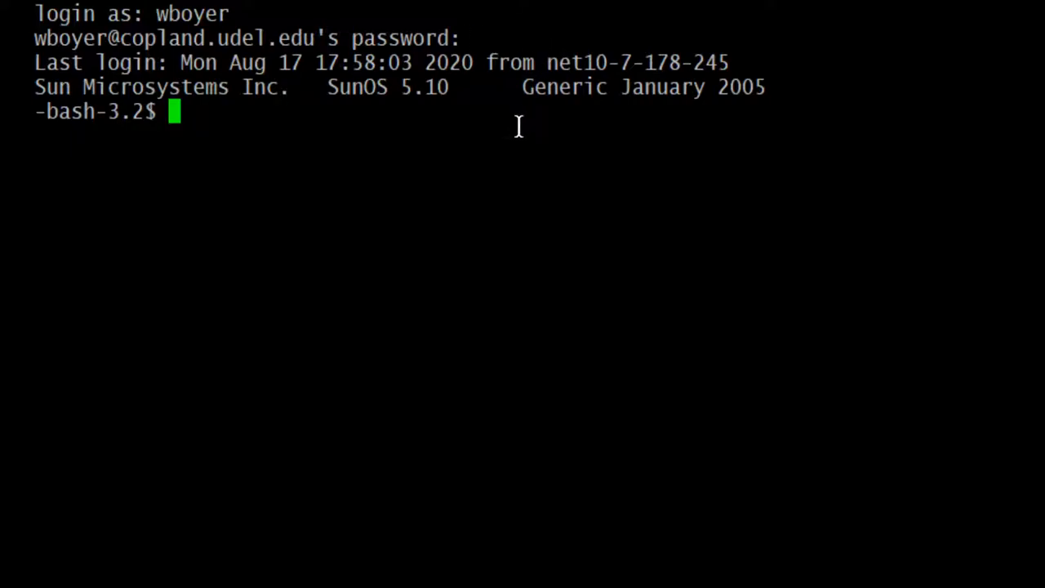
pyautogui.moveTo(204, 148)
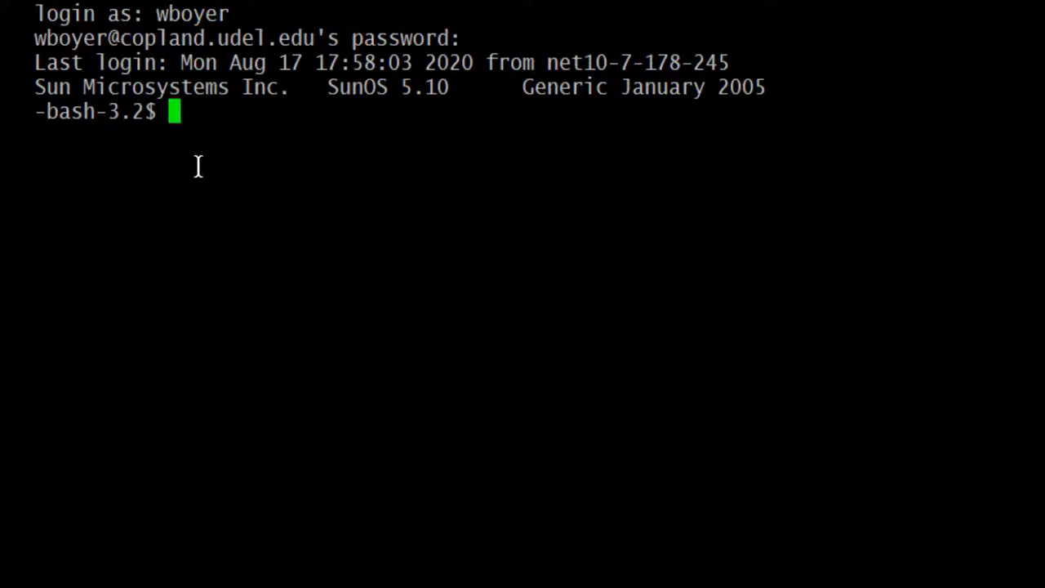
pyautogui.moveTo(238, 192)
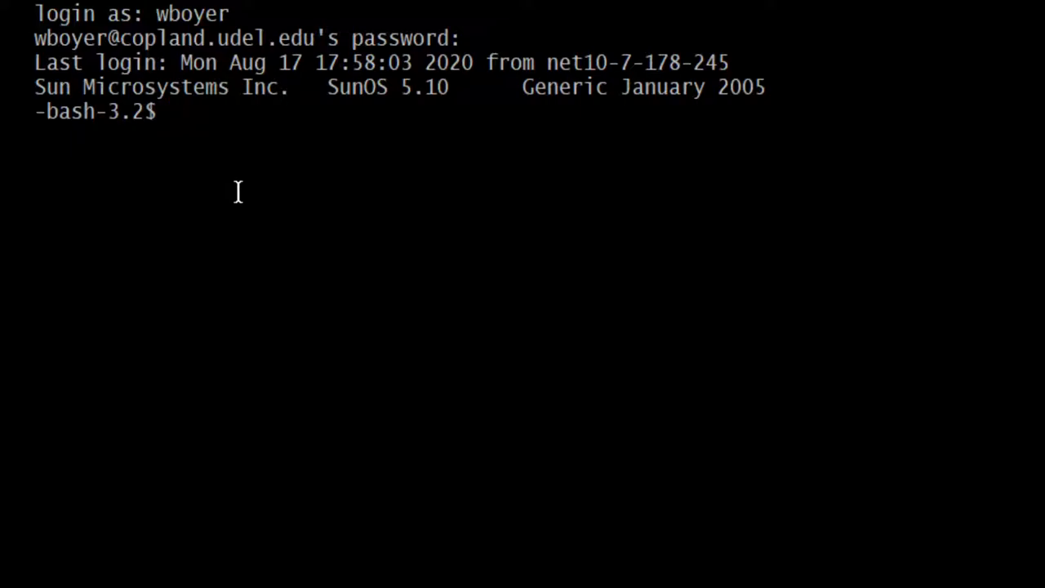
pyautogui.moveTo(340, 4)
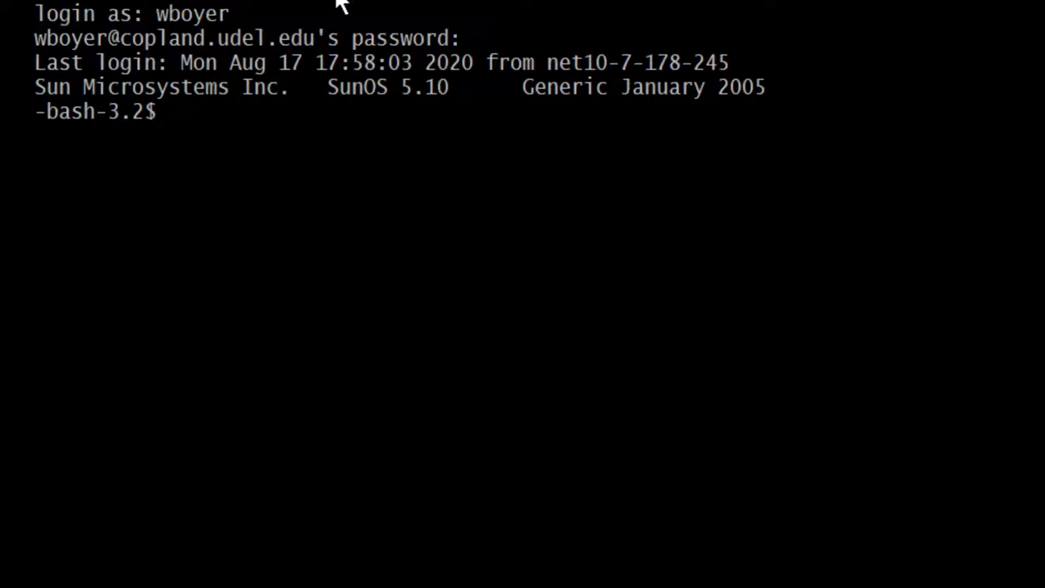
pyautogui.moveTo(554, 371)
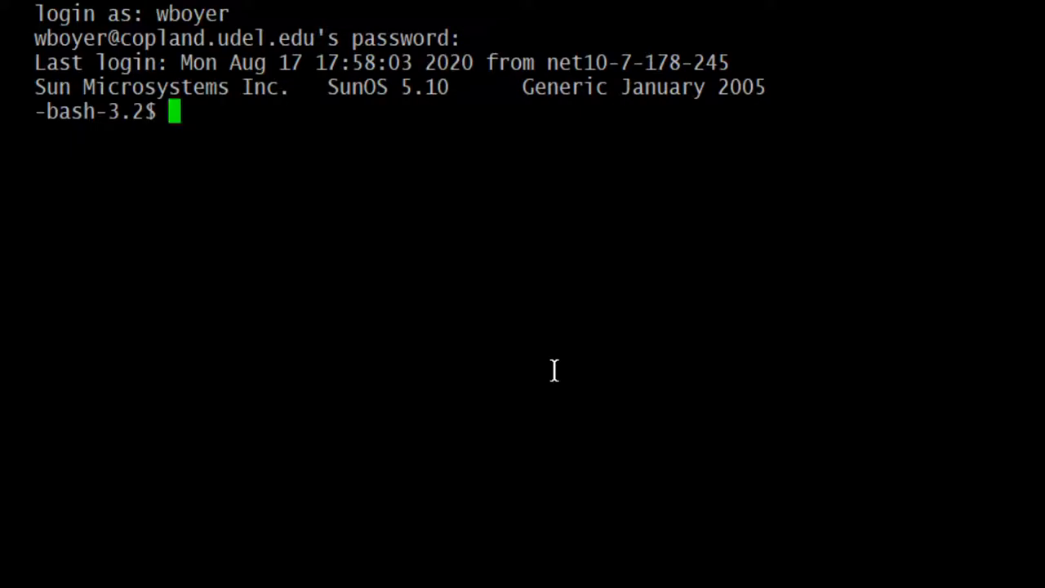
pyautogui.write('p')
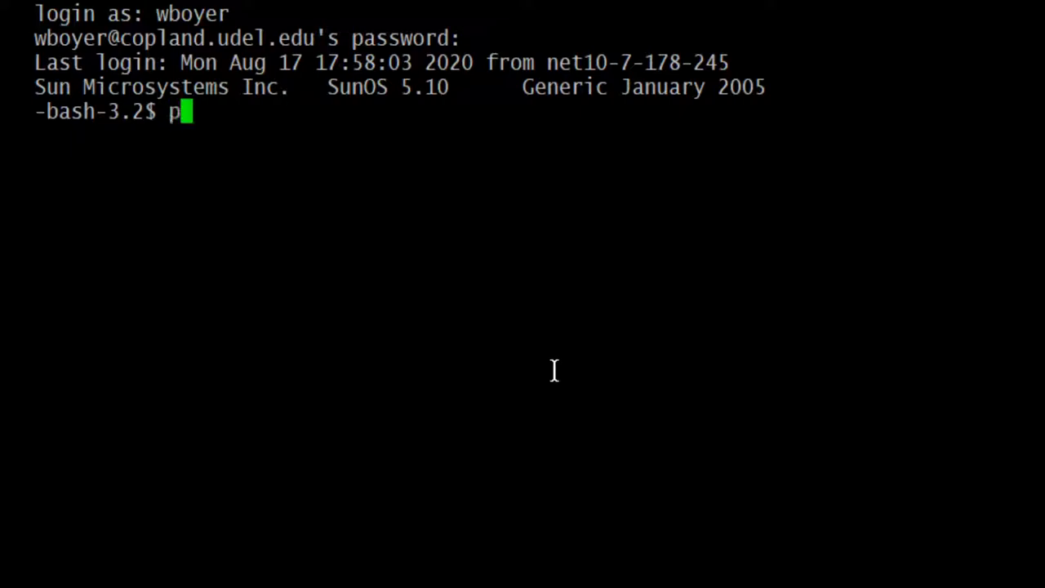
pyautogui.write('wd')
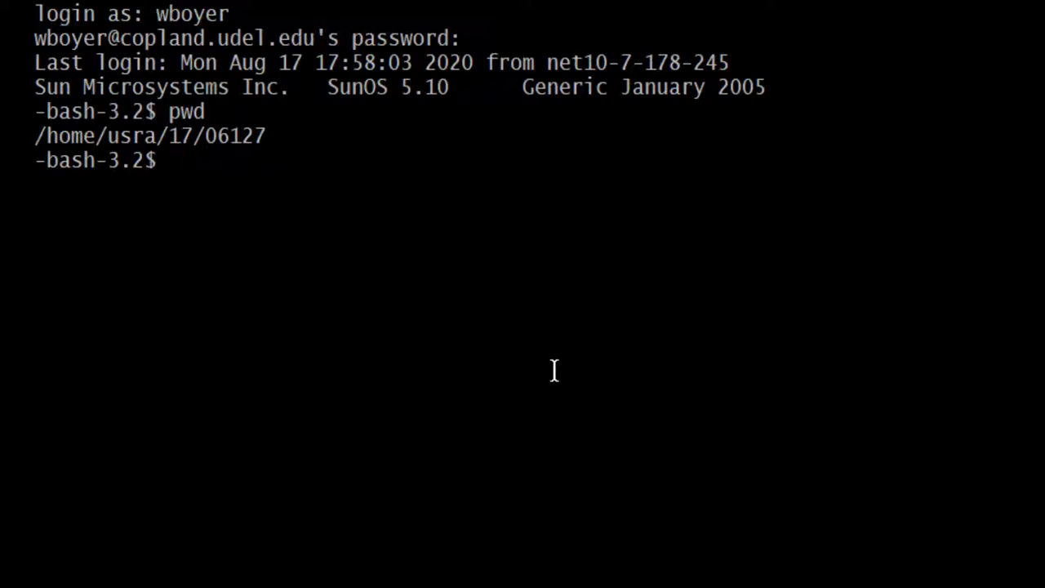
pyautogui.write('/')
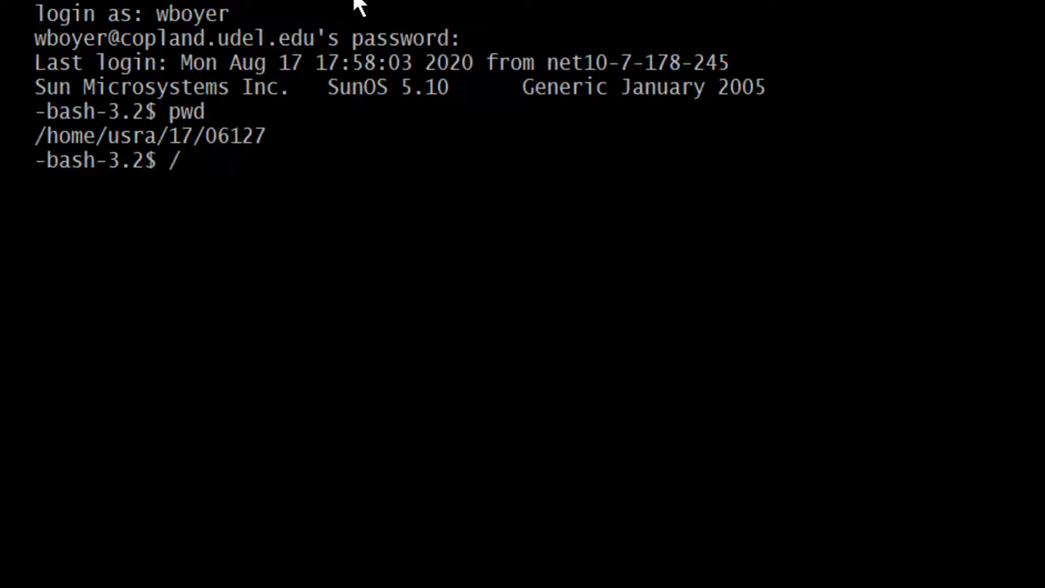
pyautogui.moveTo(396, 294)
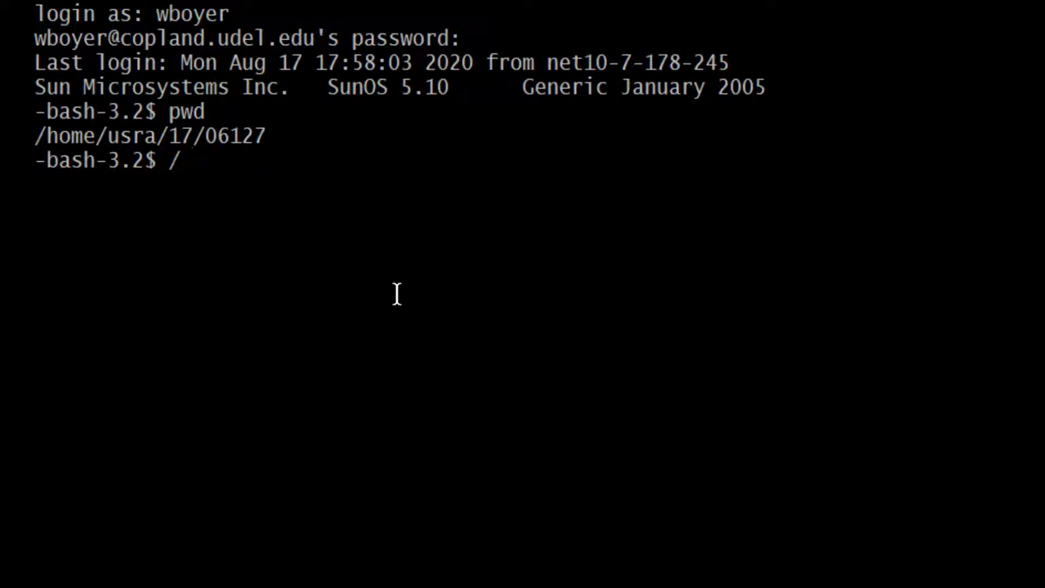
pyautogui.press('Backspace')
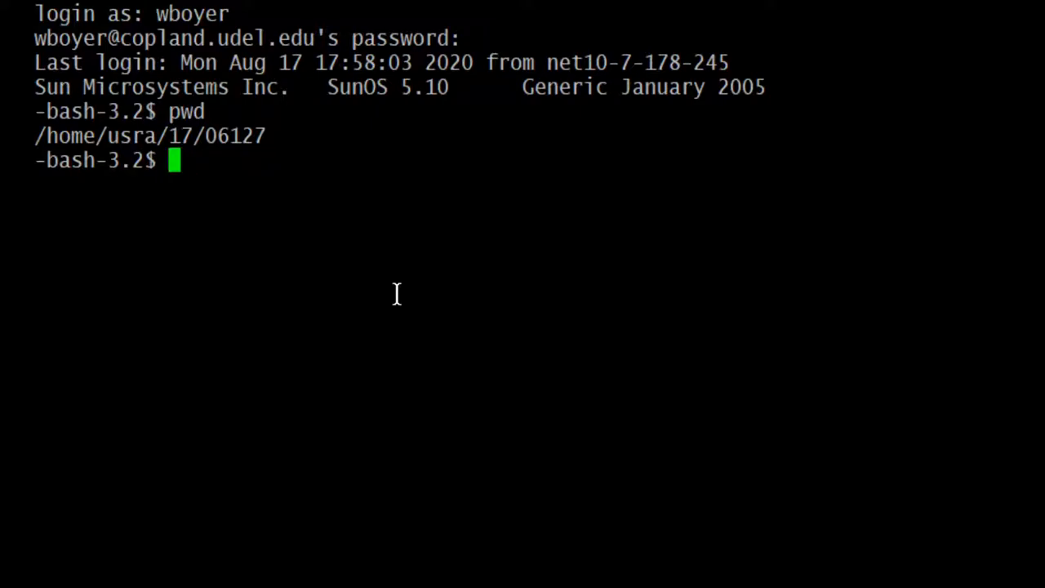
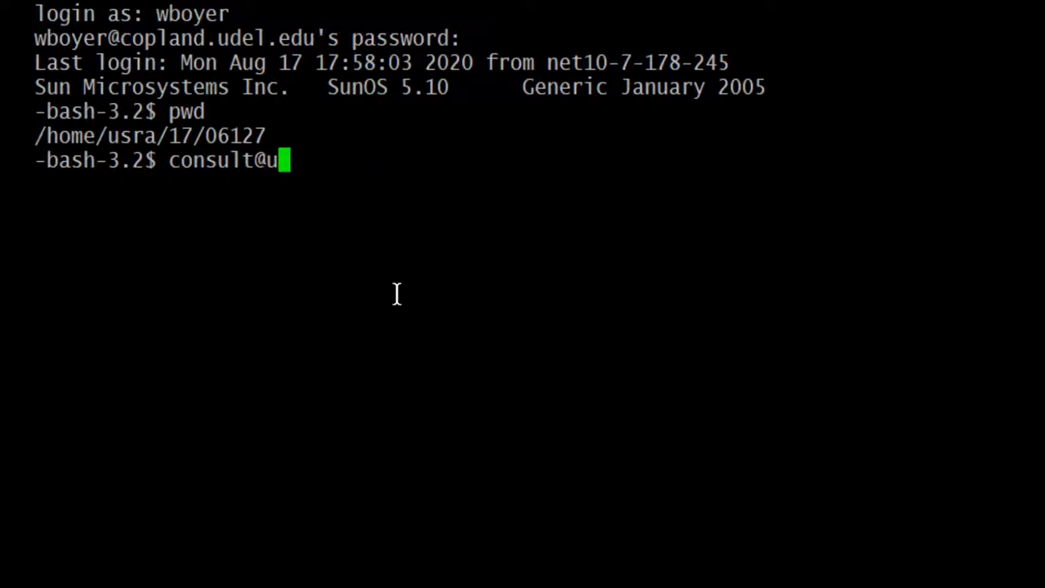
pyautogui.press('ctrl+u')
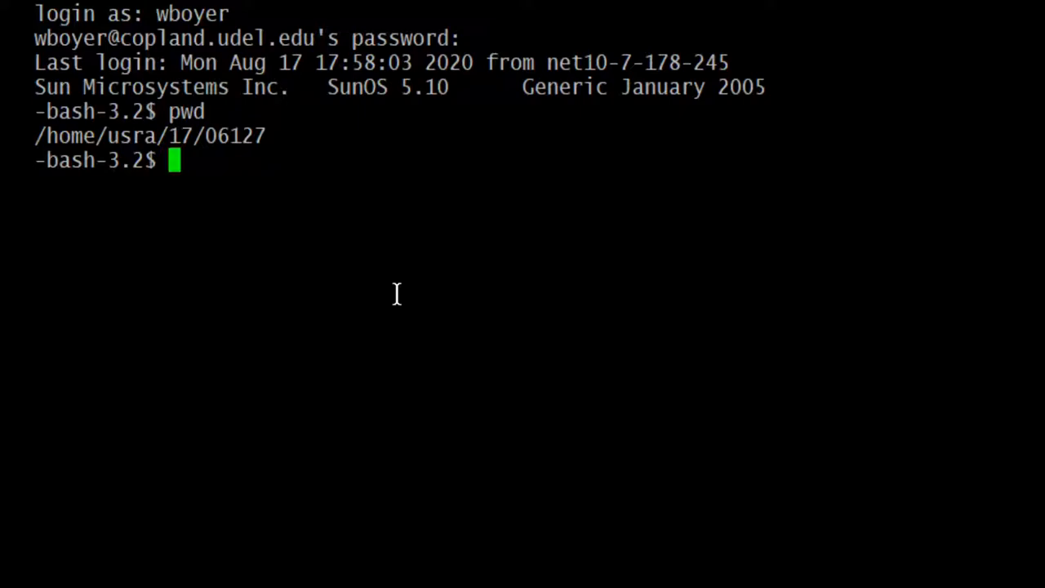
pyautogui.write('/')
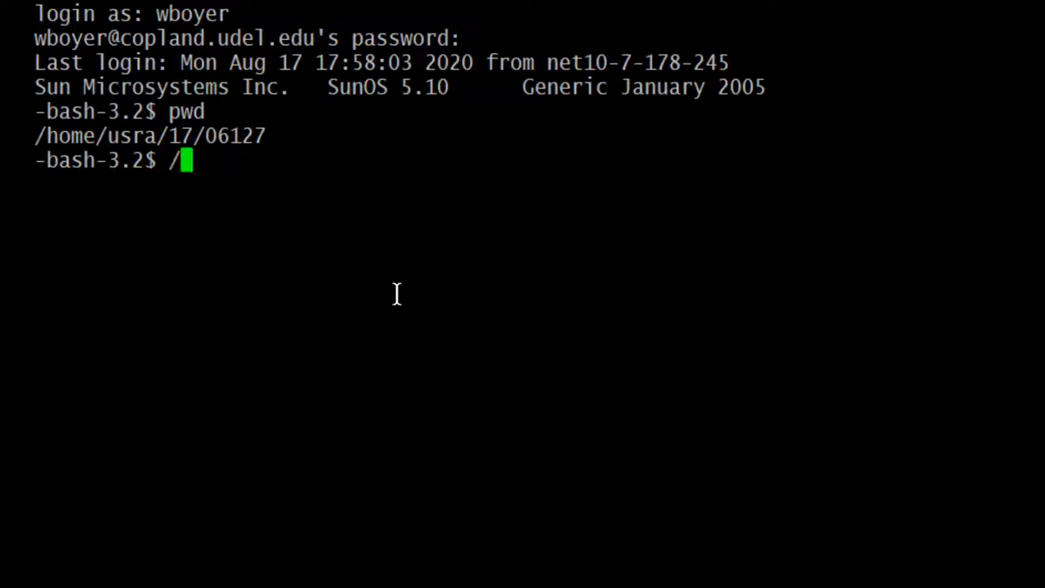
pyautogui.press('Backspace')
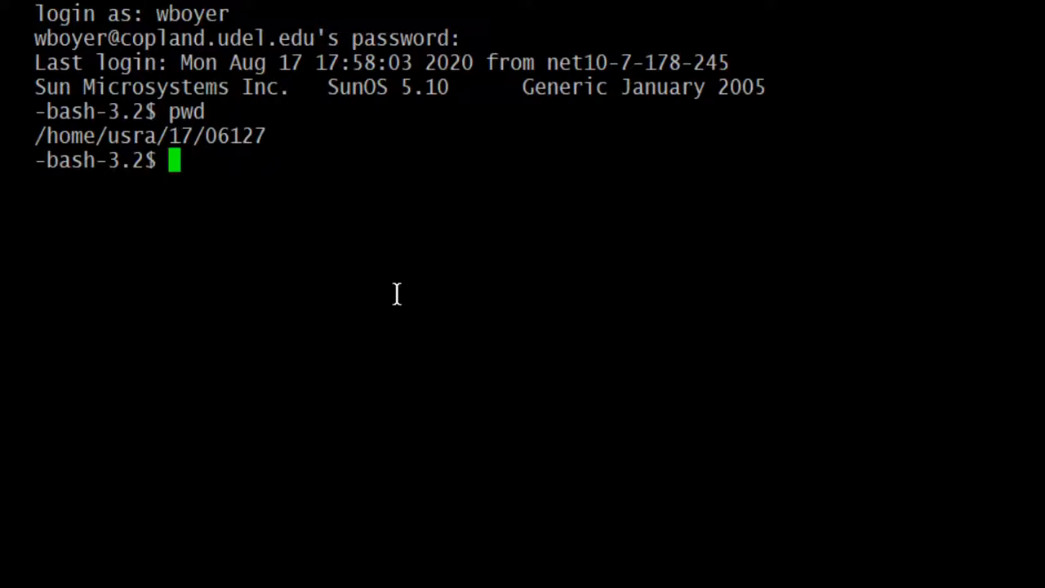
# Step: Run ls to list the home directory and highlight public_html in the output
pyautogui.write('ls')
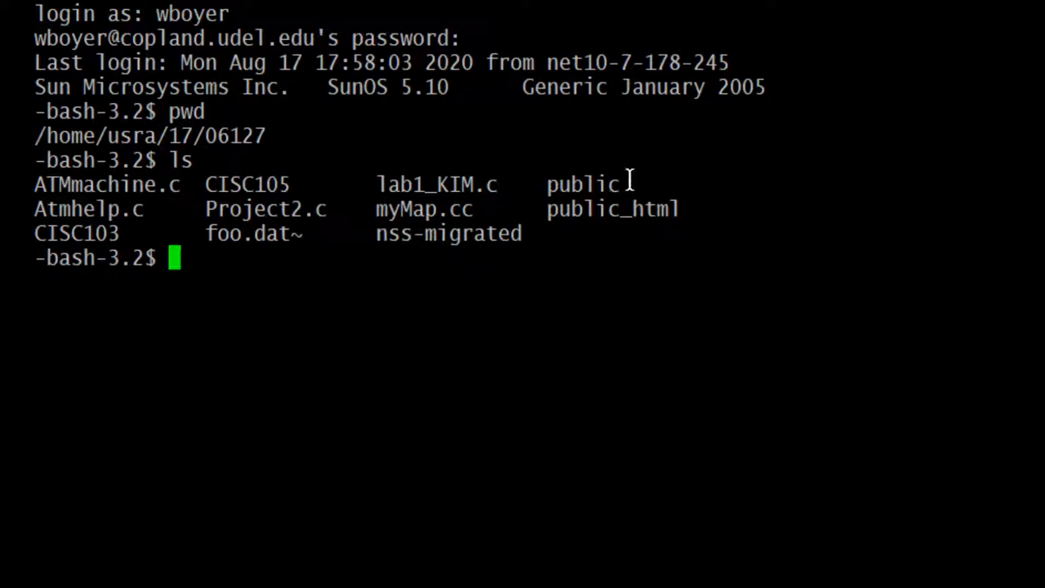
pyautogui.doubleClick(628, 209)
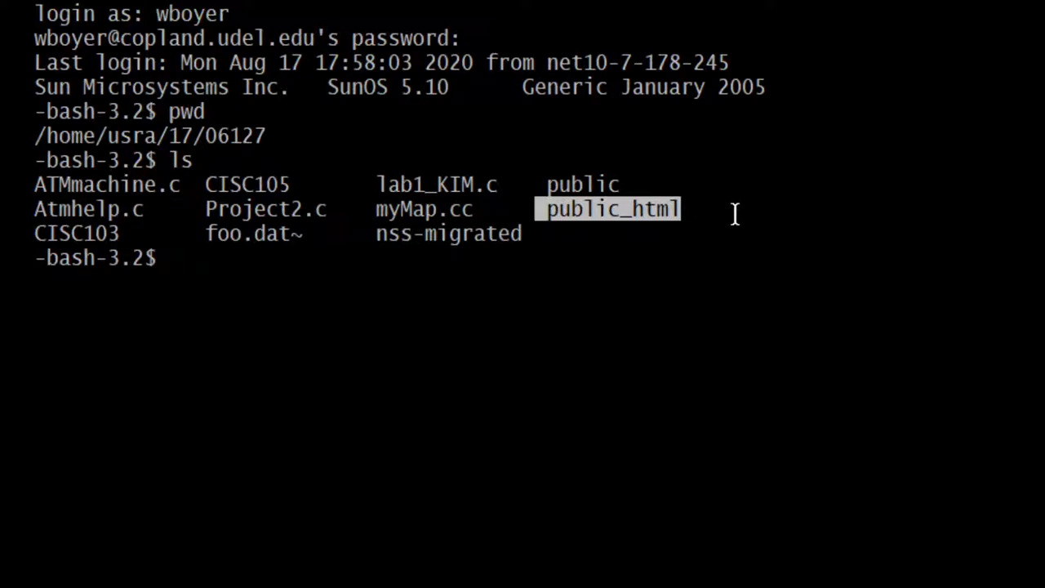
pyautogui.moveTo(441, 378)
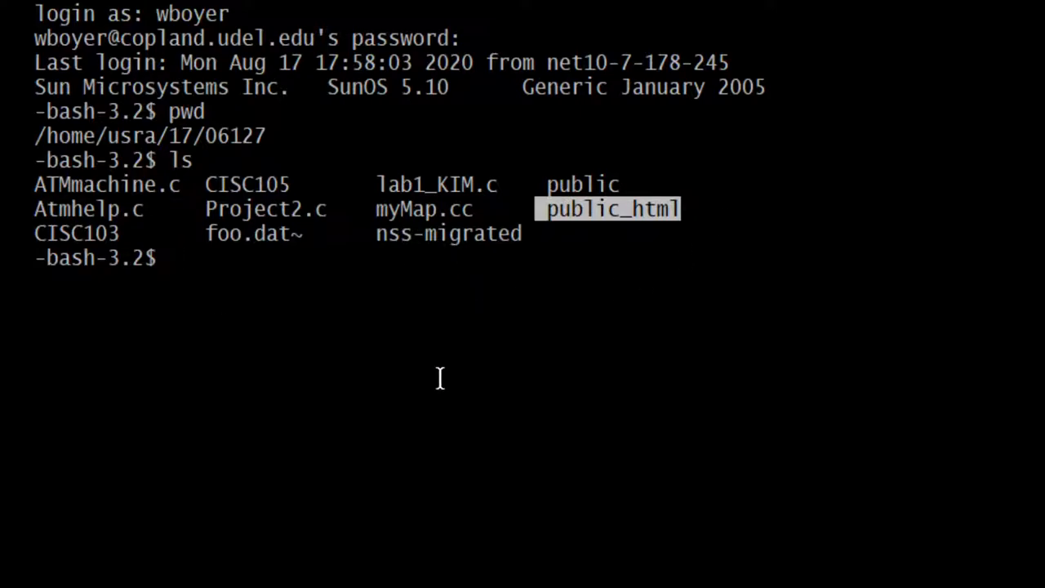
pyautogui.moveTo(155, 278)
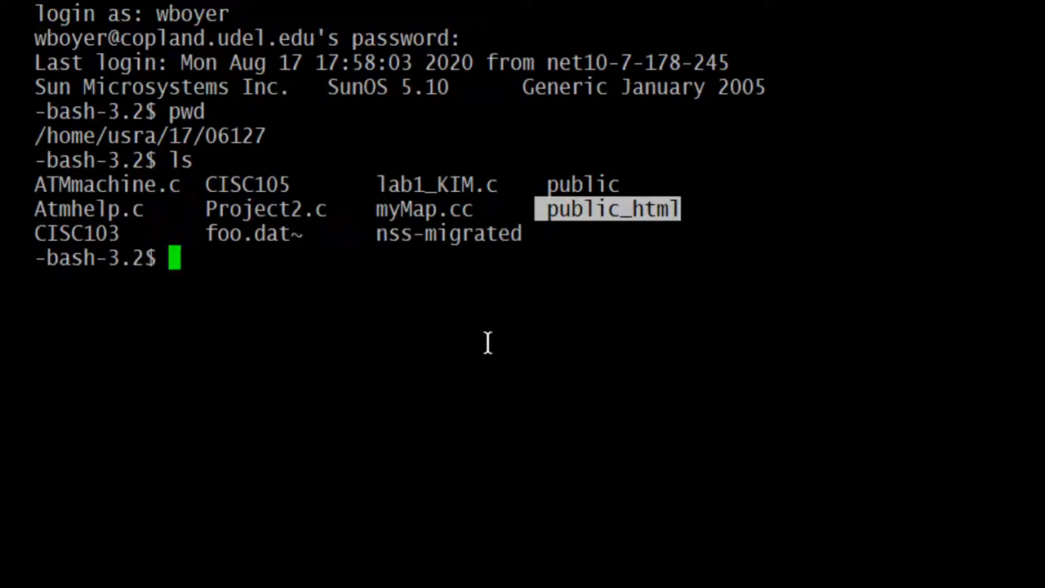
pyautogui.moveTo(754, 243)
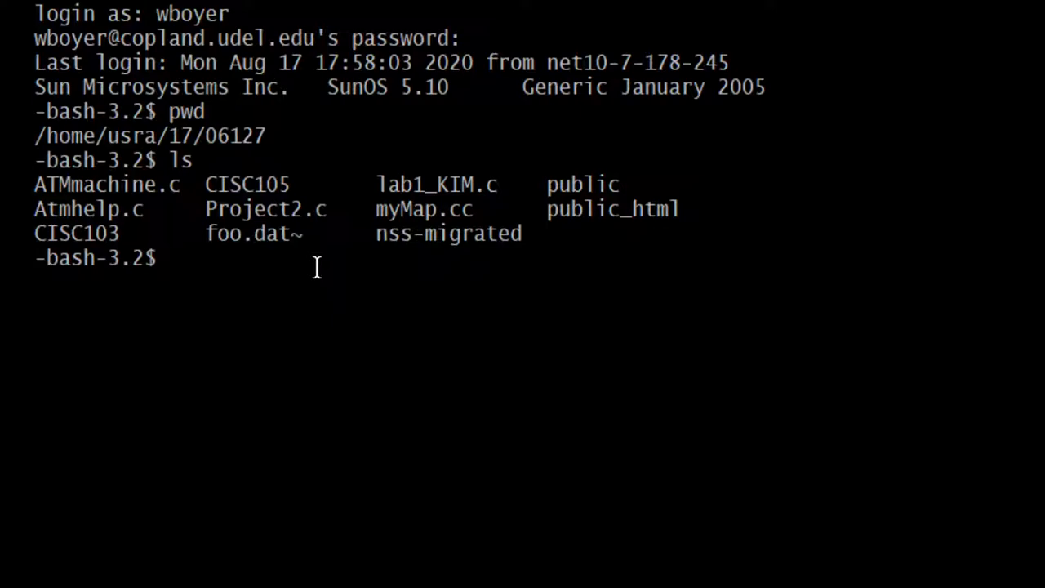
pyautogui.moveTo(455, 22)
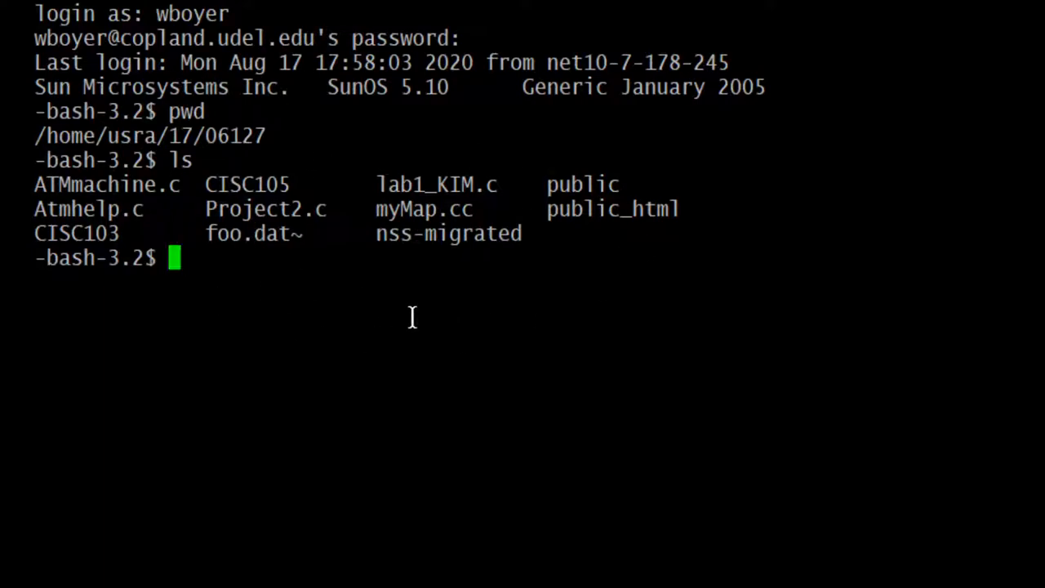
pyautogui.moveTo(376, 220)
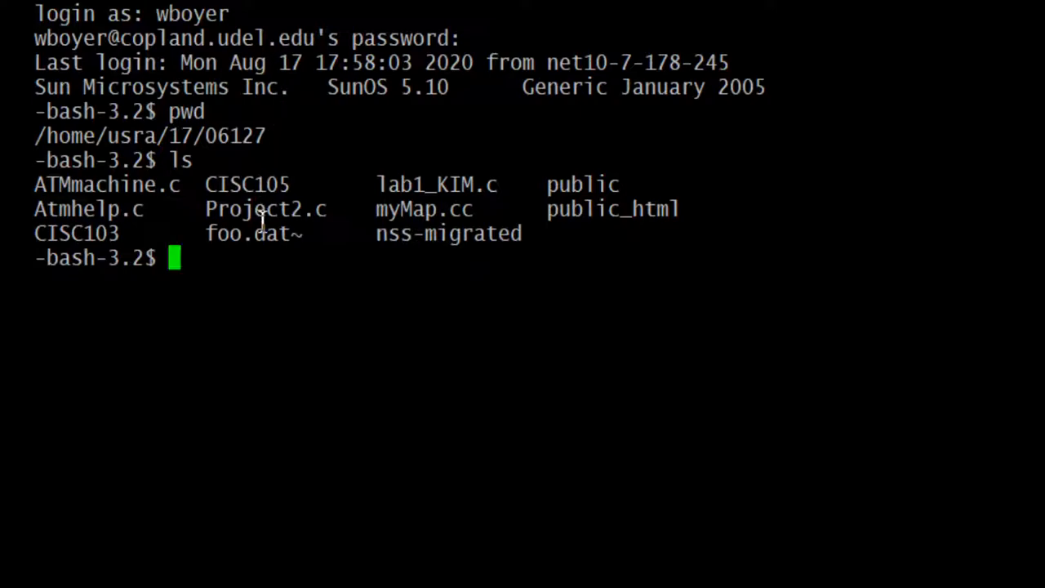
pyautogui.moveTo(420, 155)
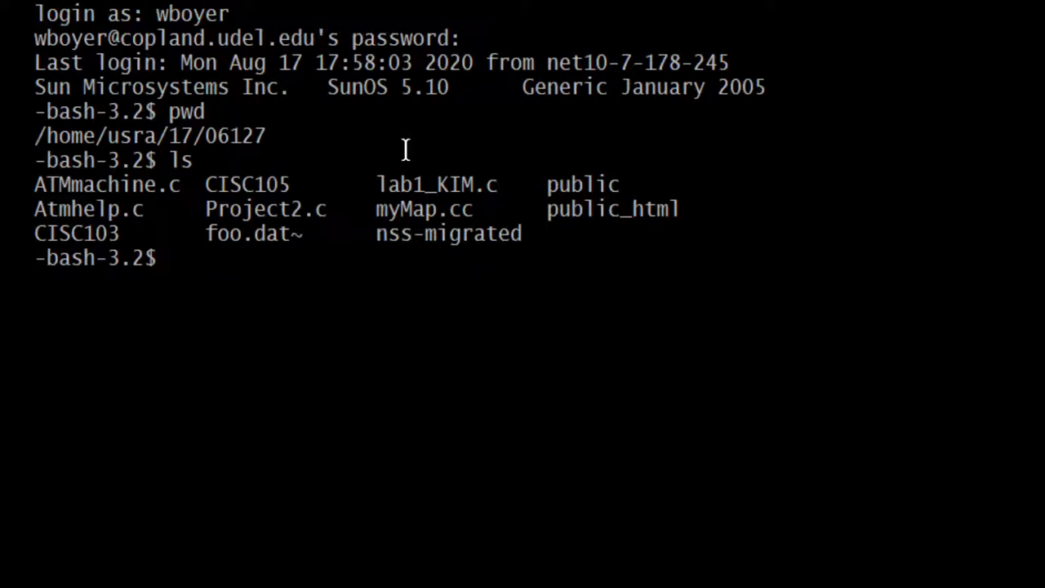
pyautogui.moveTo(384, 175)
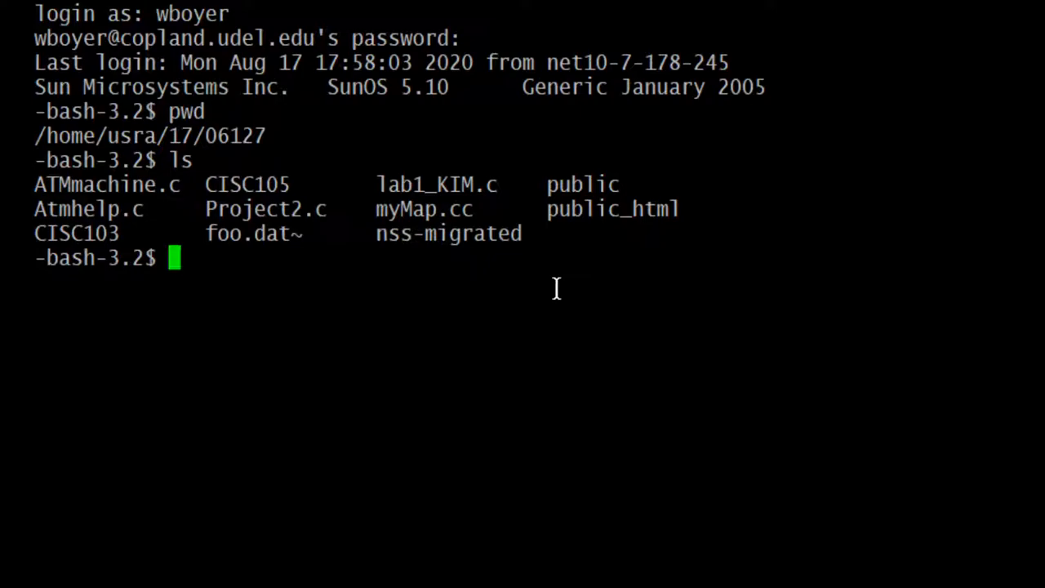
# Step: Run ls -l to show the long listing with permissions, owner, sizes and dates
pyautogui.write('ls -l')
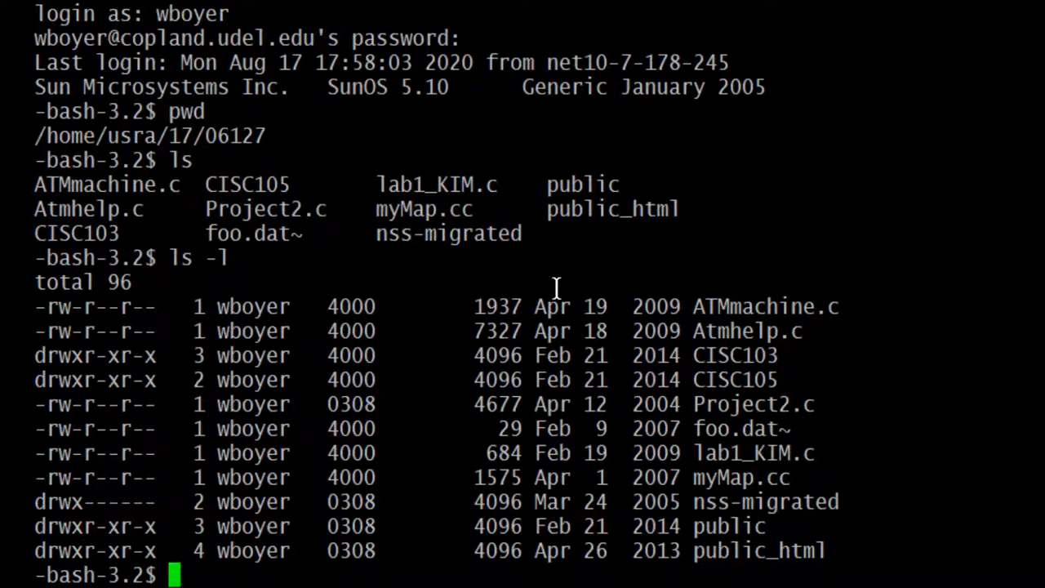
pyautogui.moveTo(830, 561)
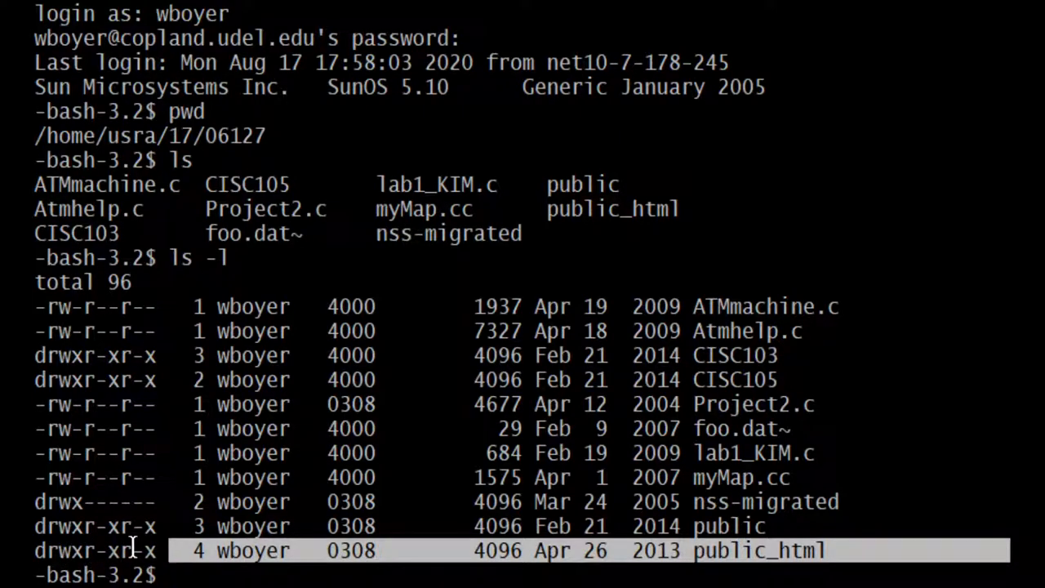
pyautogui.moveTo(180, 212)
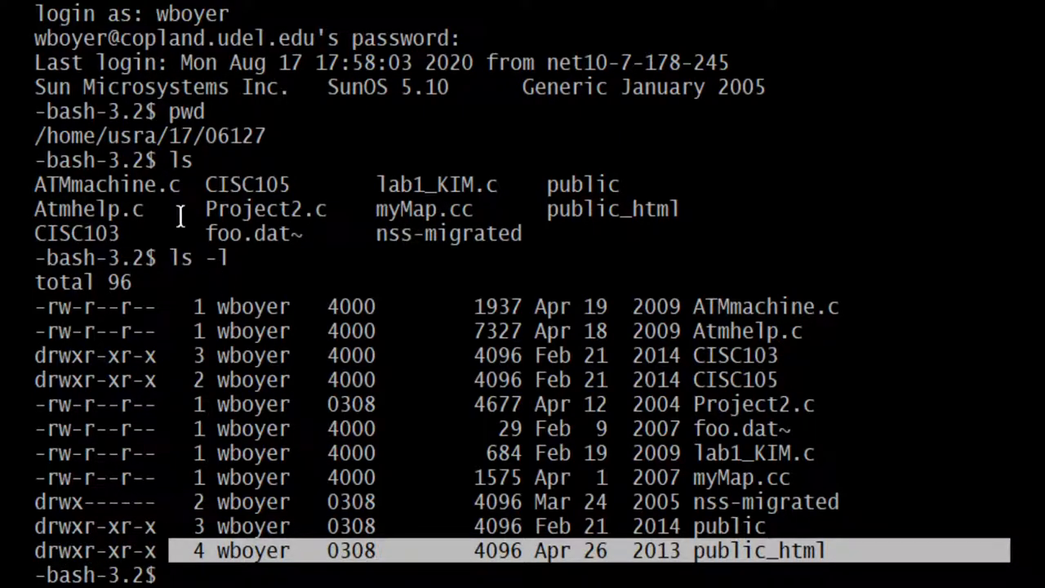
pyautogui.moveTo(443, 443)
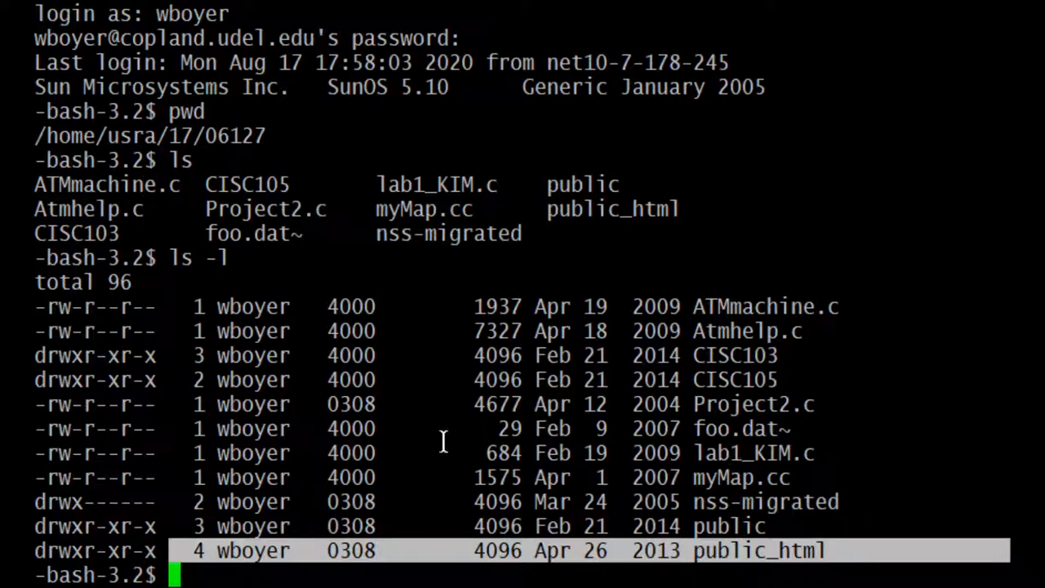
pyautogui.moveTo(334, 147)
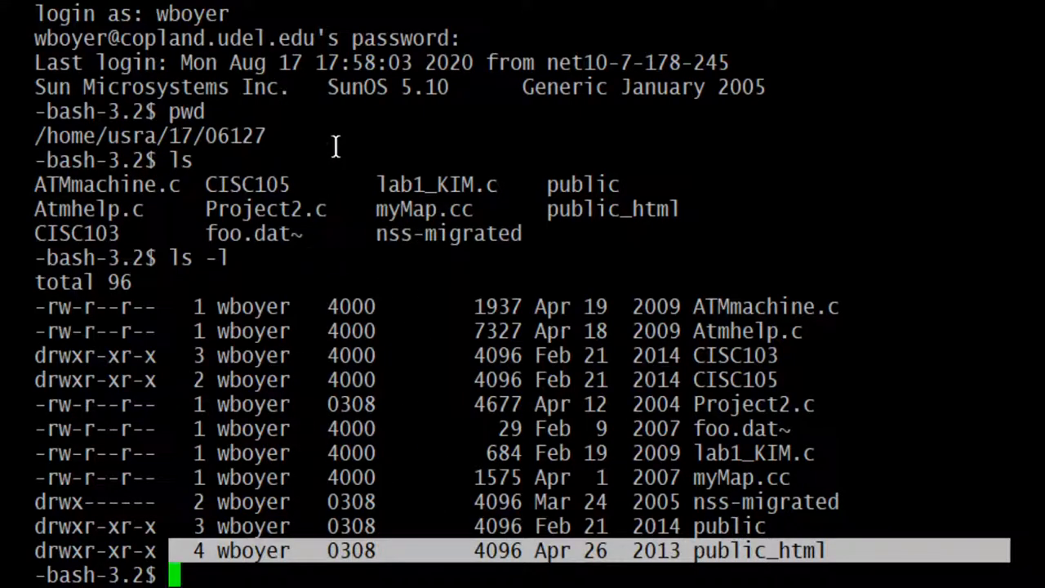
pyautogui.moveTo(220, 315)
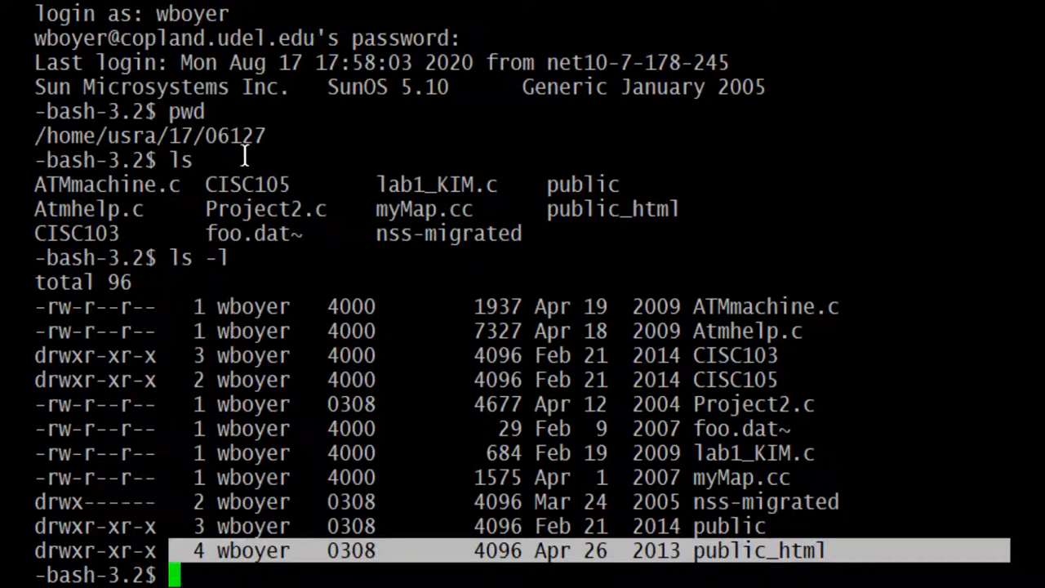
pyautogui.moveTo(298, 147)
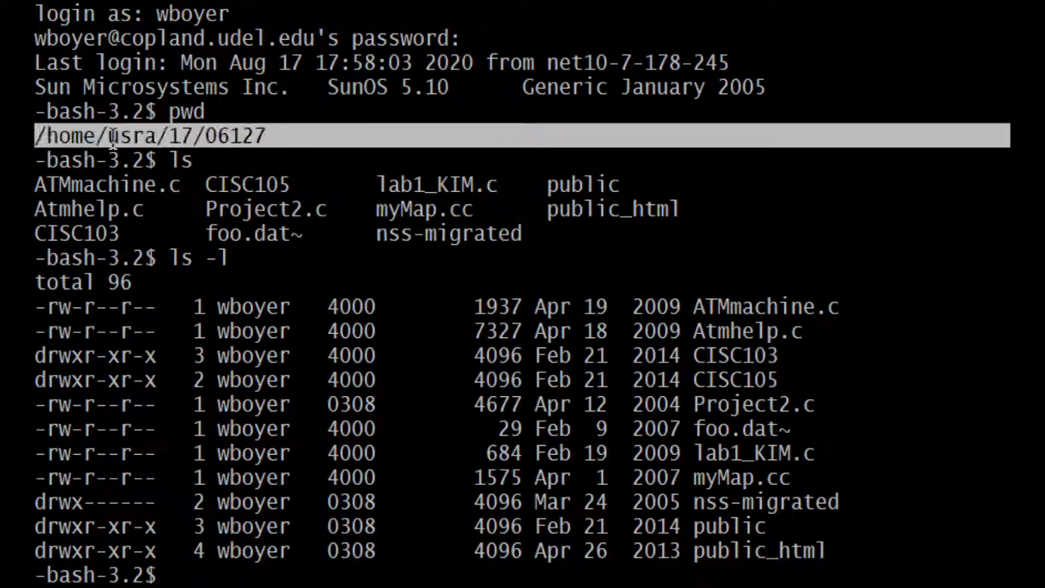
pyautogui.moveTo(278, 241)
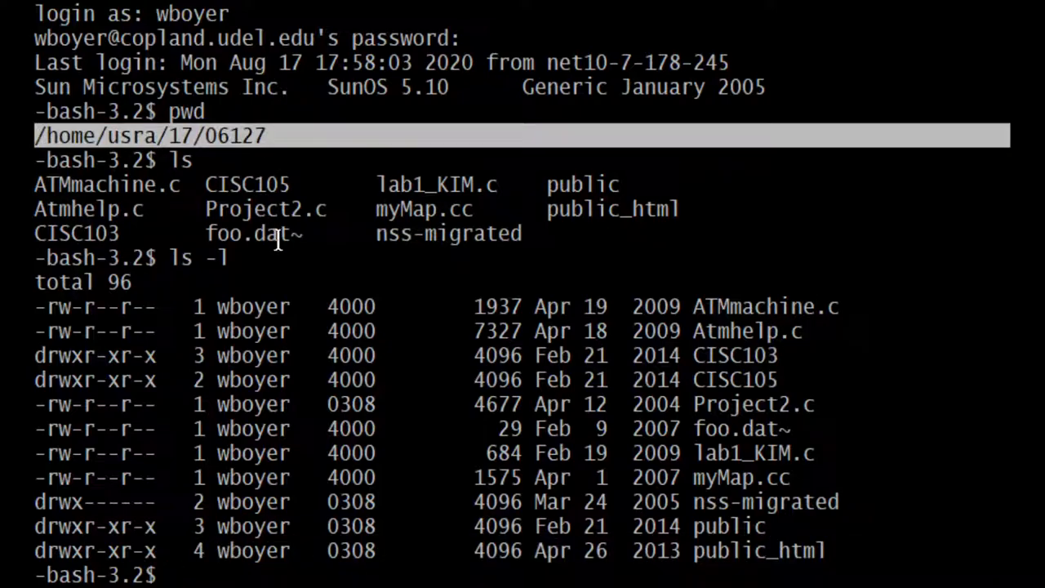
pyautogui.moveTo(314, 94)
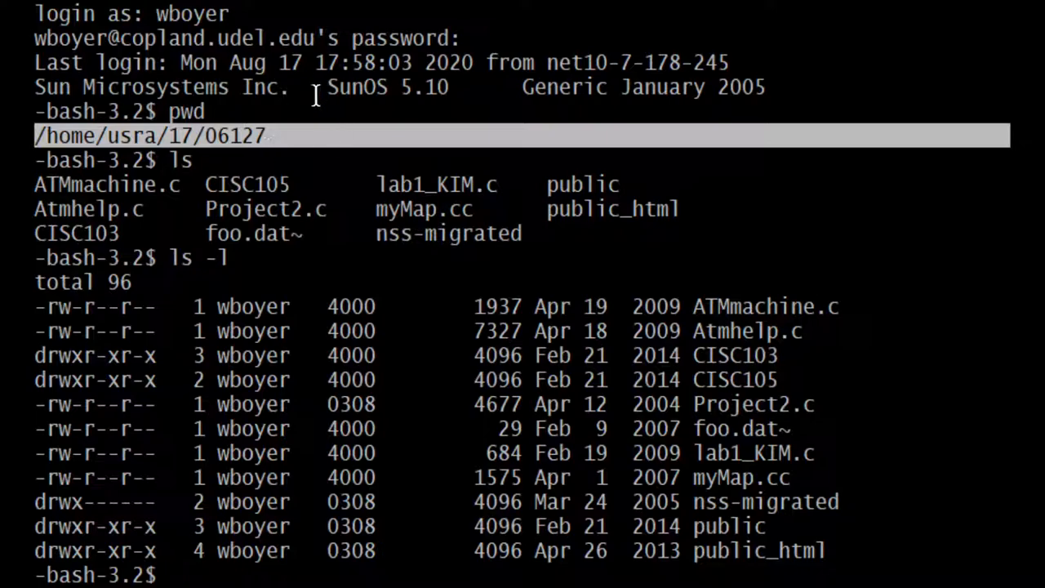
pyautogui.moveTo(704, 210)
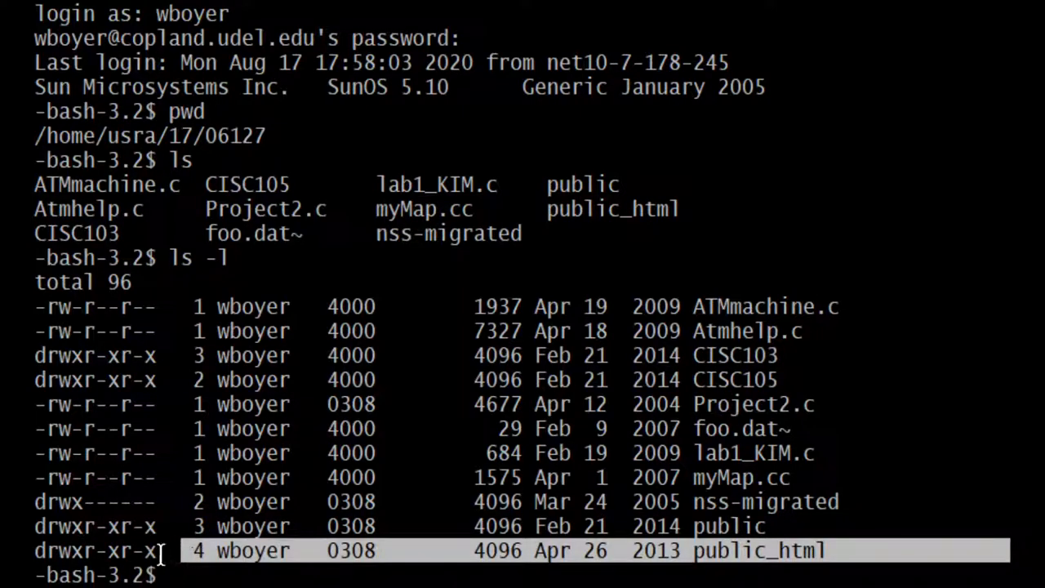
pyautogui.moveTo(131, 559)
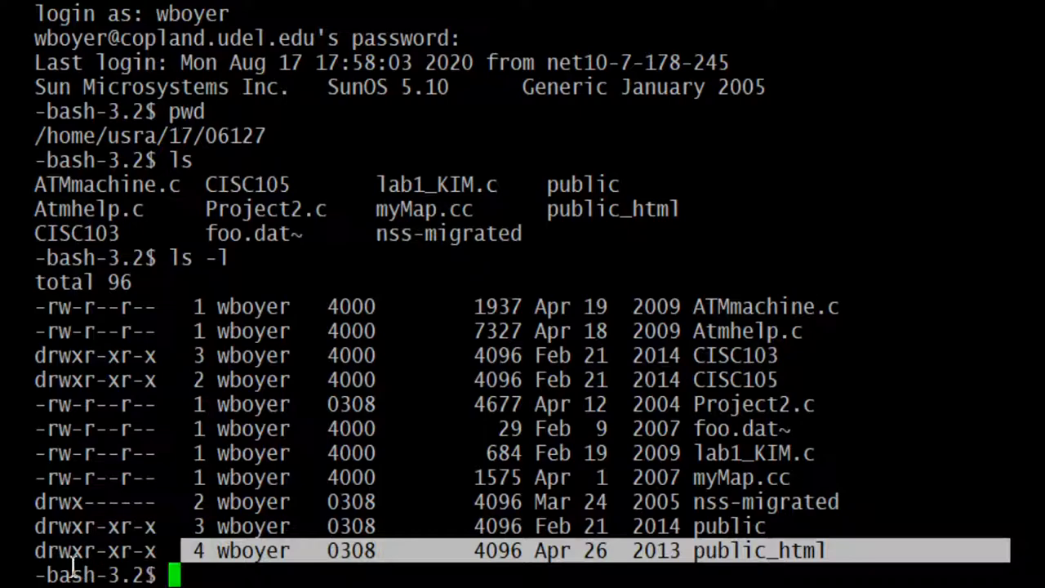
pyautogui.moveTo(204, 481)
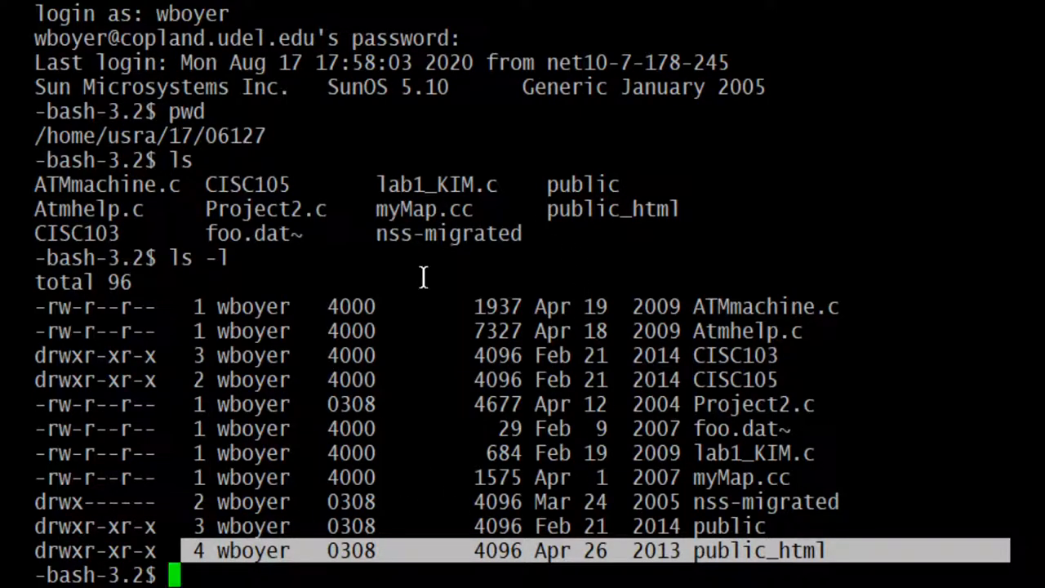
pyautogui.moveTo(387, 98)
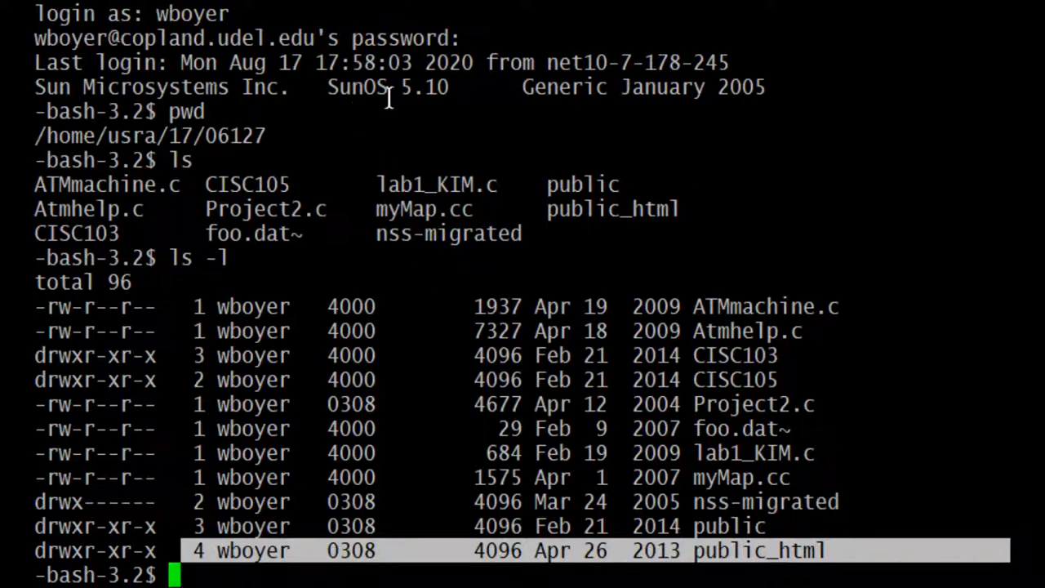